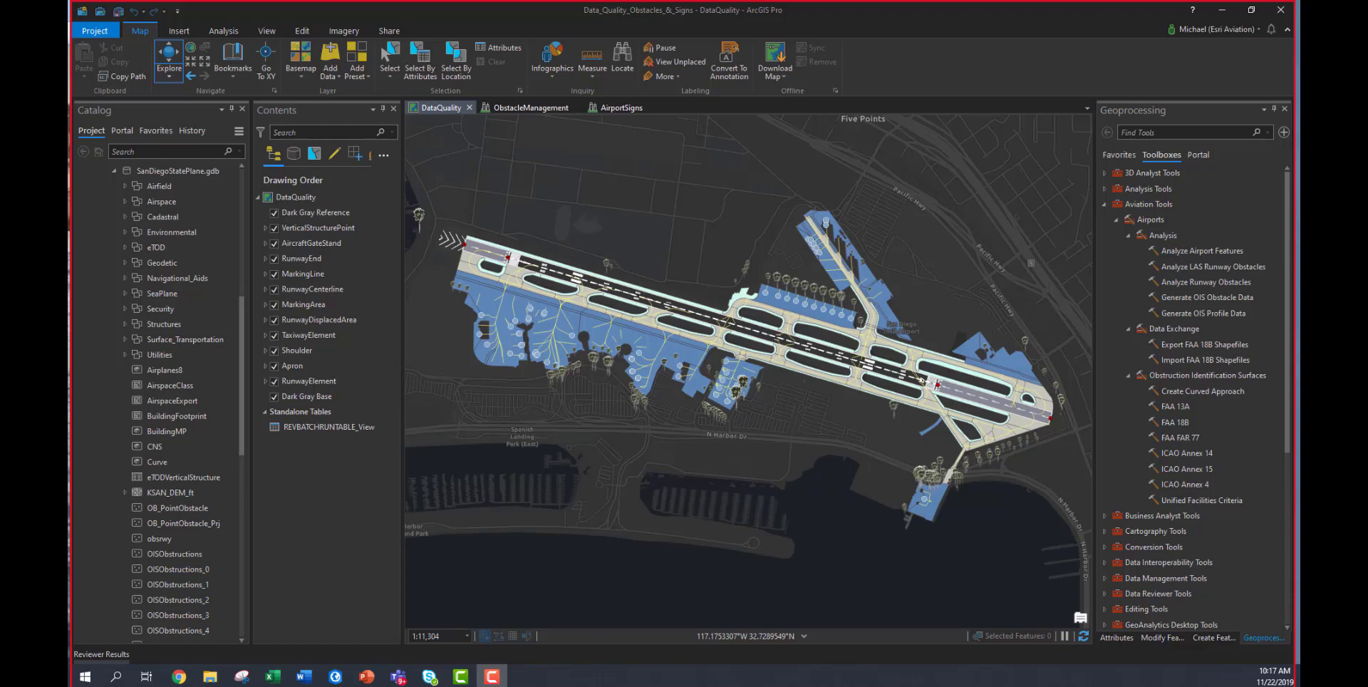
mouse_move(112, 291)
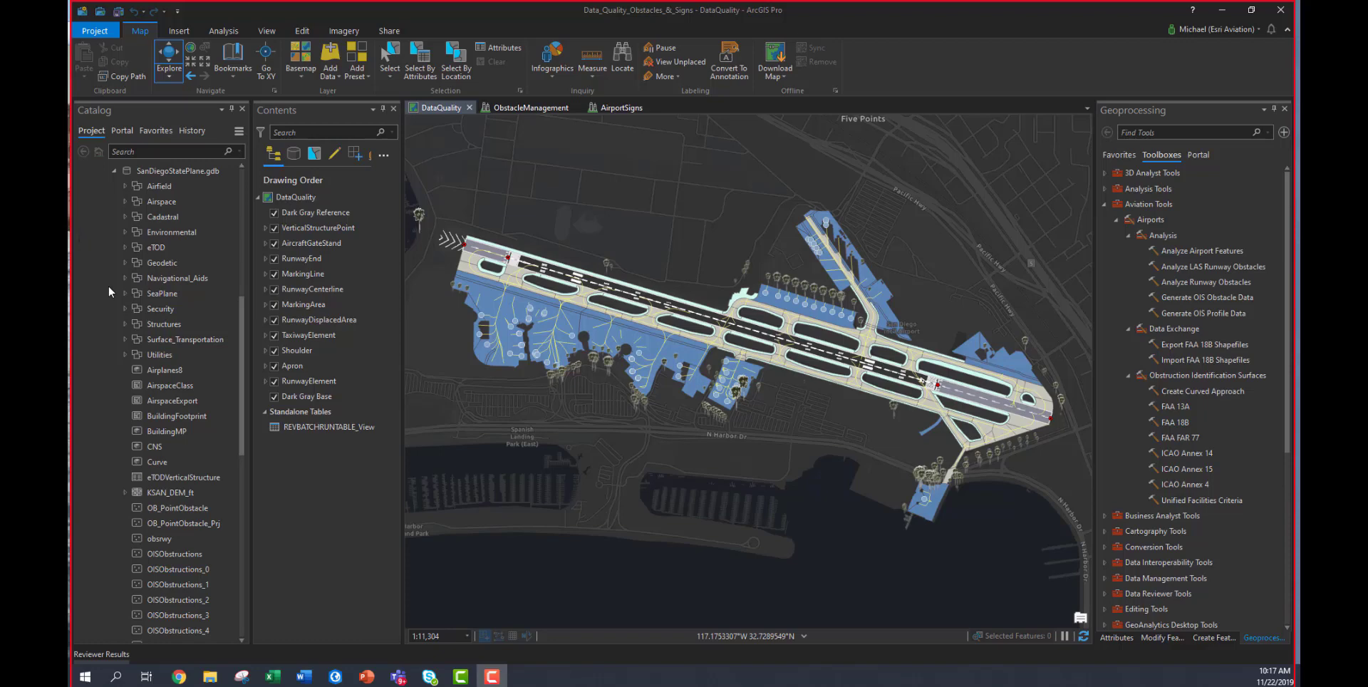
Expand SanDiegoStatePlane.gdb's Airfield dataset to list its feature classes, then pan the airport map.
left_click(179, 170)
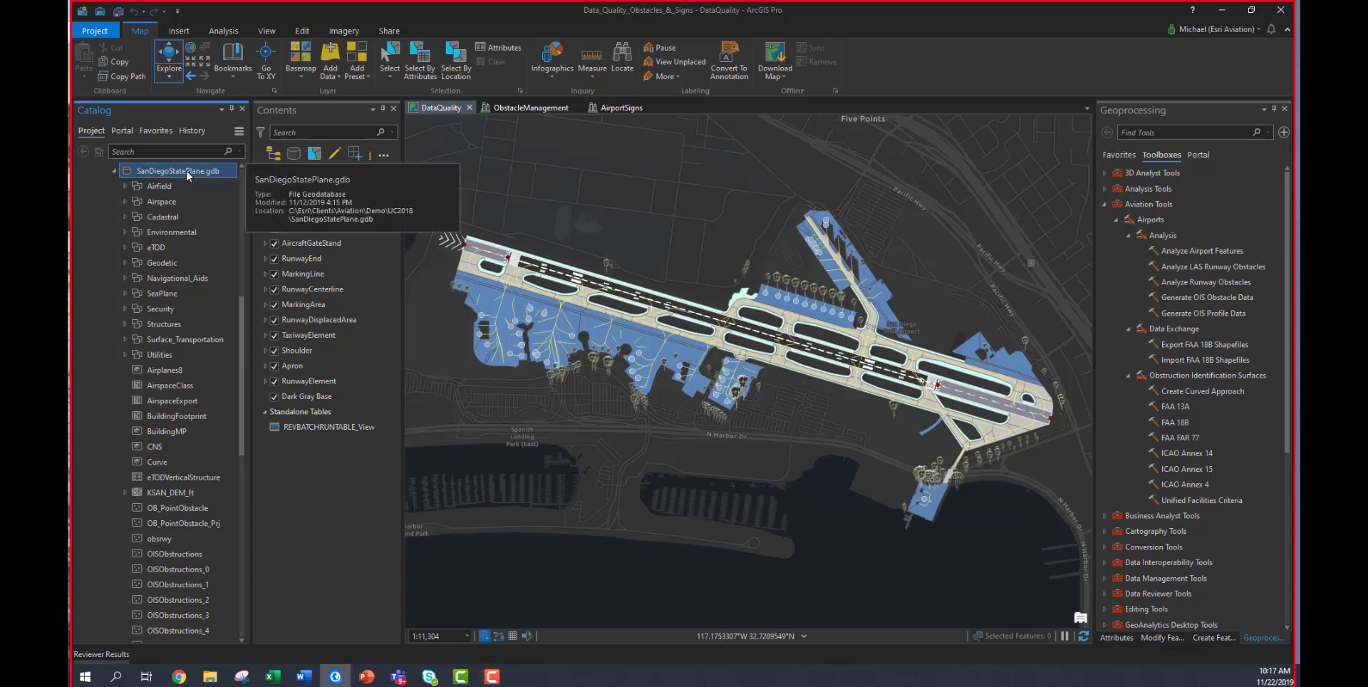
mouse_move(151, 183)
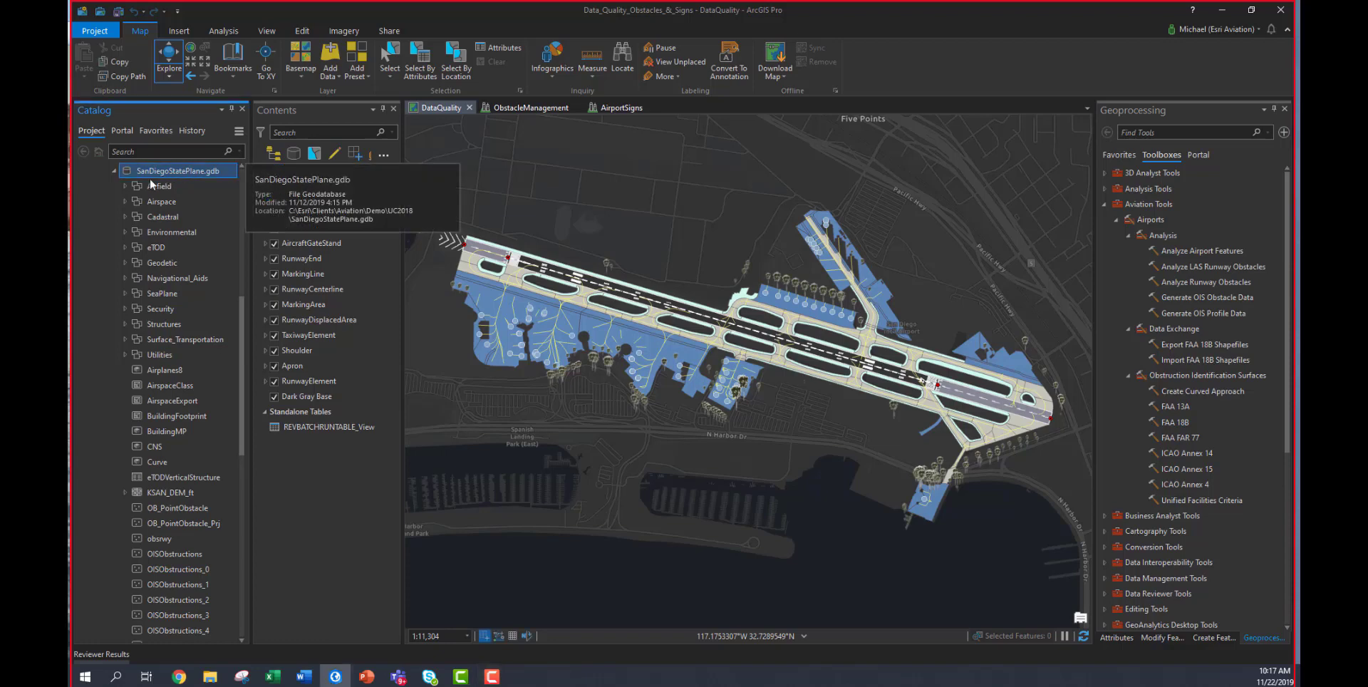
left_click(125, 186)
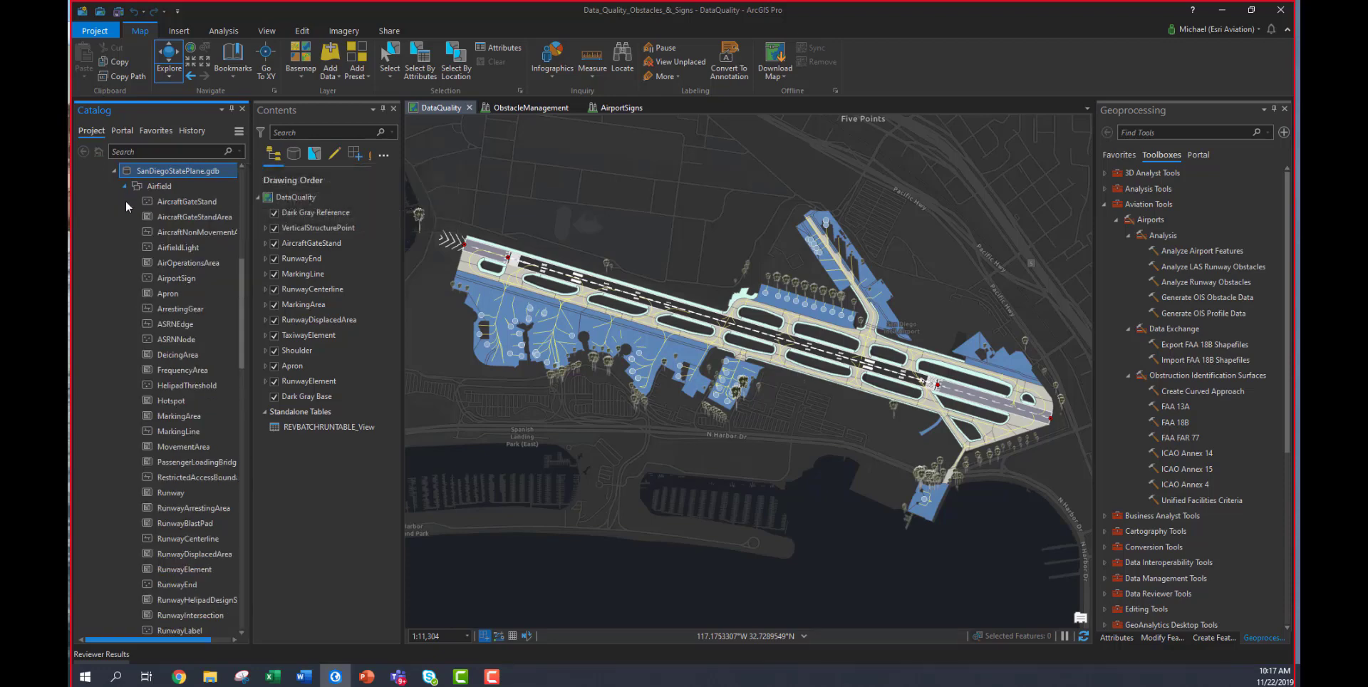
left_click(194, 478)
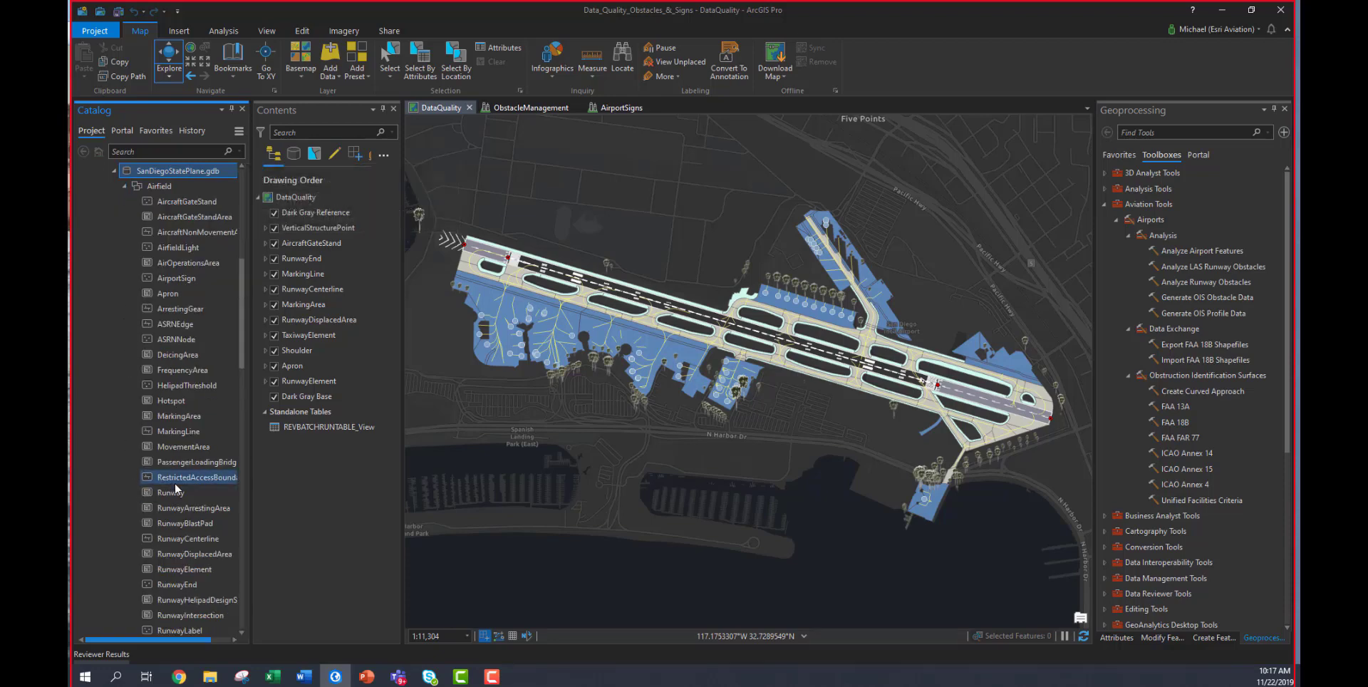
left_click(171, 493)
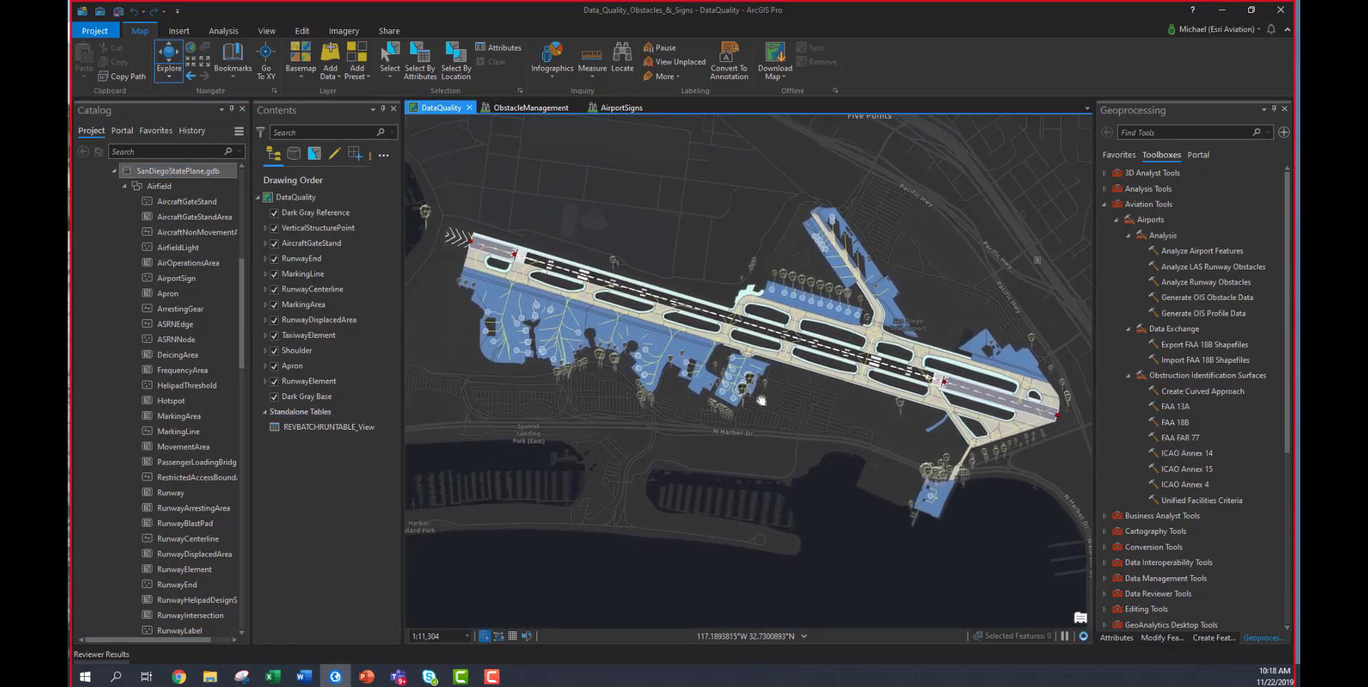
left_click_drag(759, 400, 759, 418)
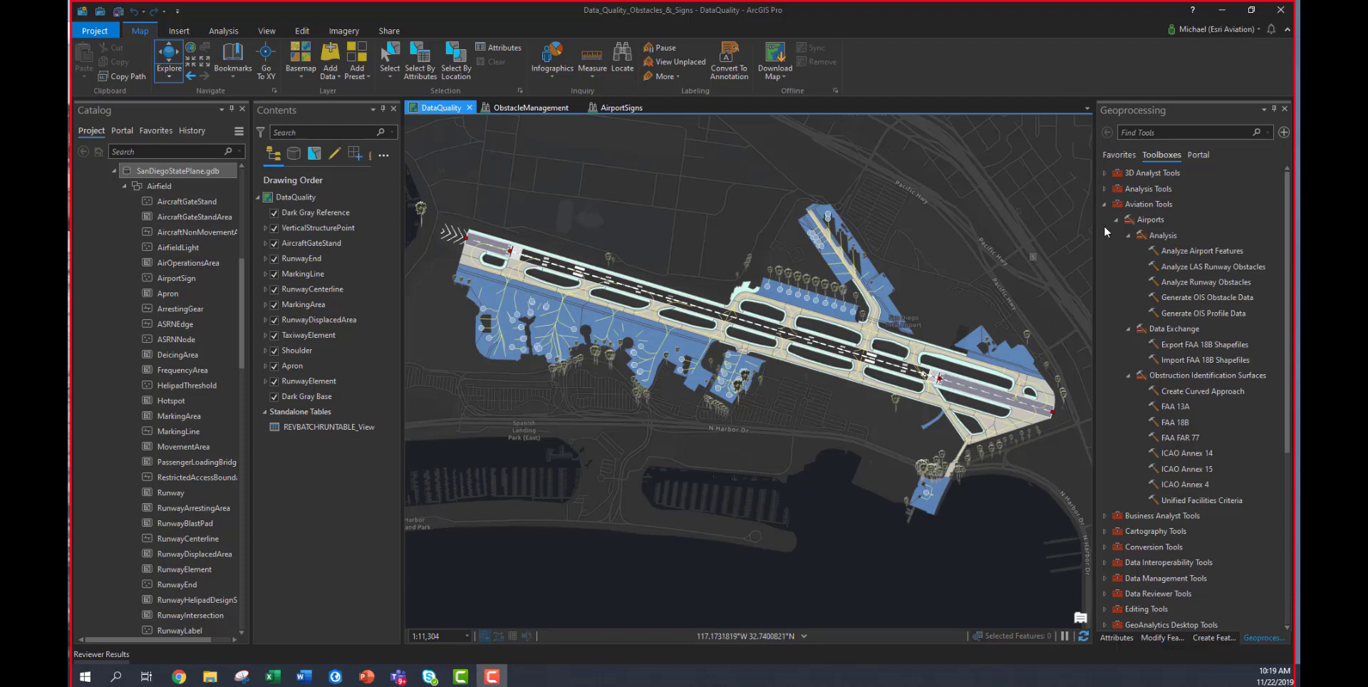
mouse_move(1109, 232)
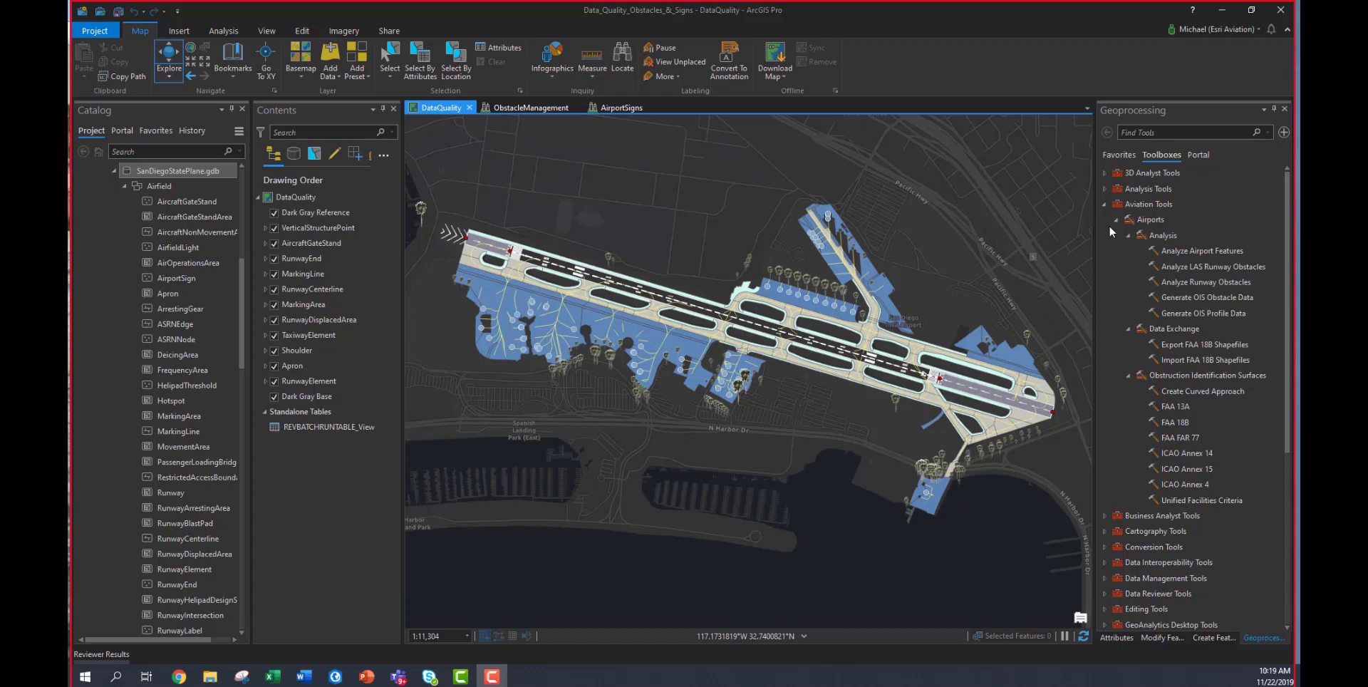
mouse_move(707, 301)
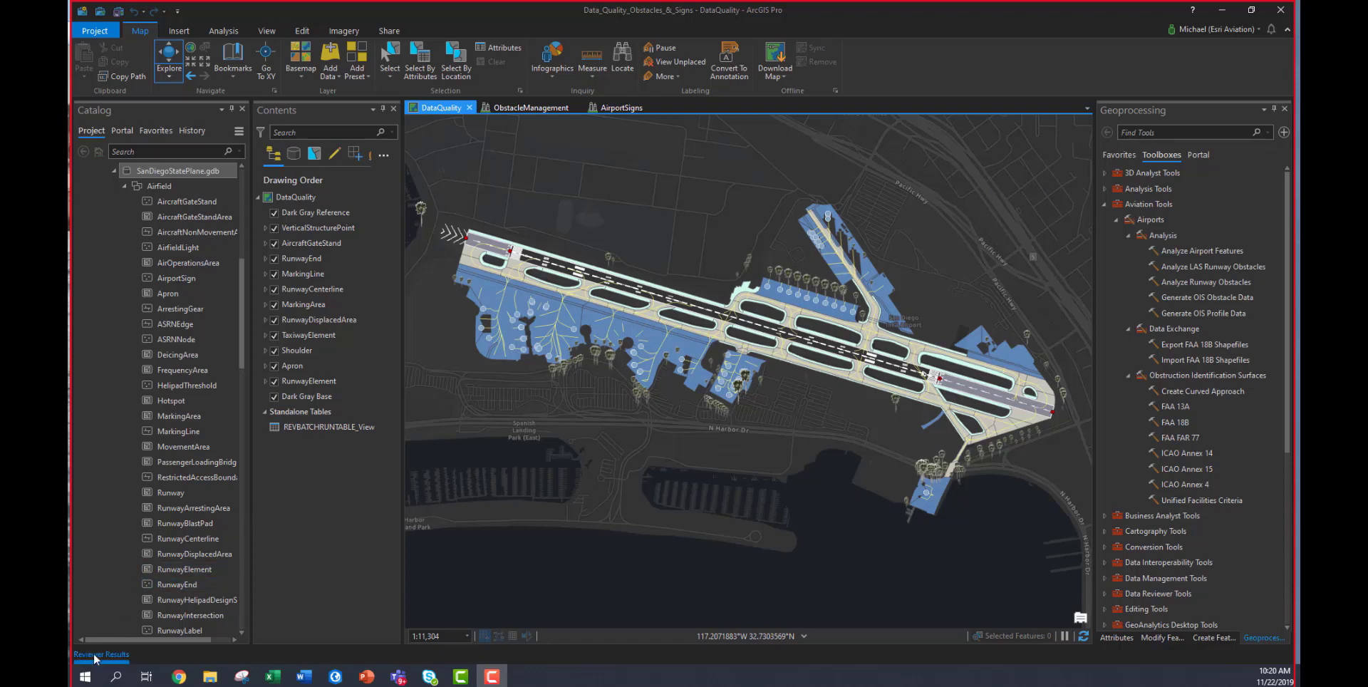
Zoom to the flagged RunwayElement SQL Query error and confirm its Runway Designator is null.
left_click(101, 655)
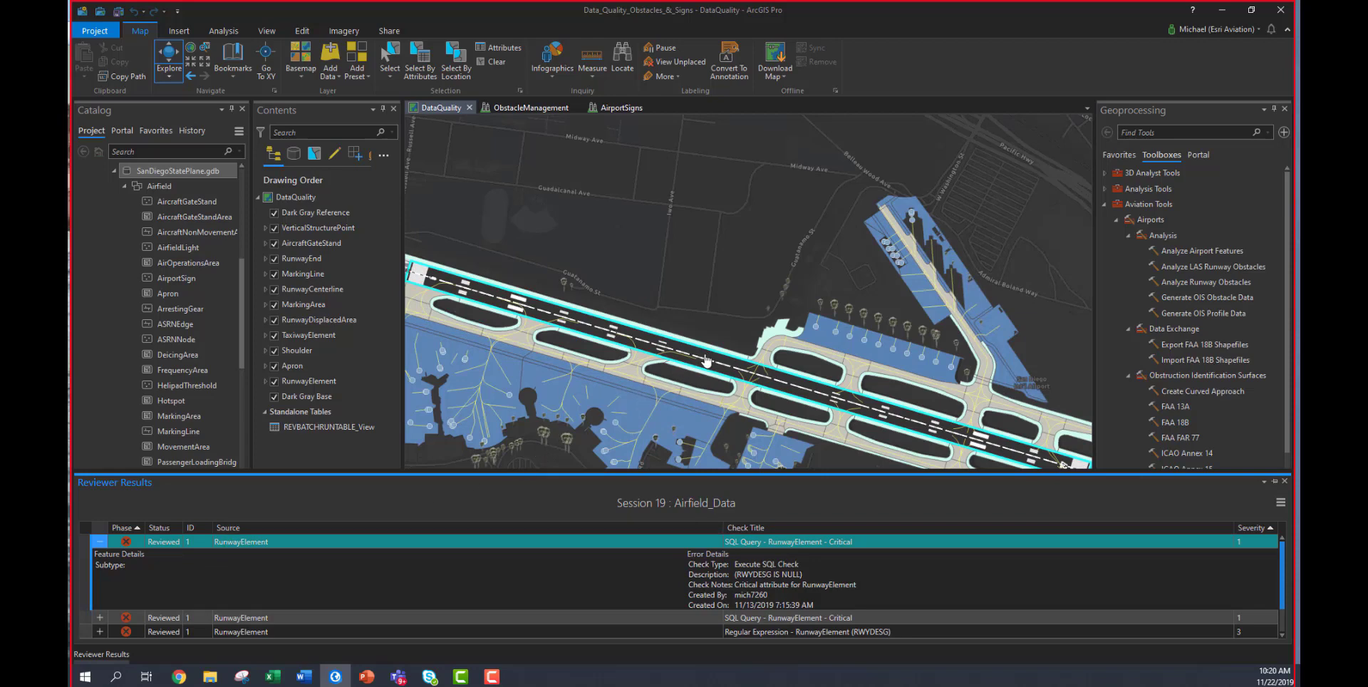
left_click(705, 360)
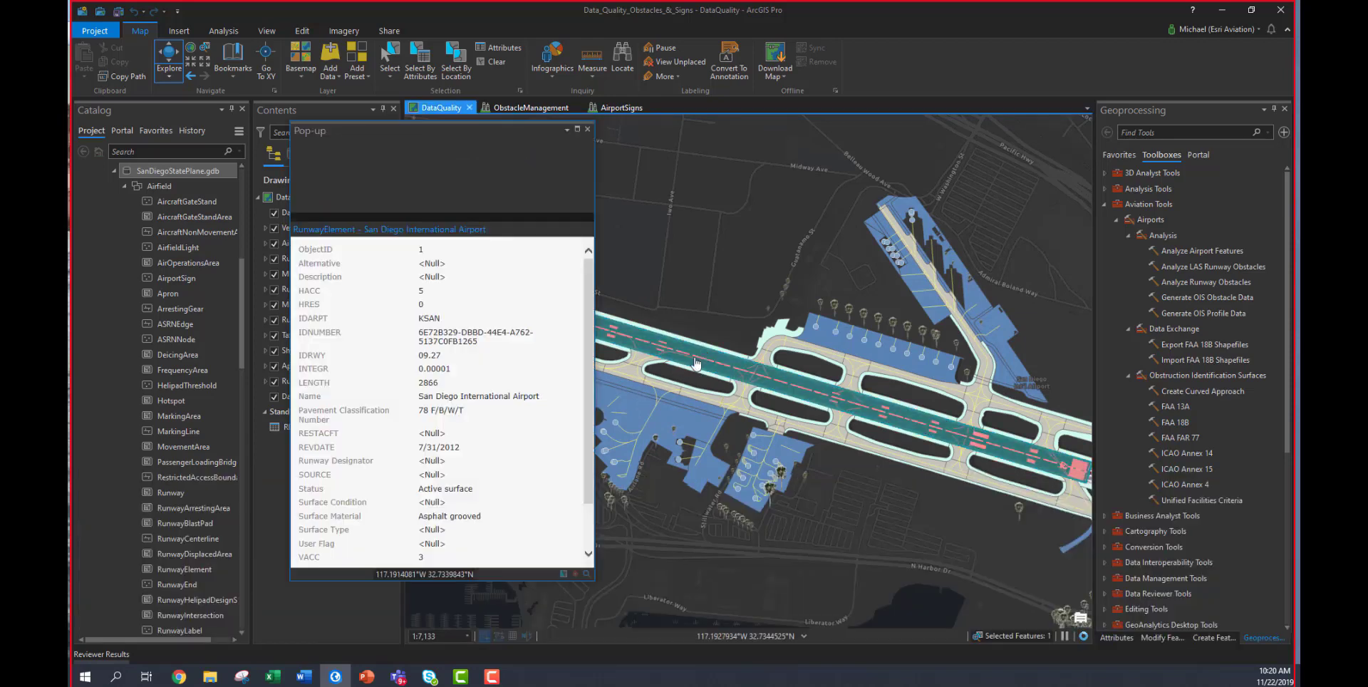
left_click(696, 363)
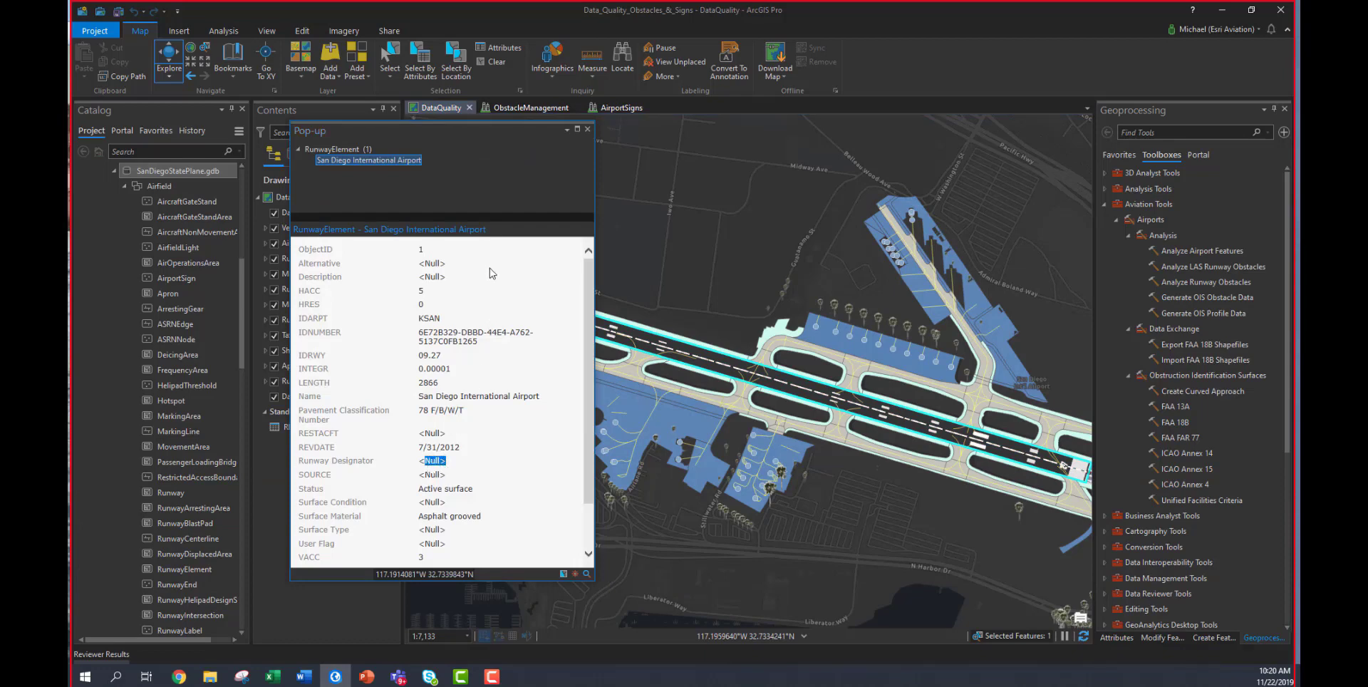
left_click(587, 129)
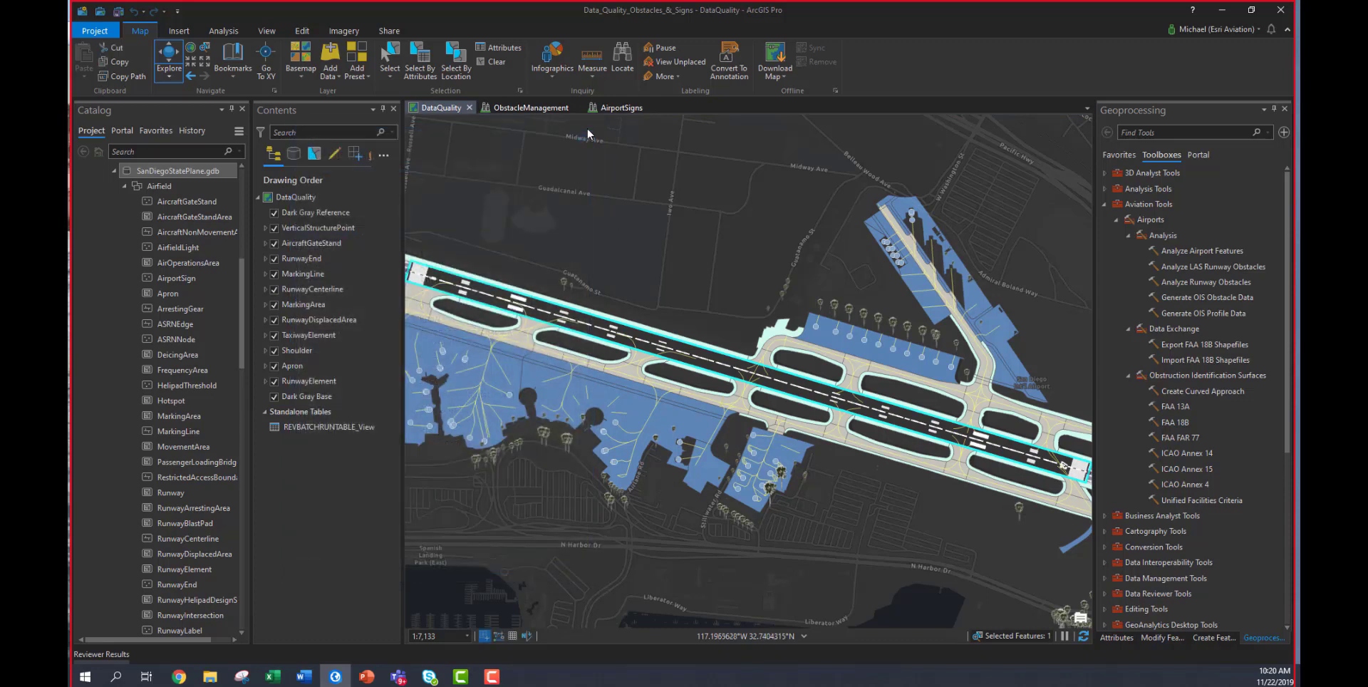
mouse_move(567, 435)
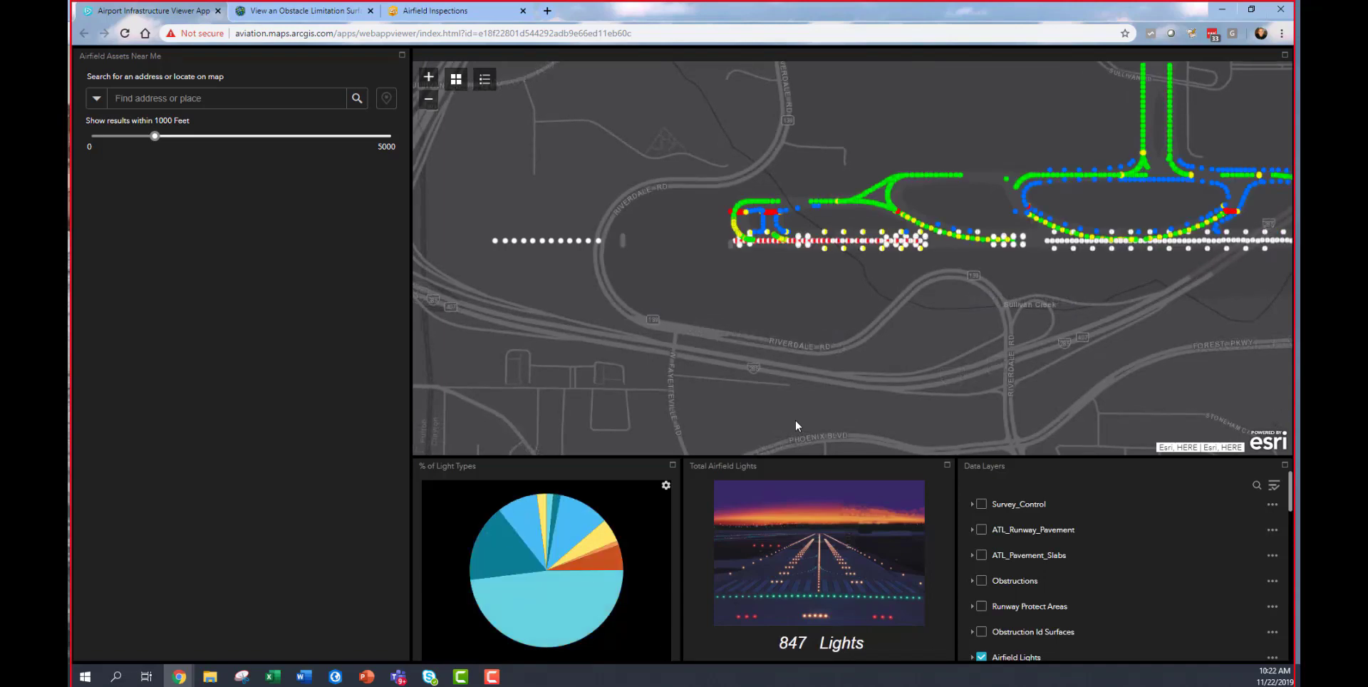
mouse_move(510, 559)
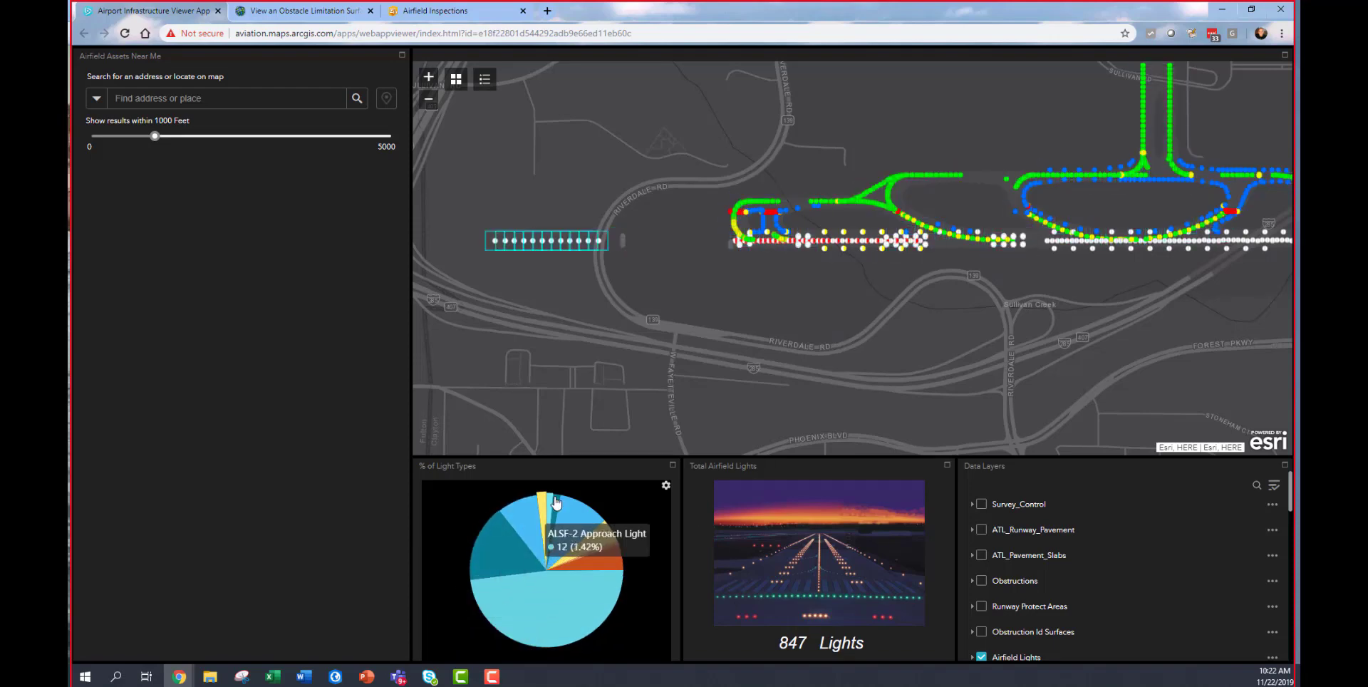
mouse_move(600, 547)
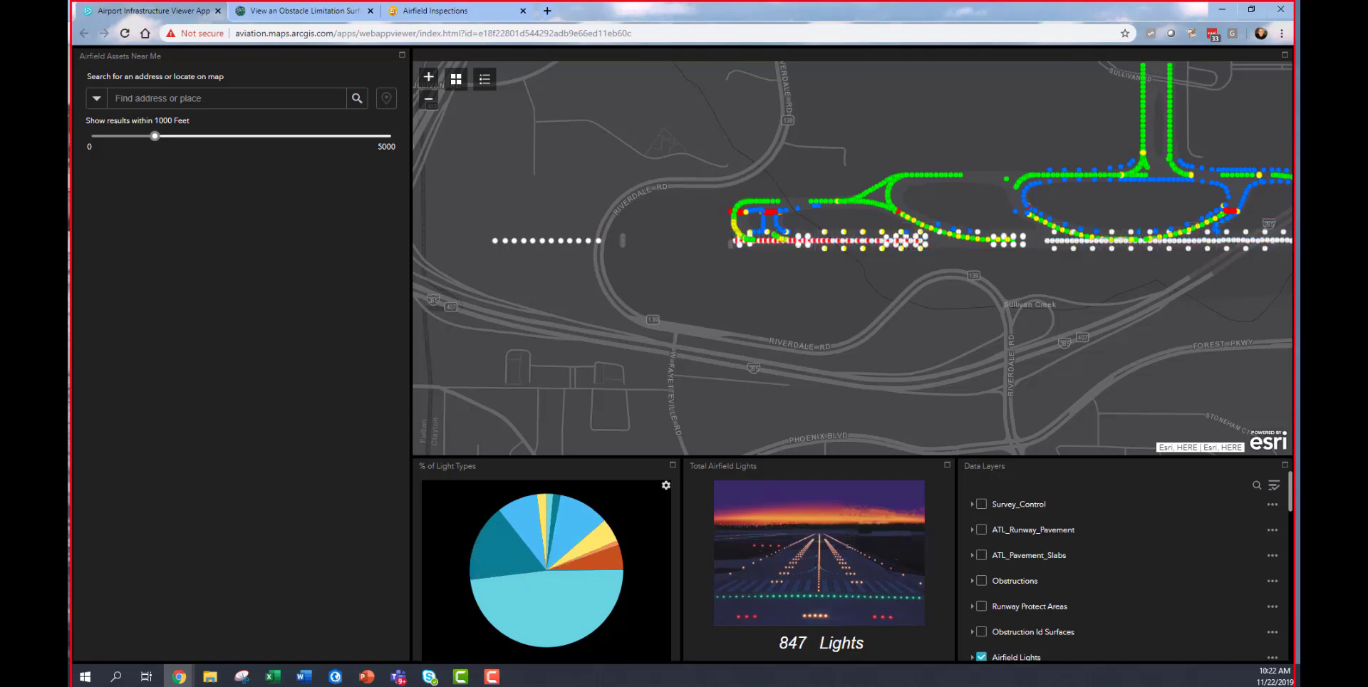
Switch the web app basemap from dark gray to Imagery.
left_click(454, 78)
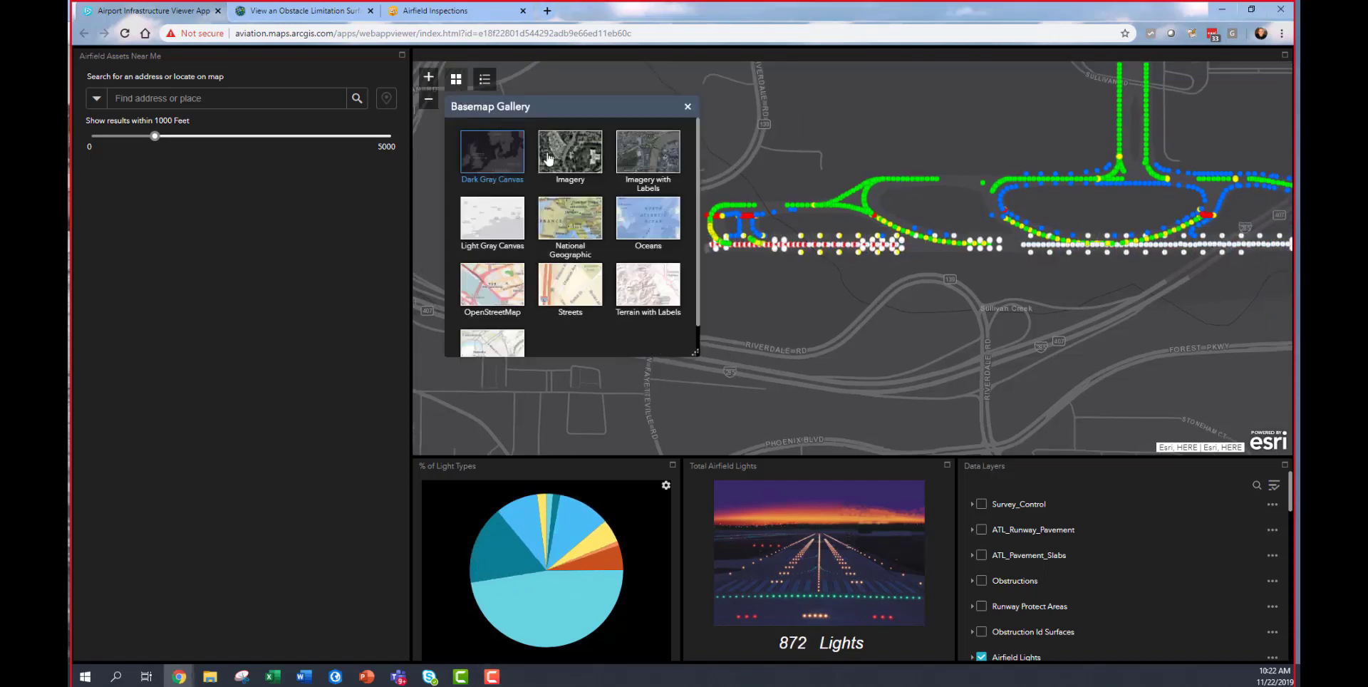
mouse_move(570, 218)
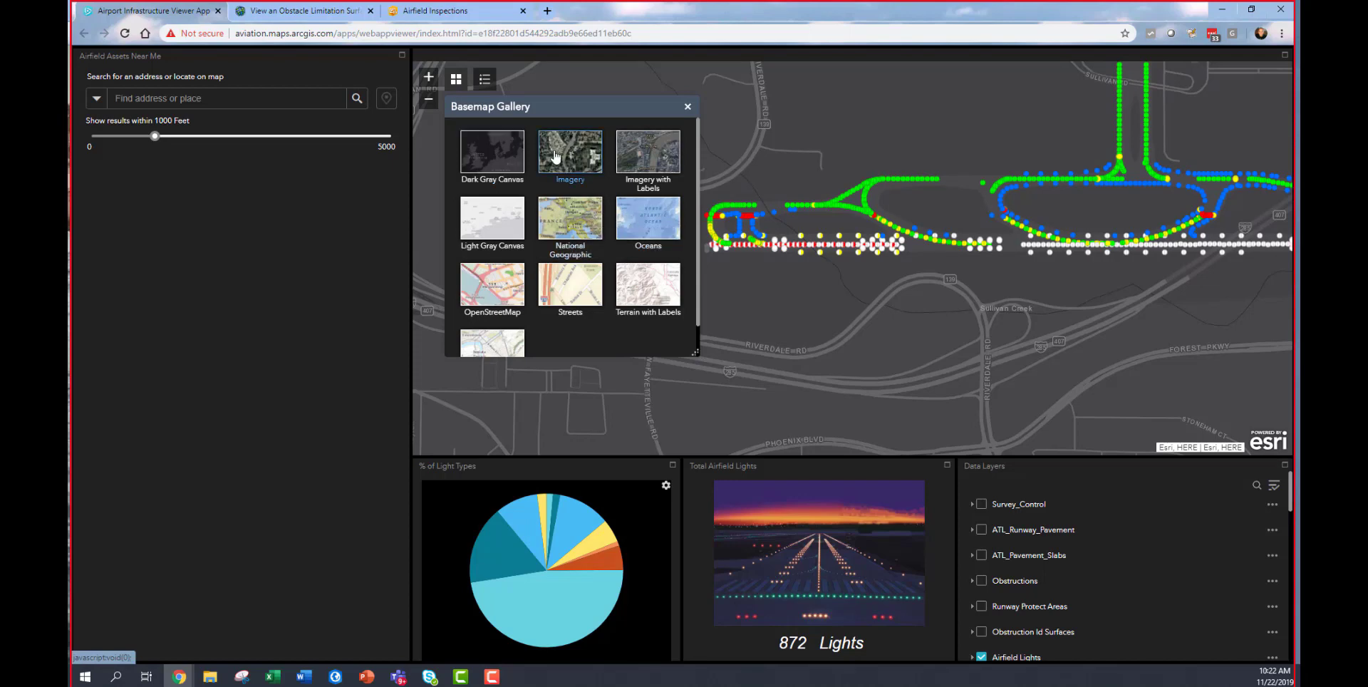
left_click(570, 151)
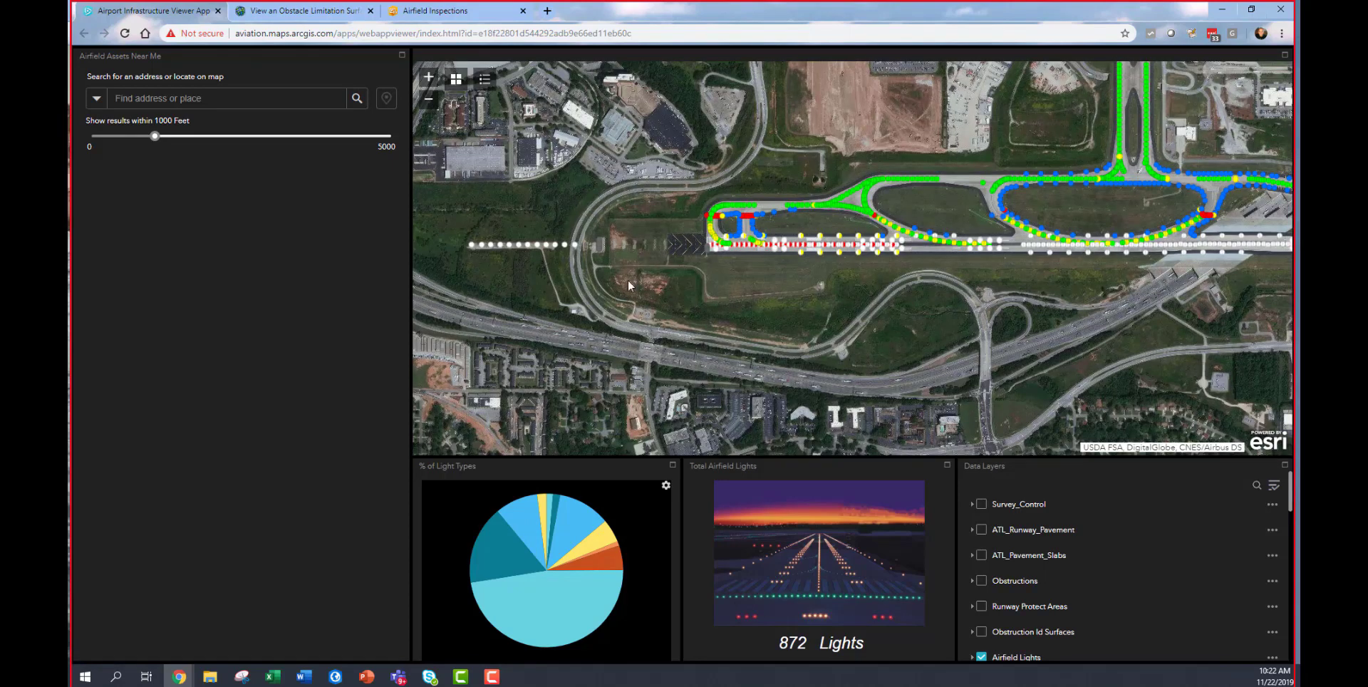
mouse_move(717, 282)
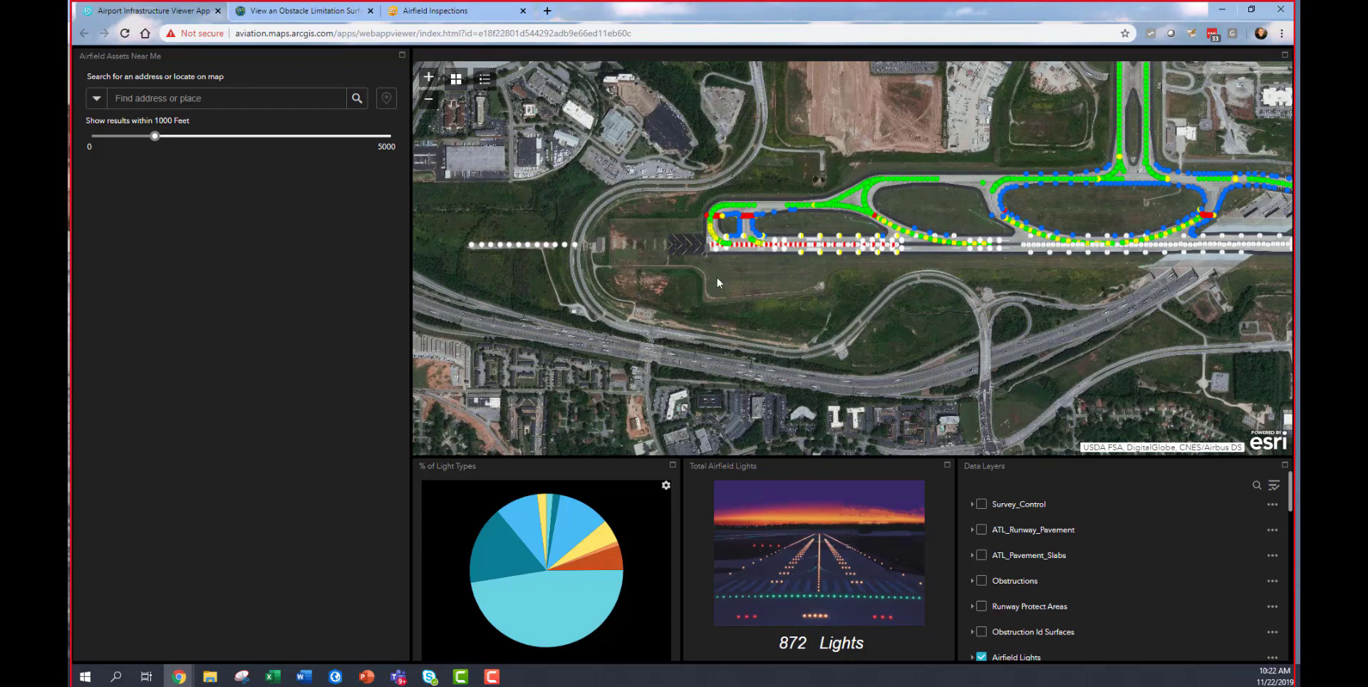
mouse_move(746, 267)
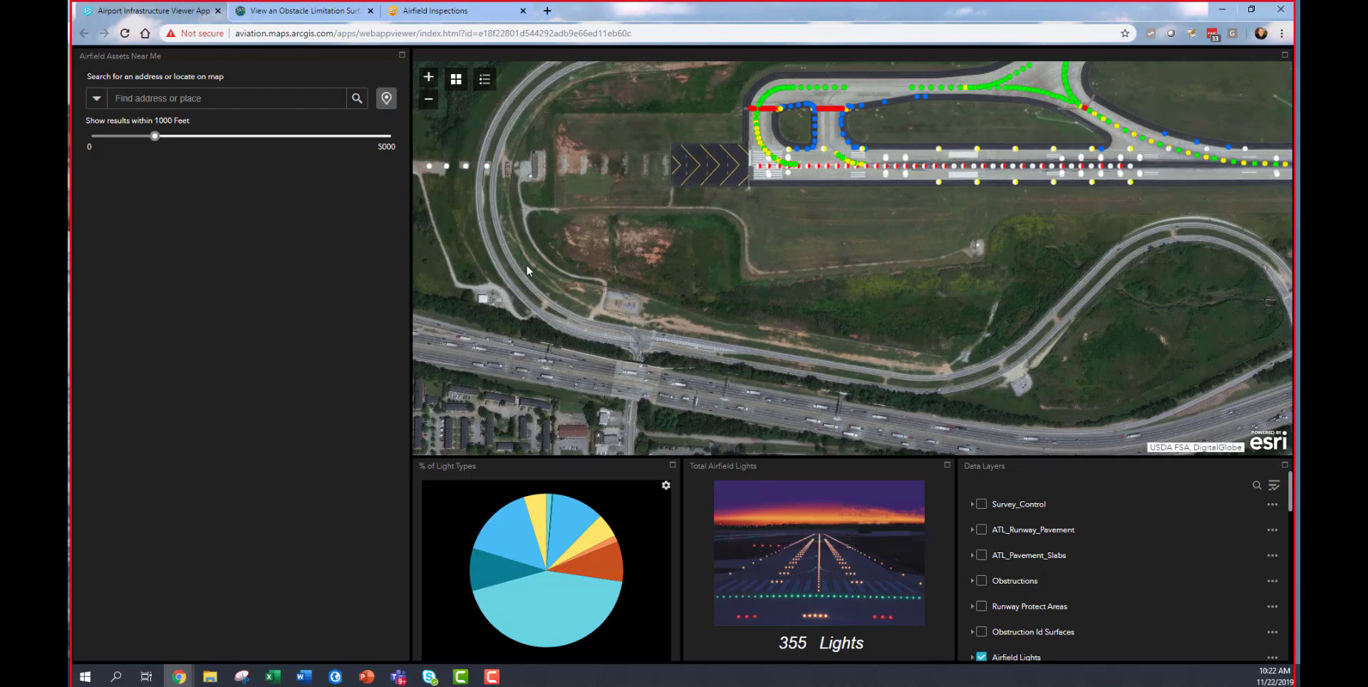
mouse_move(894, 369)
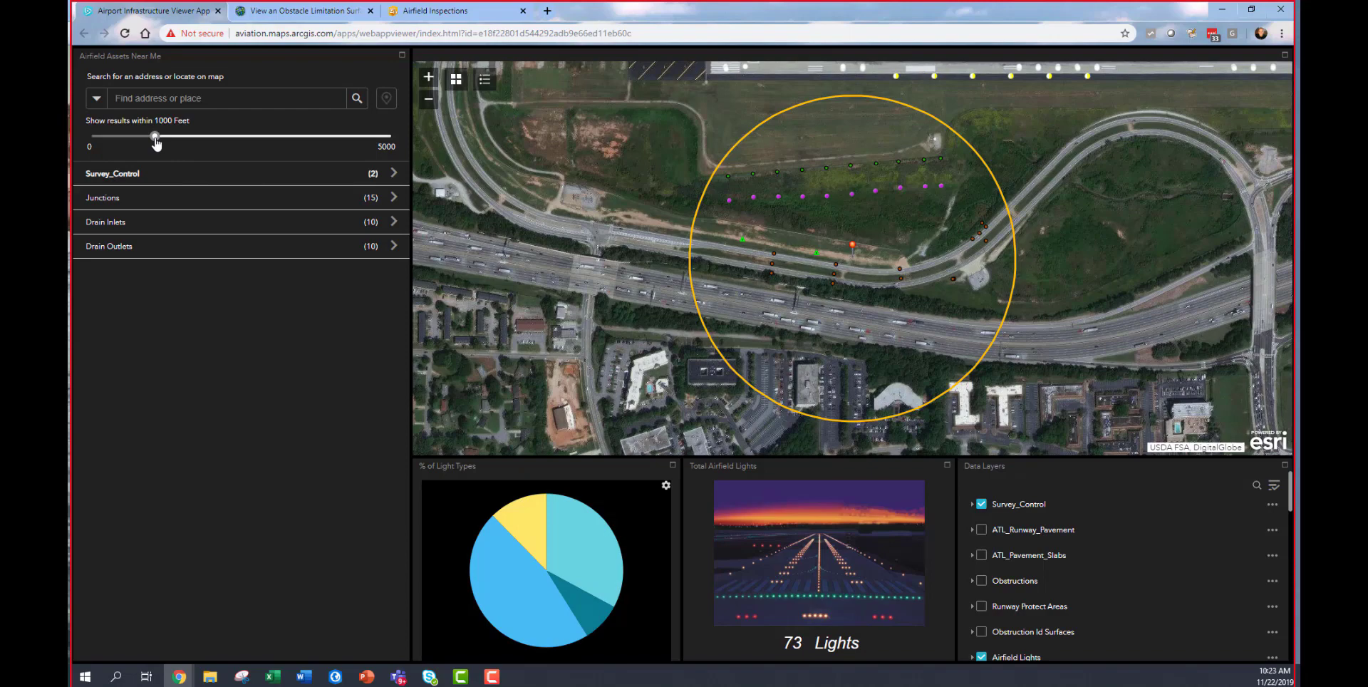
Widen the nearby search distance and get directions to PDE 3 (about 3 minutes, 1.87 miles).
left_click_drag(155, 137, 185, 136)
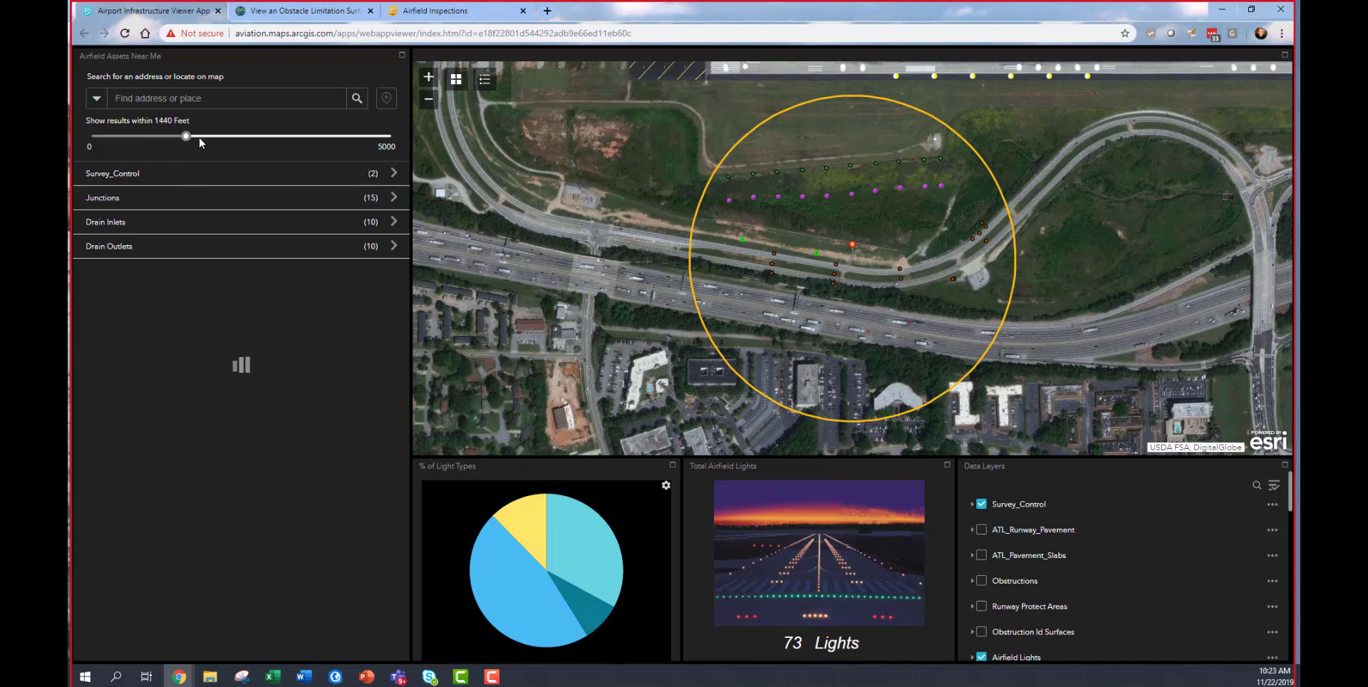
left_click_drag(185, 136, 299, 136)
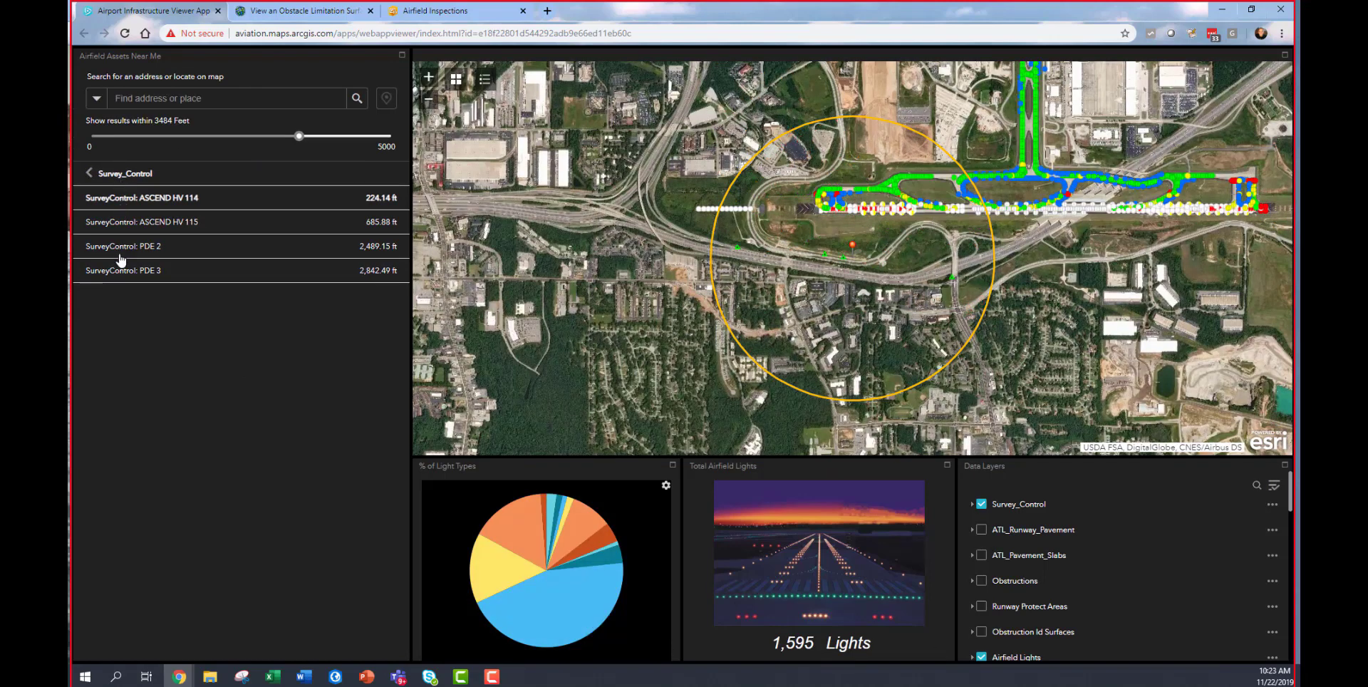
left_click(124, 269)
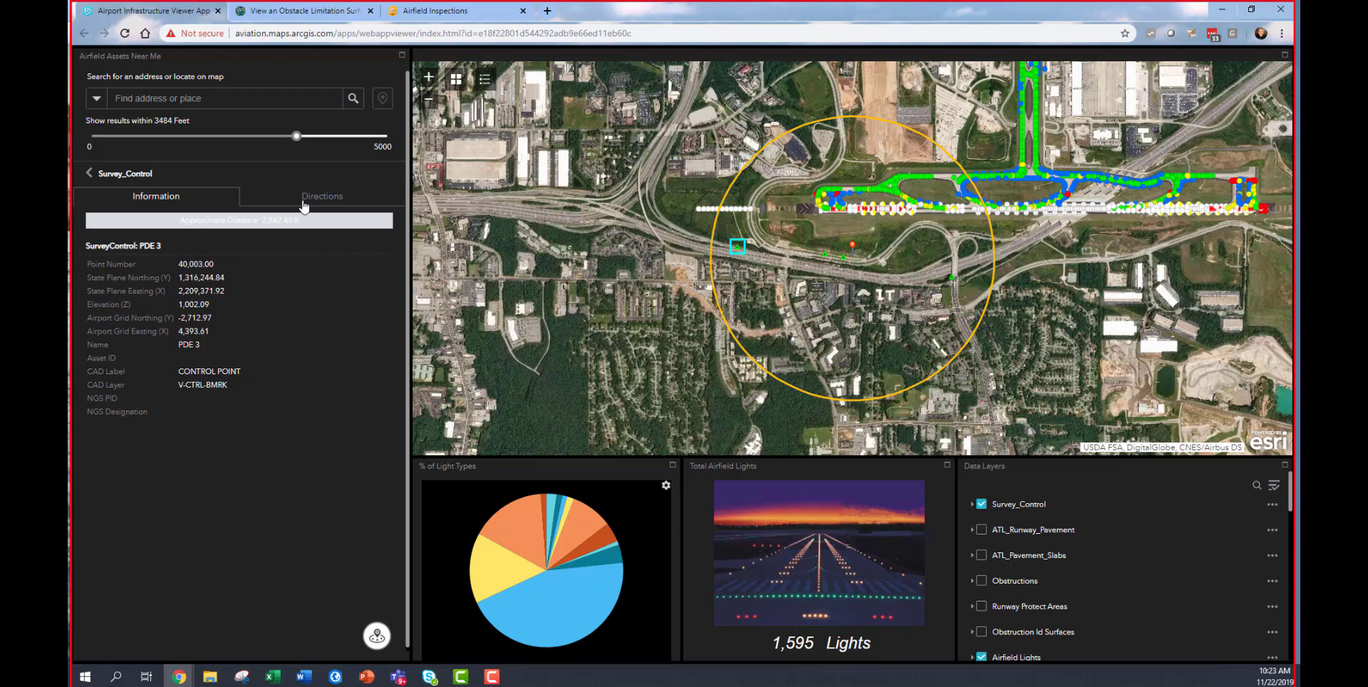
left_click(322, 195)
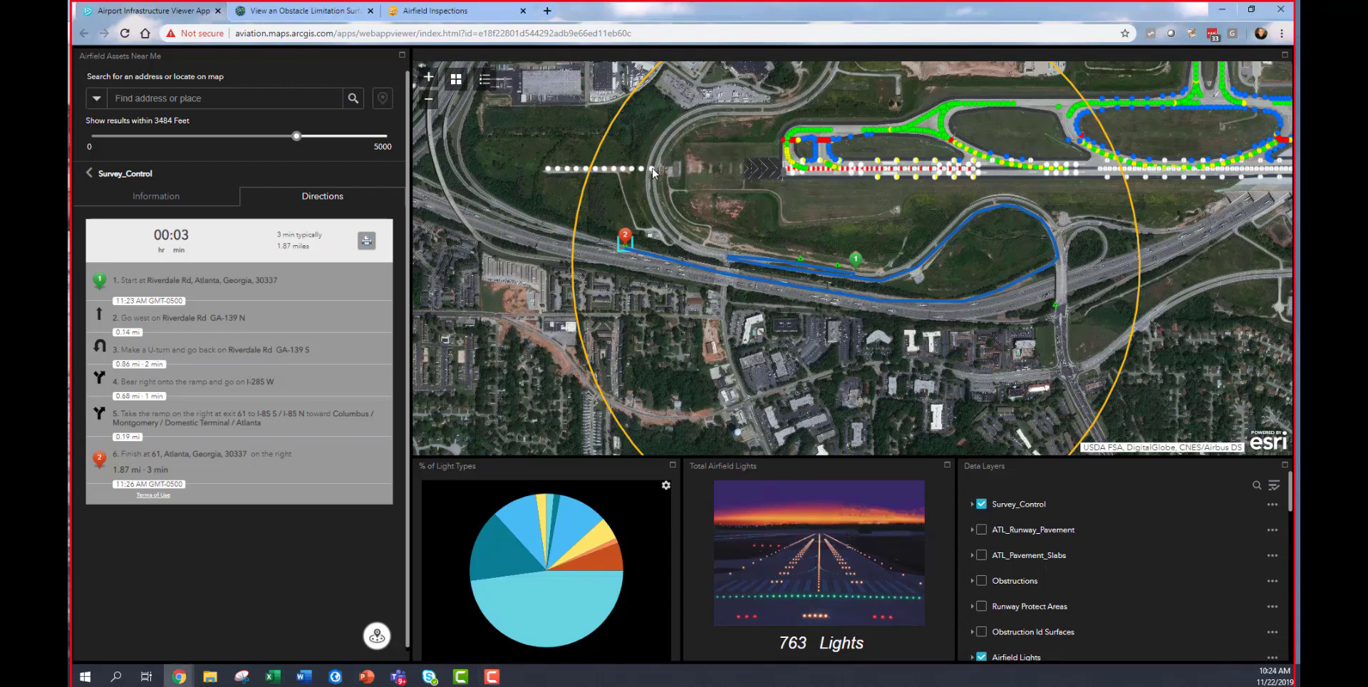
Inspect the ALSF-2 approach light's attributes, then close its pop-up.
left_click(652, 169)
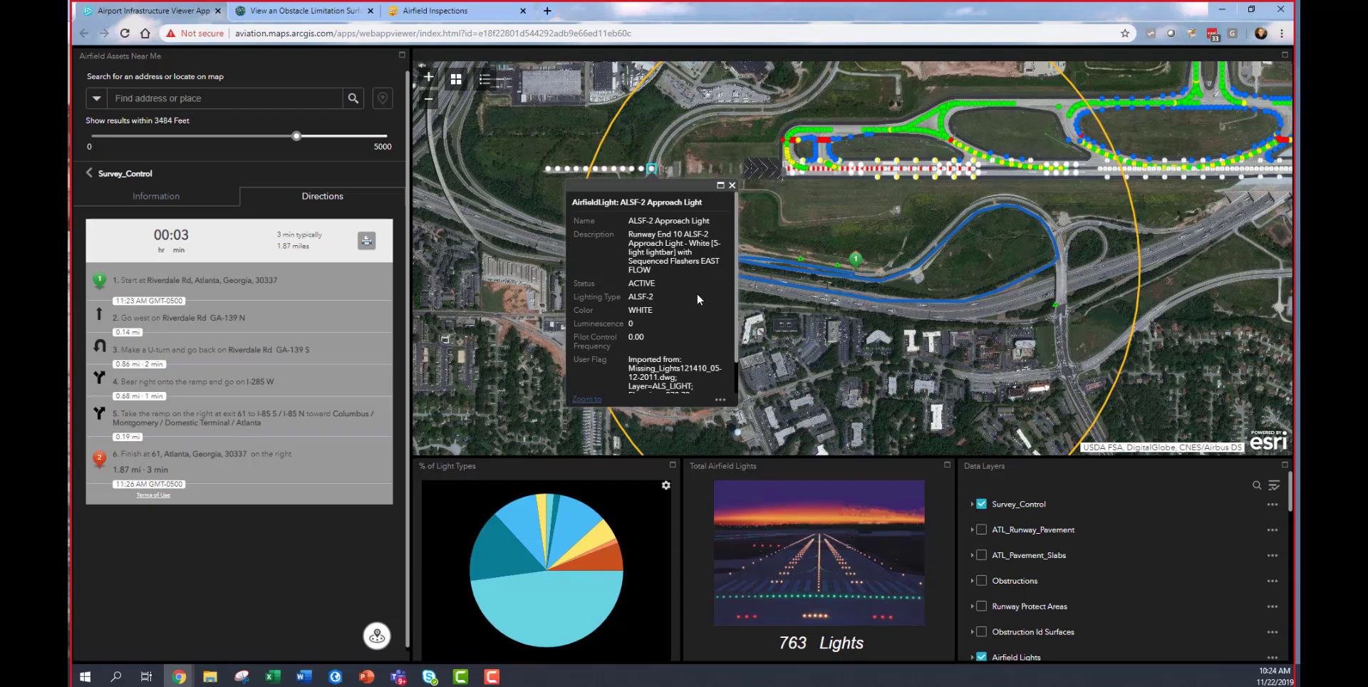
scroll("down", 3)
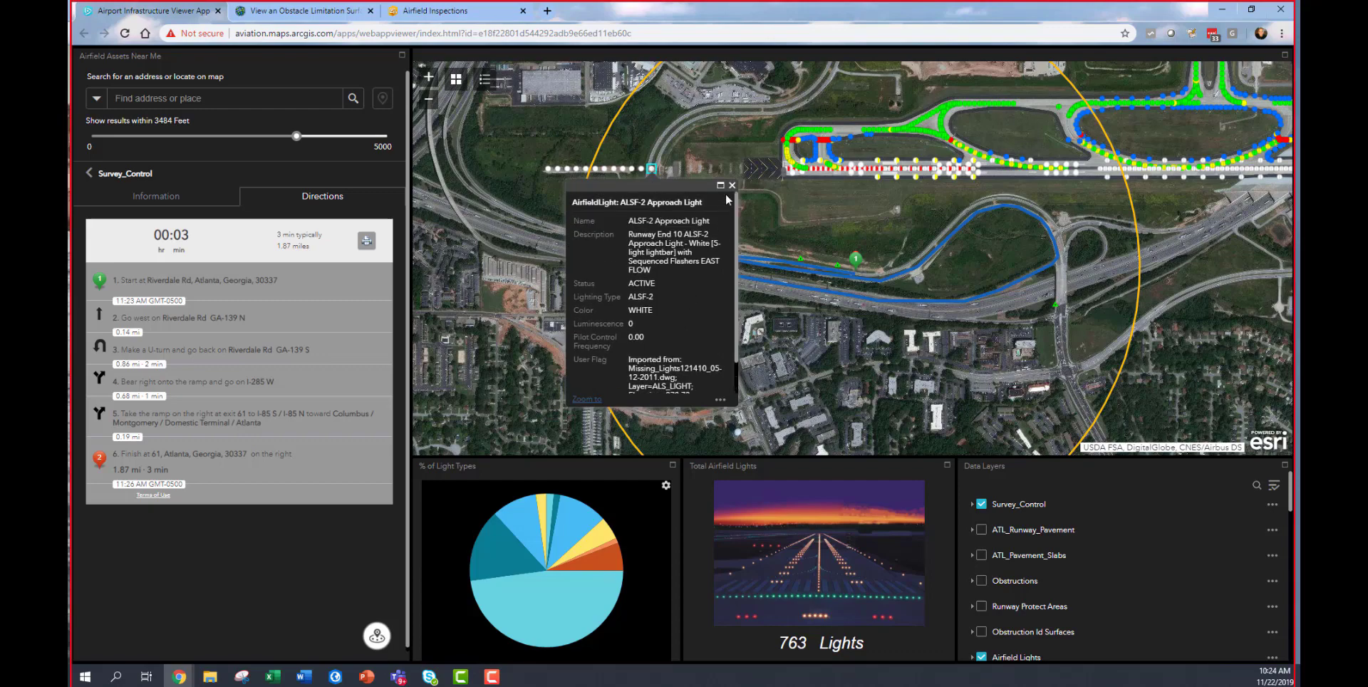
left_click(731, 186)
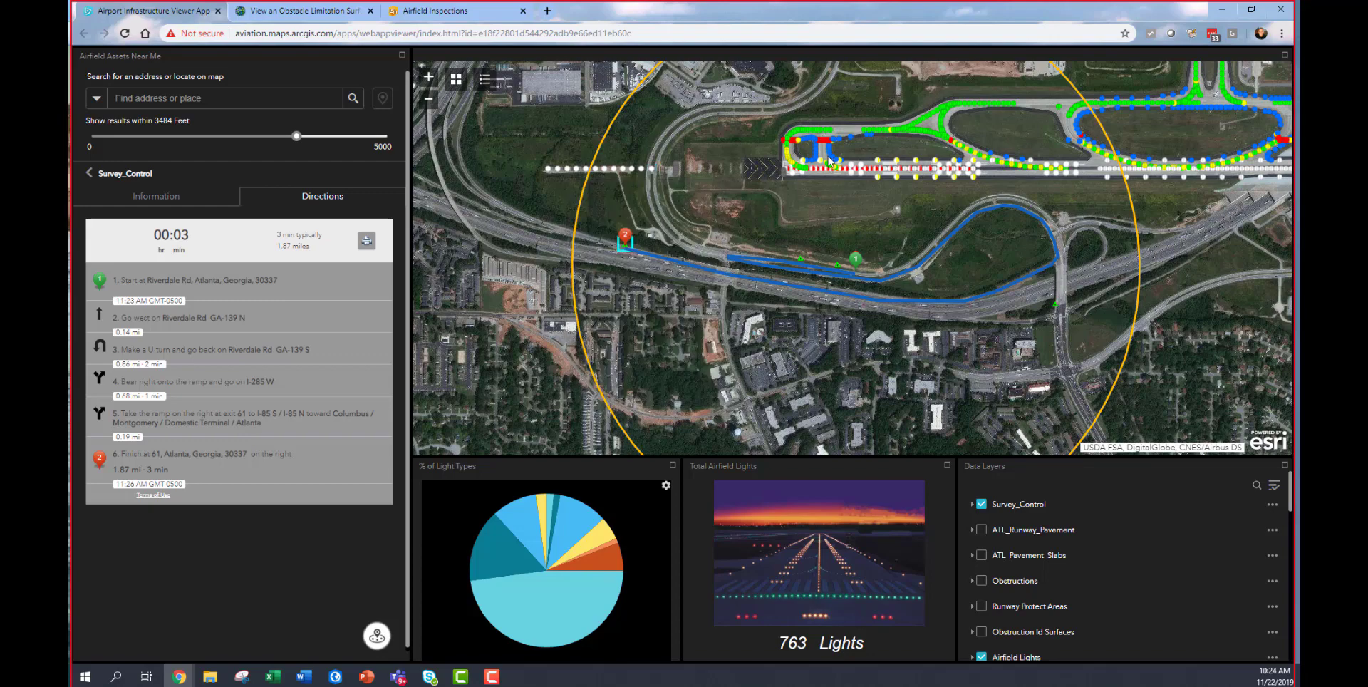
Switch to the Obstacle Limitation Surface scene and view Terrain & Buildings and Light Poles at a Track.
left_click(300, 11)
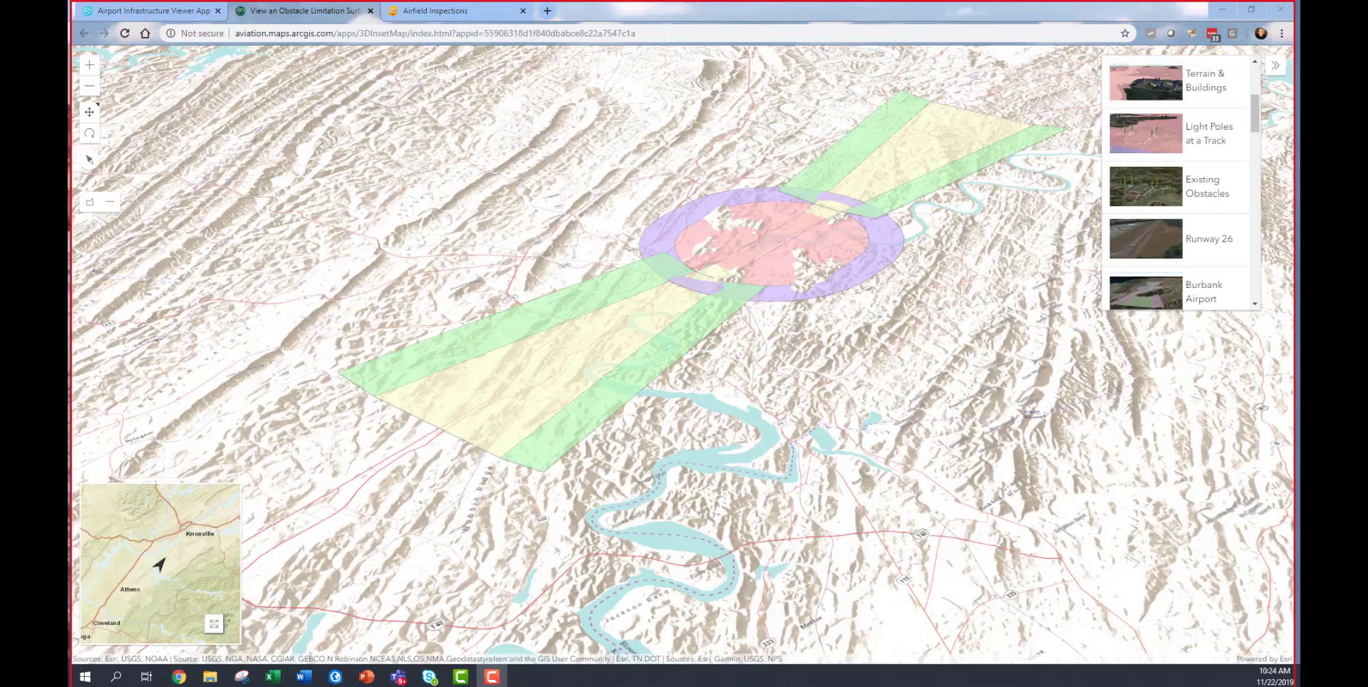
mouse_move(264, 245)
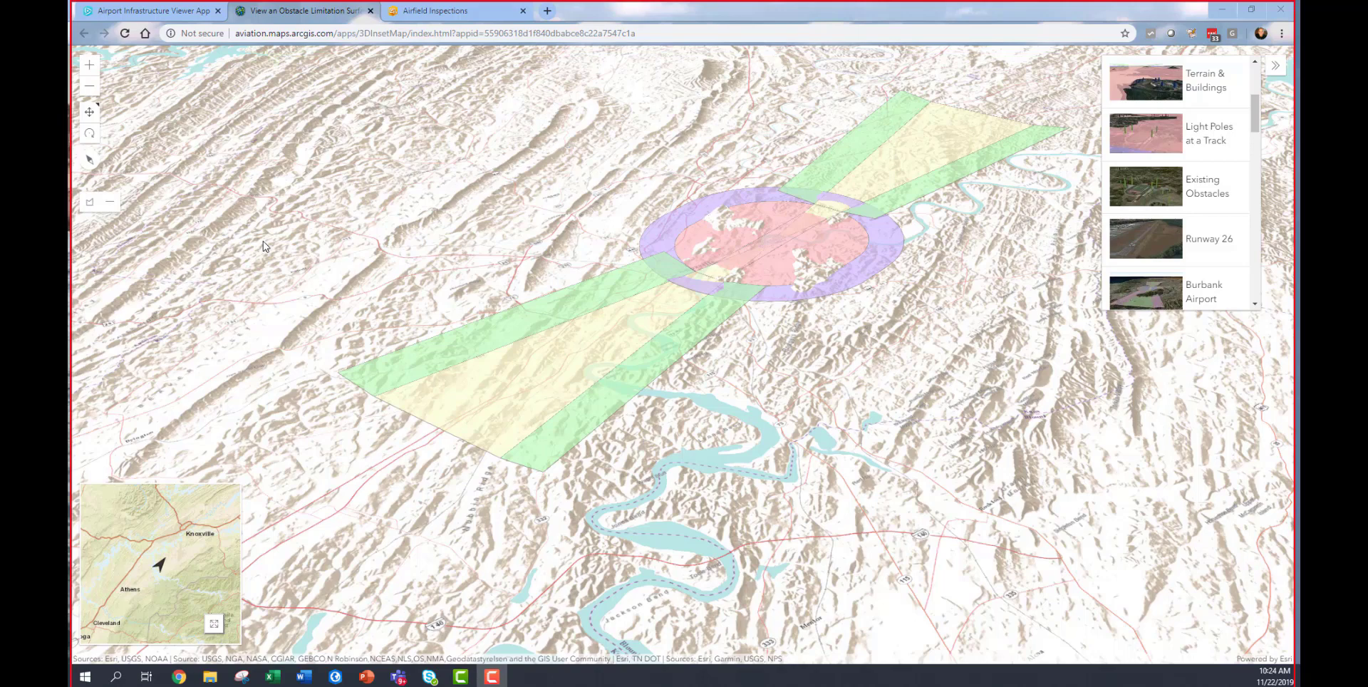
mouse_move(277, 239)
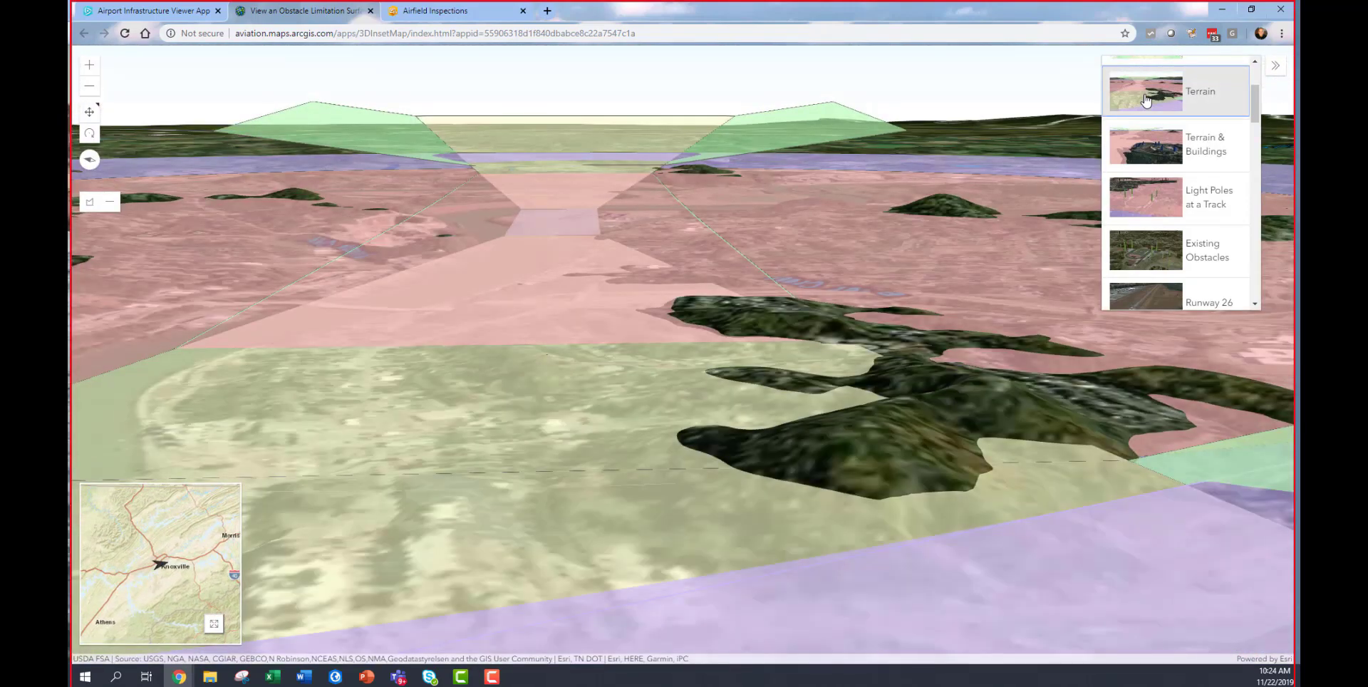
mouse_move(1151, 146)
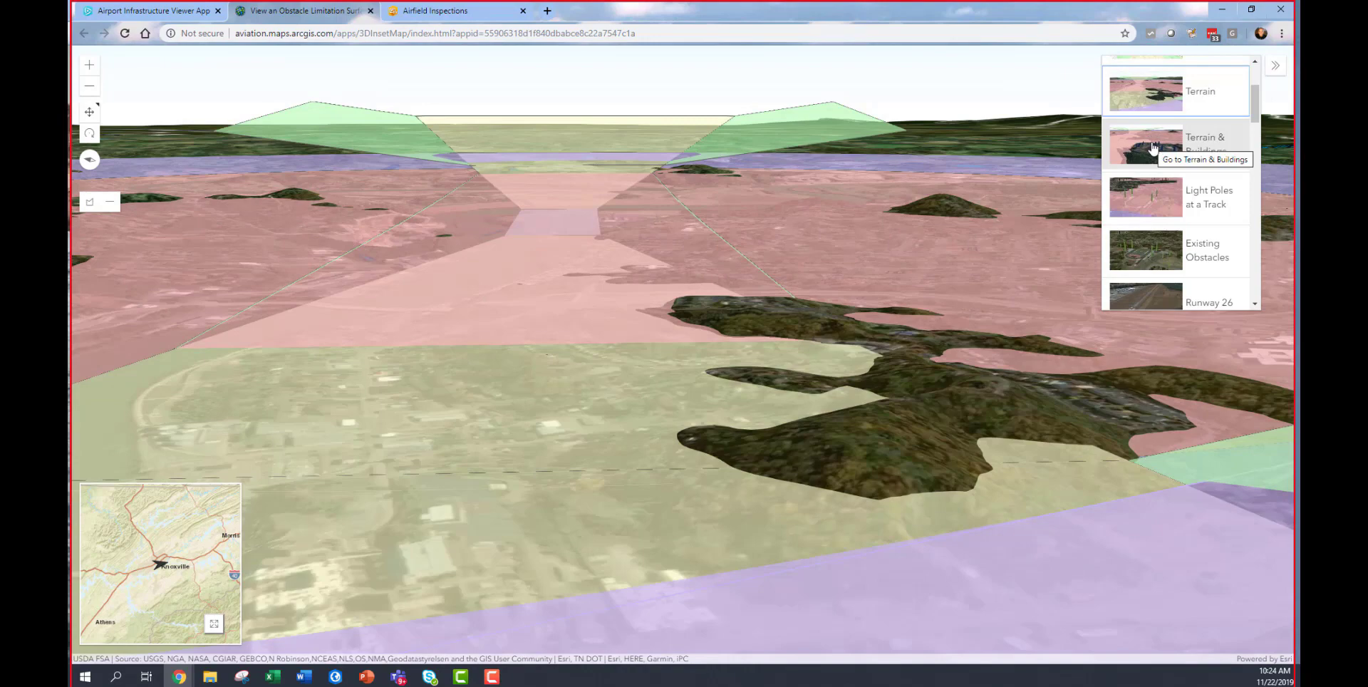
left_click(1178, 144)
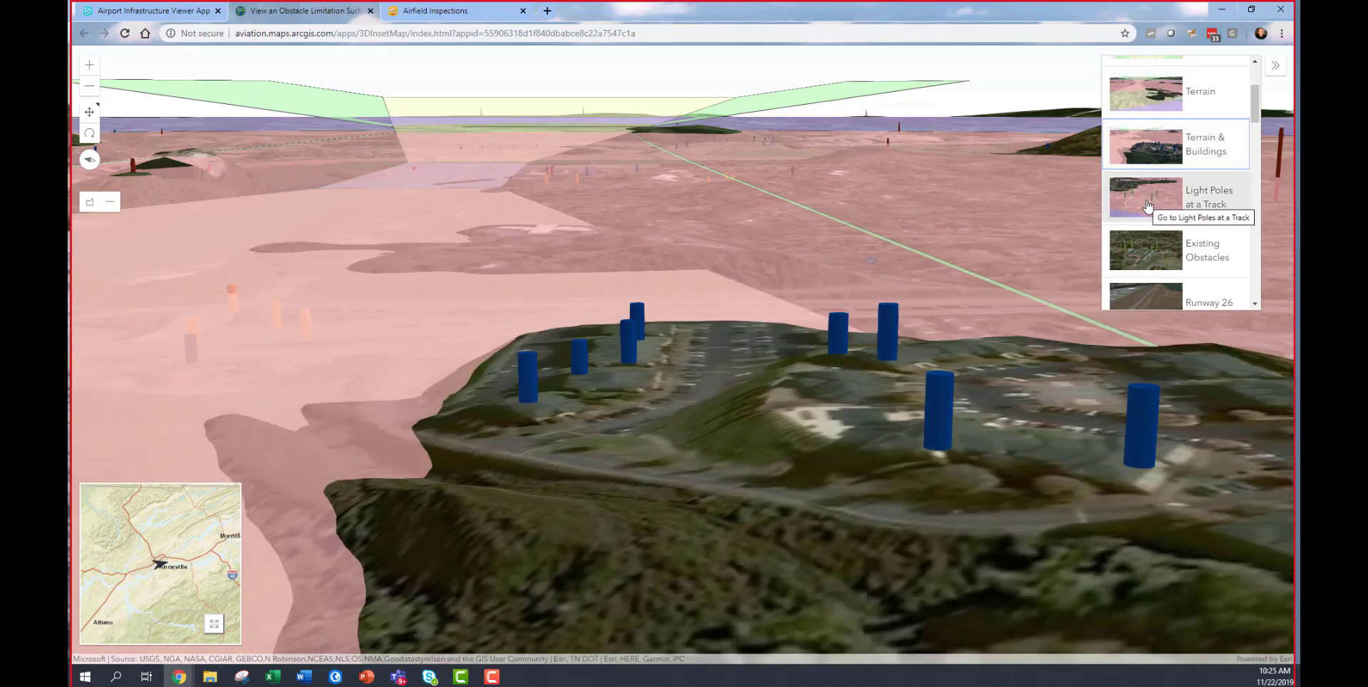
left_click(1208, 197)
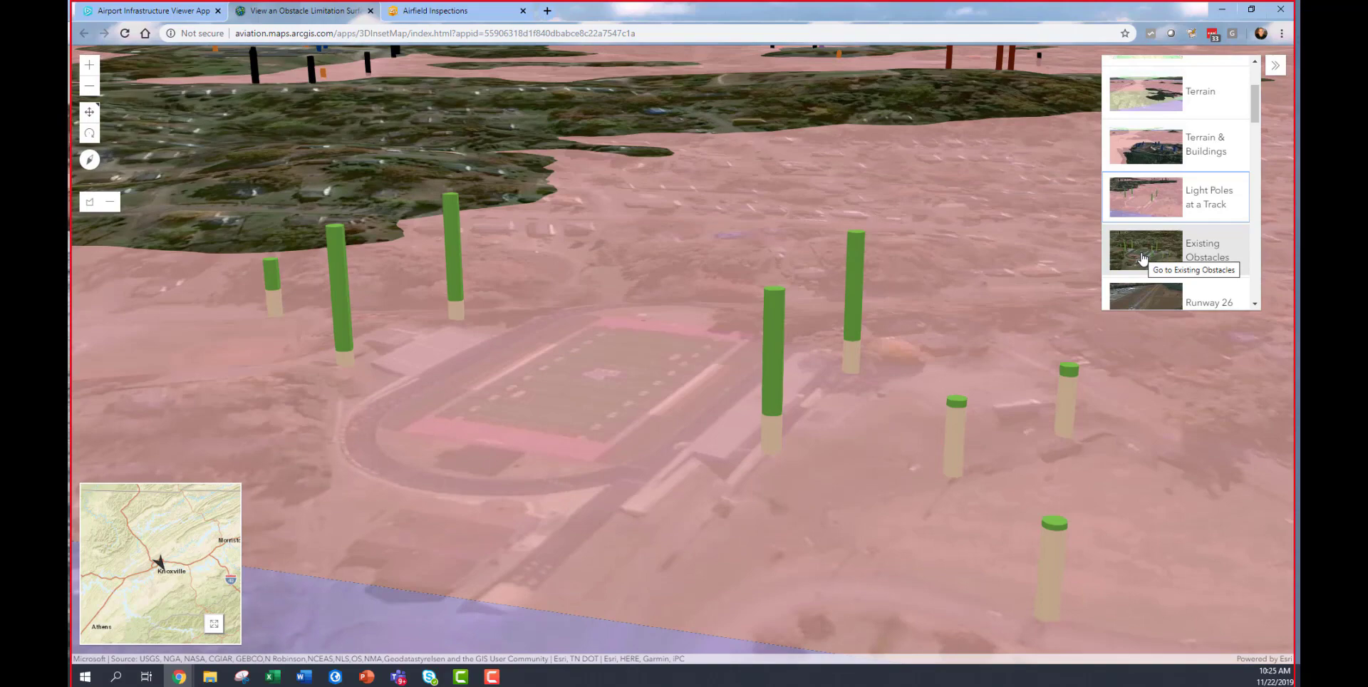
Fly to Existing Obstacles and inspect the tall obstacle pole's details.
left_click(1146, 251)
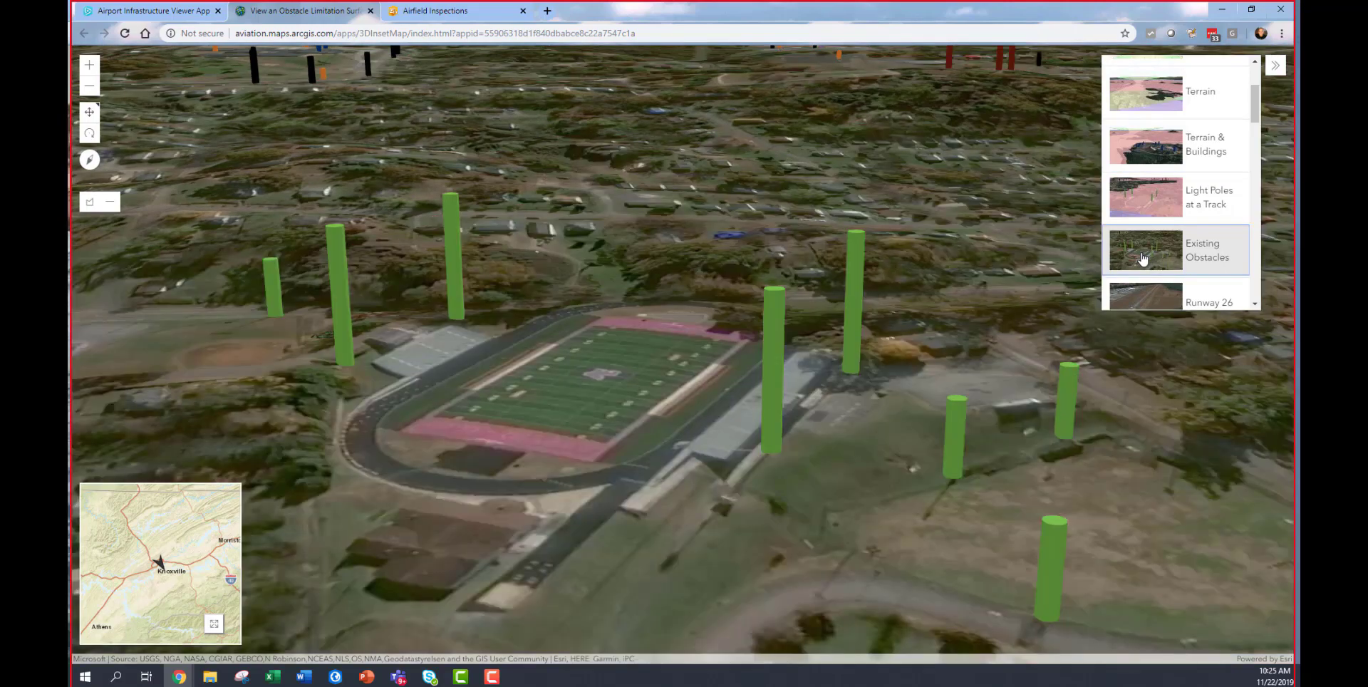
mouse_move(1149, 202)
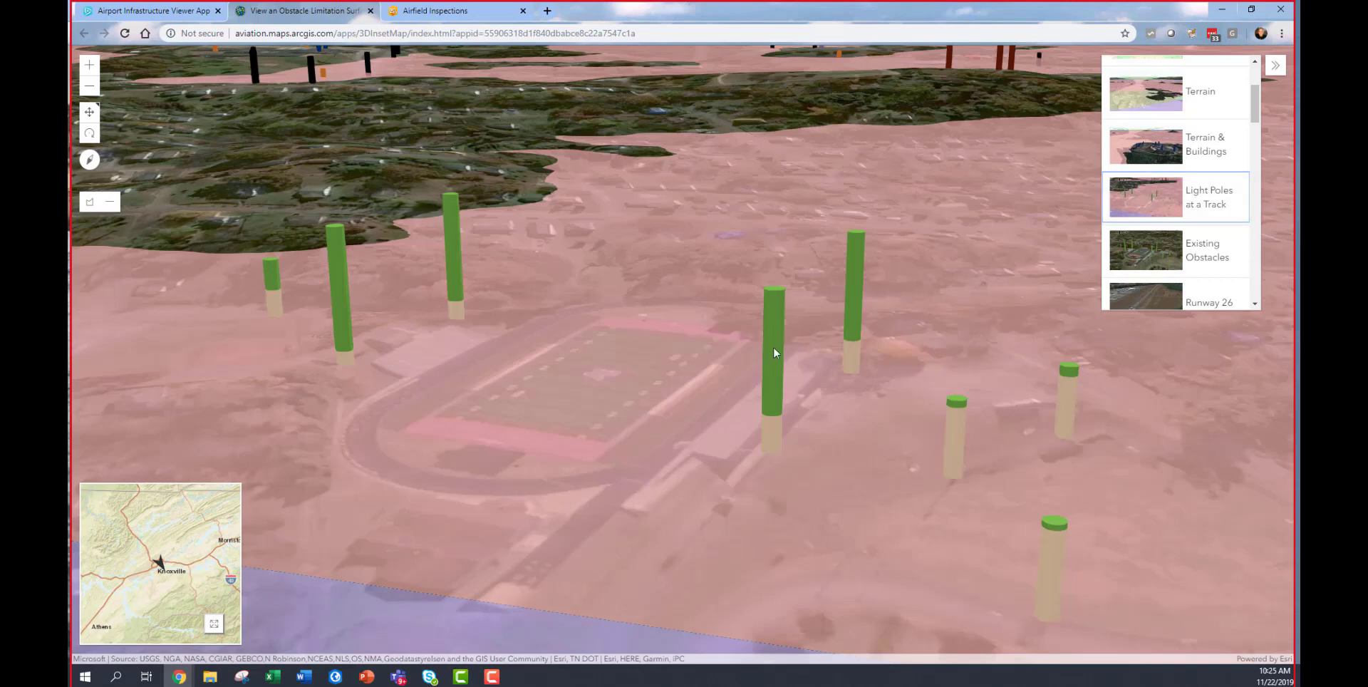
left_click(773, 354)
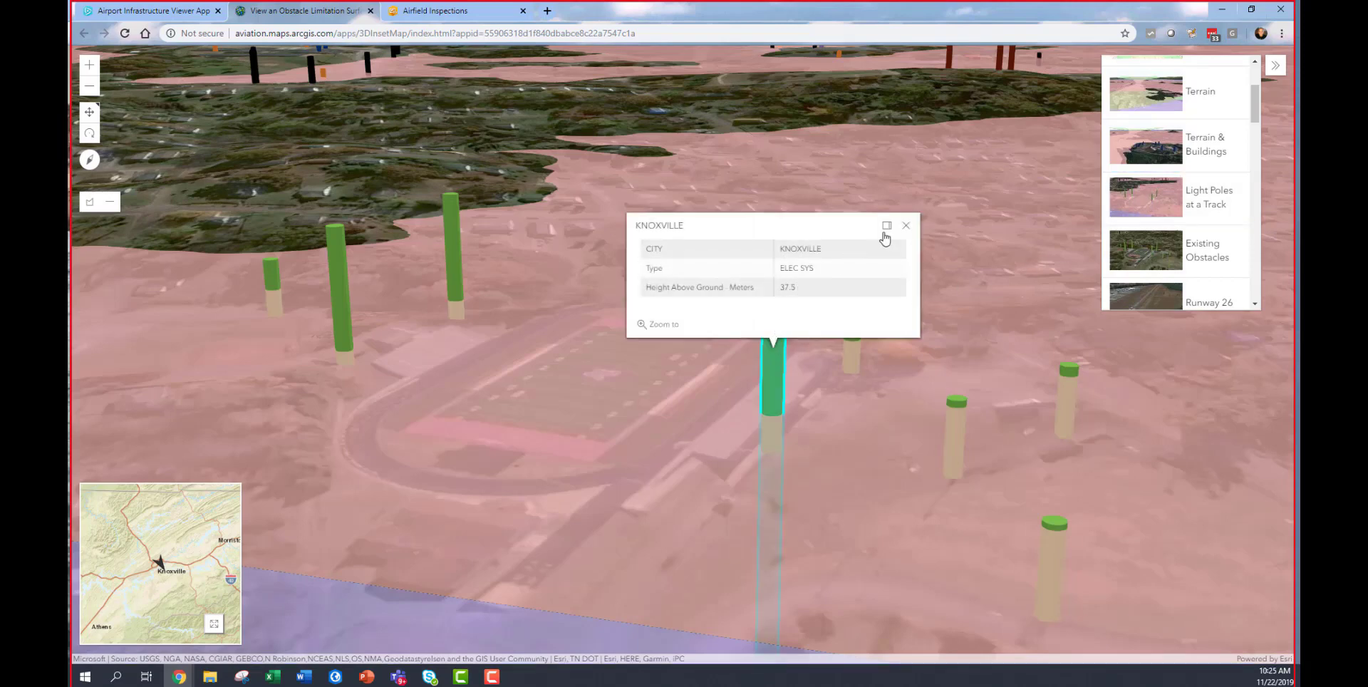
left_click(906, 225)
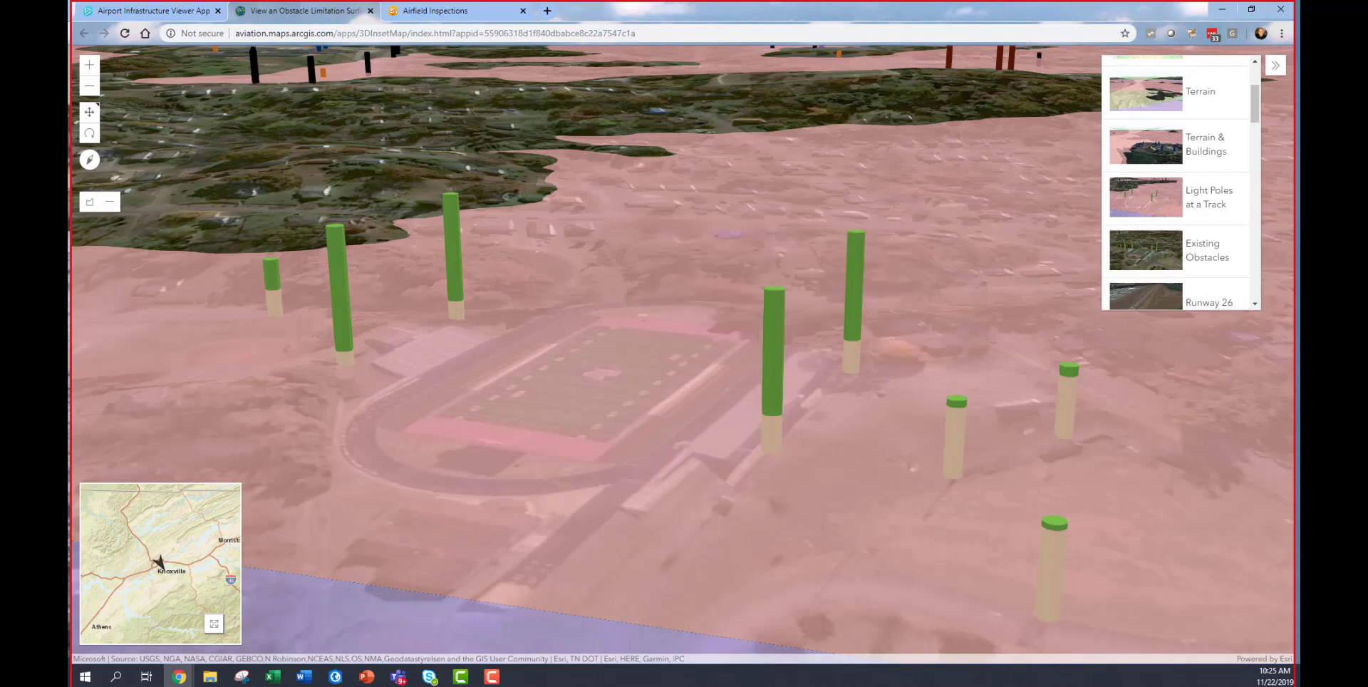
scroll("down", 3)
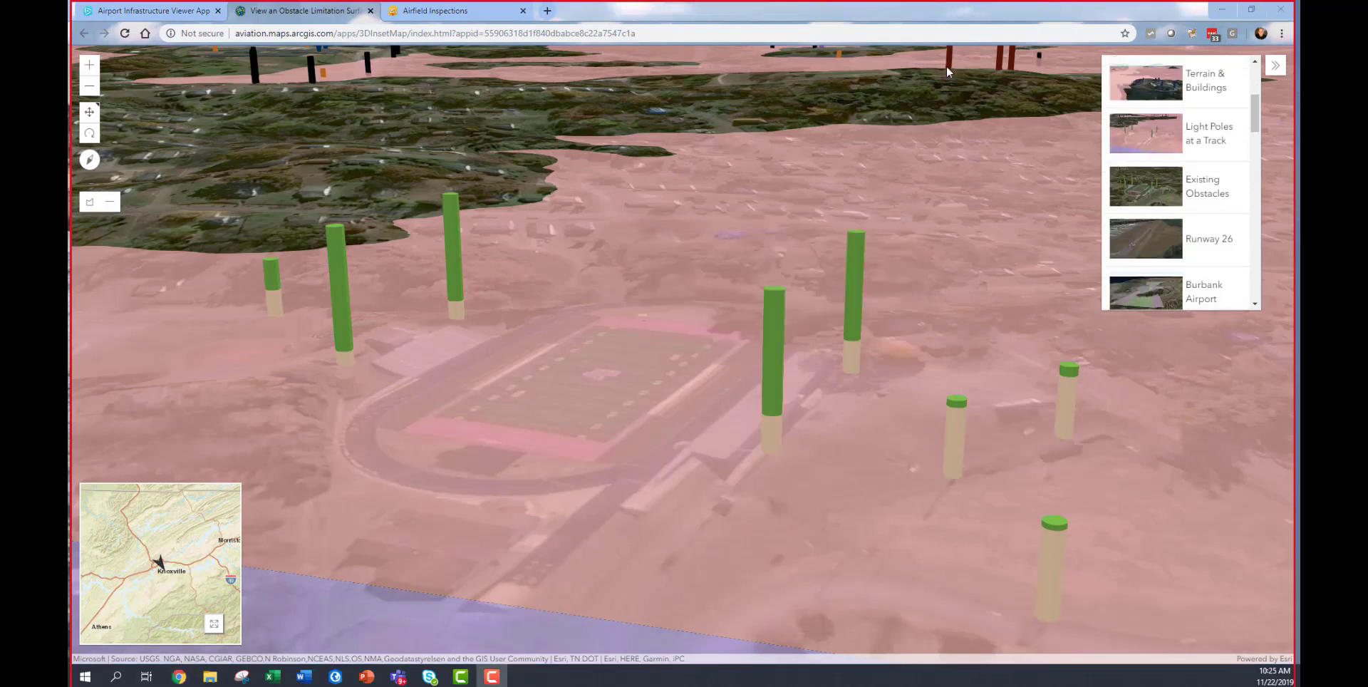
left_click(1208, 238)
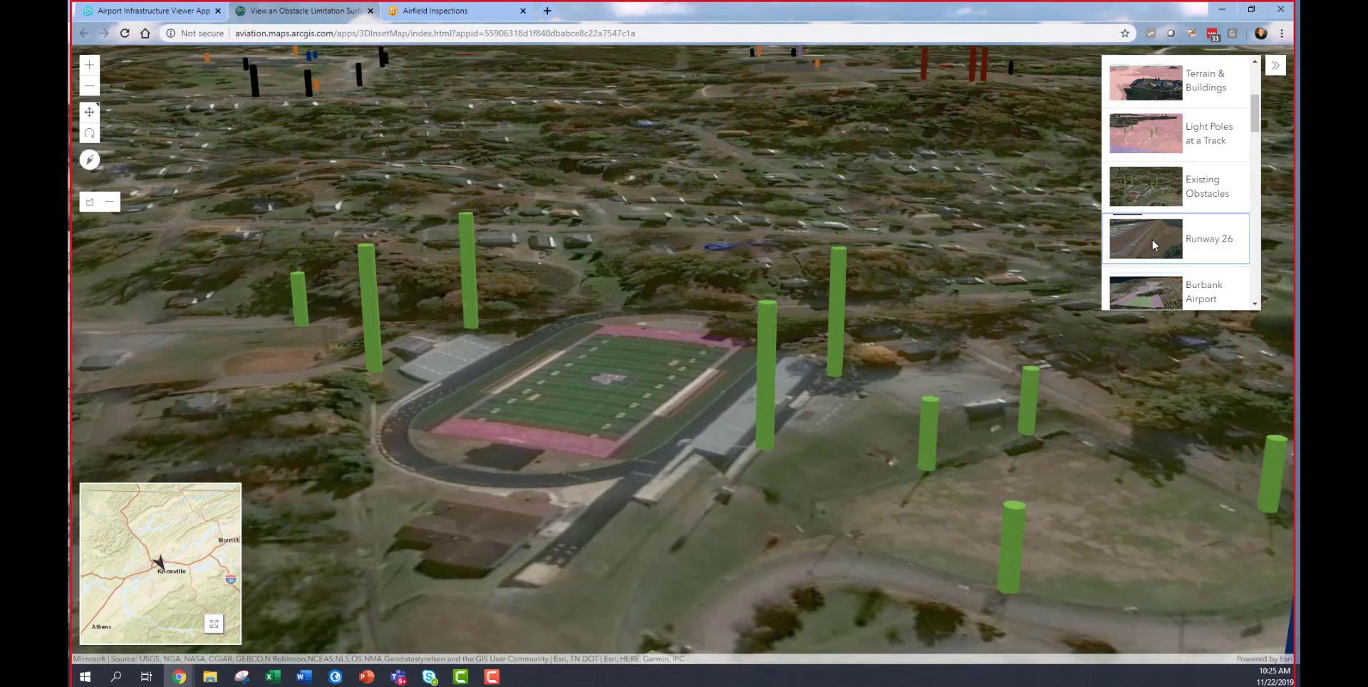
Fly to the Runway 26 view and inspect the red obstacle beside the runway.
left_click(1176, 237)
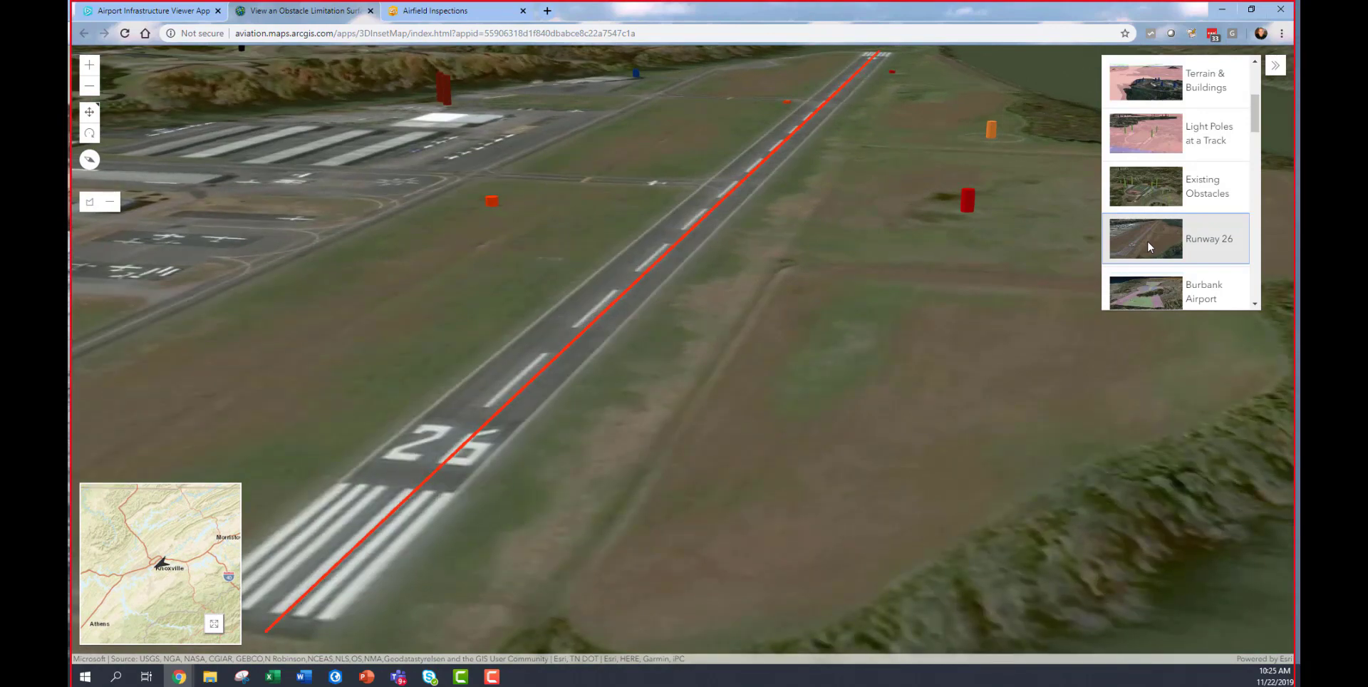
mouse_move(991, 205)
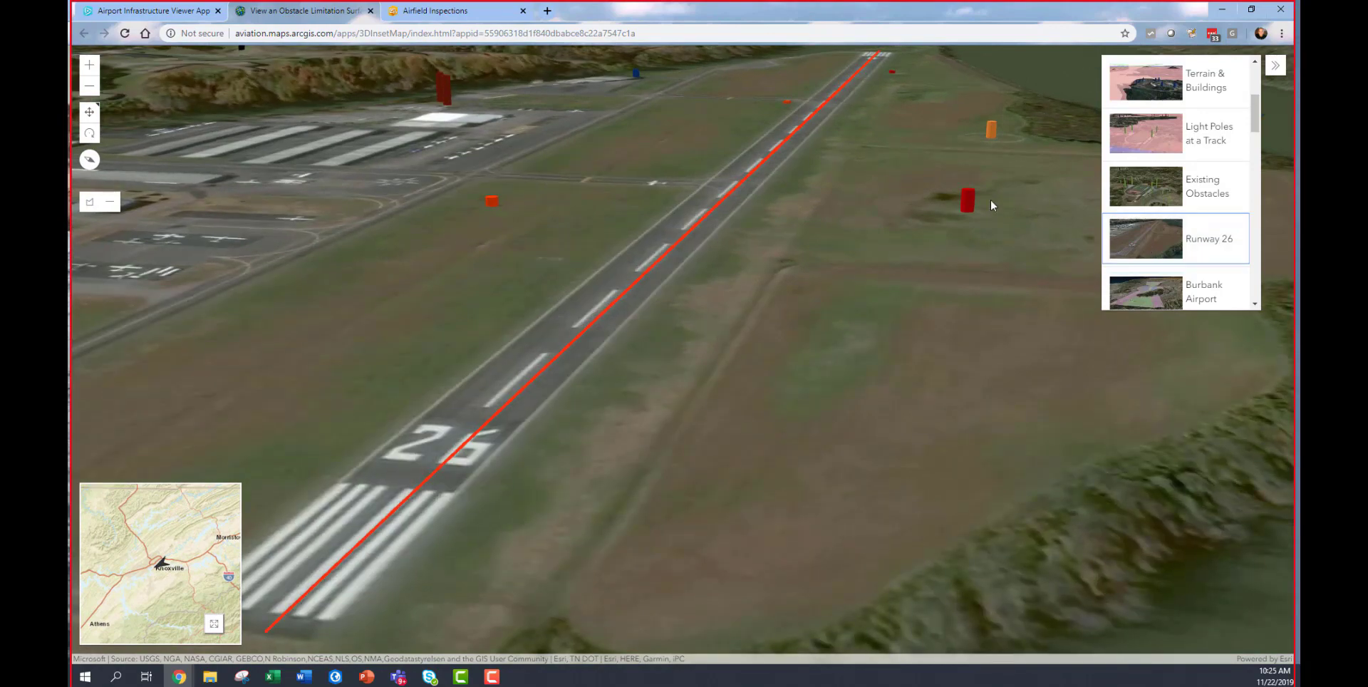
left_click(966, 199)
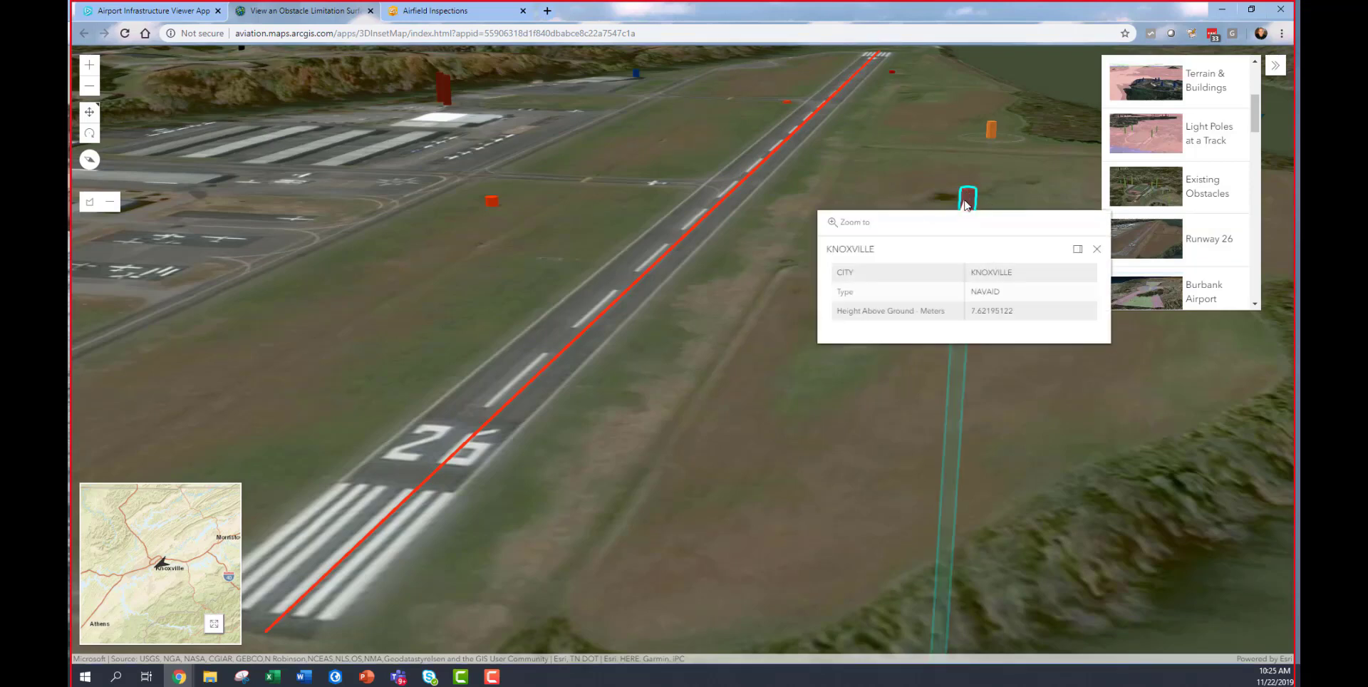
left_click(1097, 249)
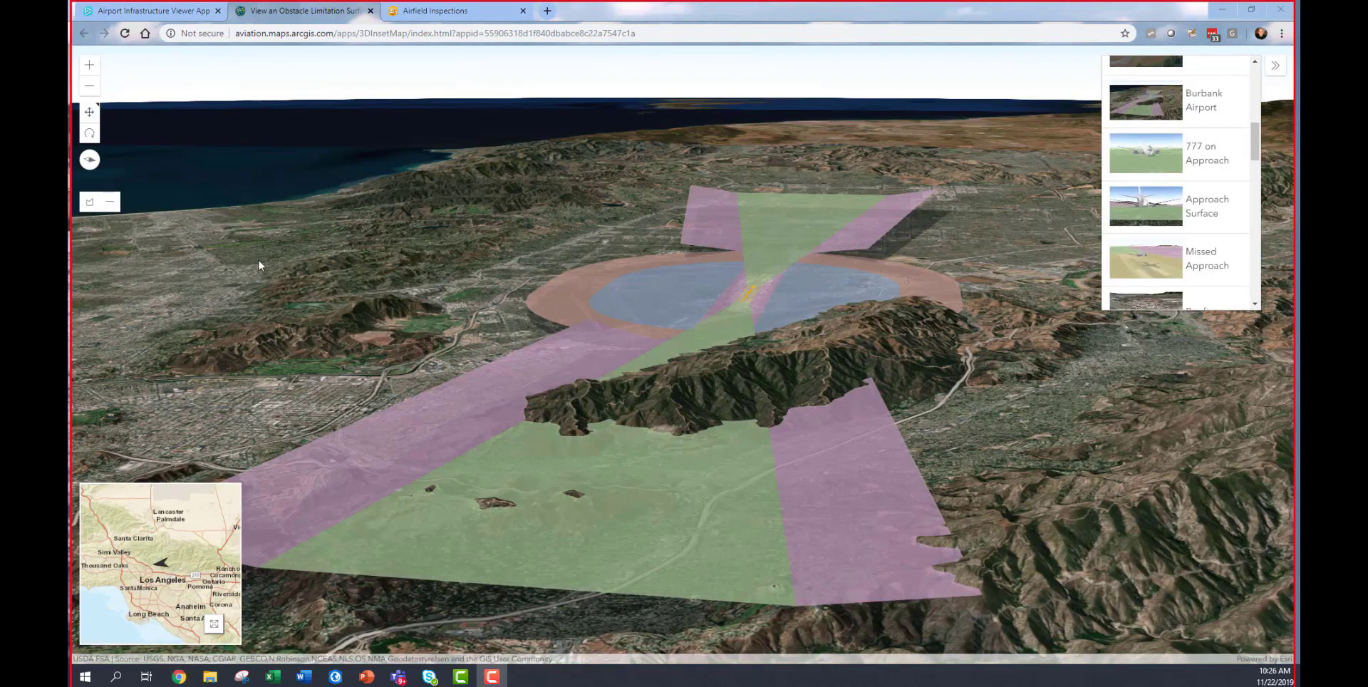
mouse_move(247, 263)
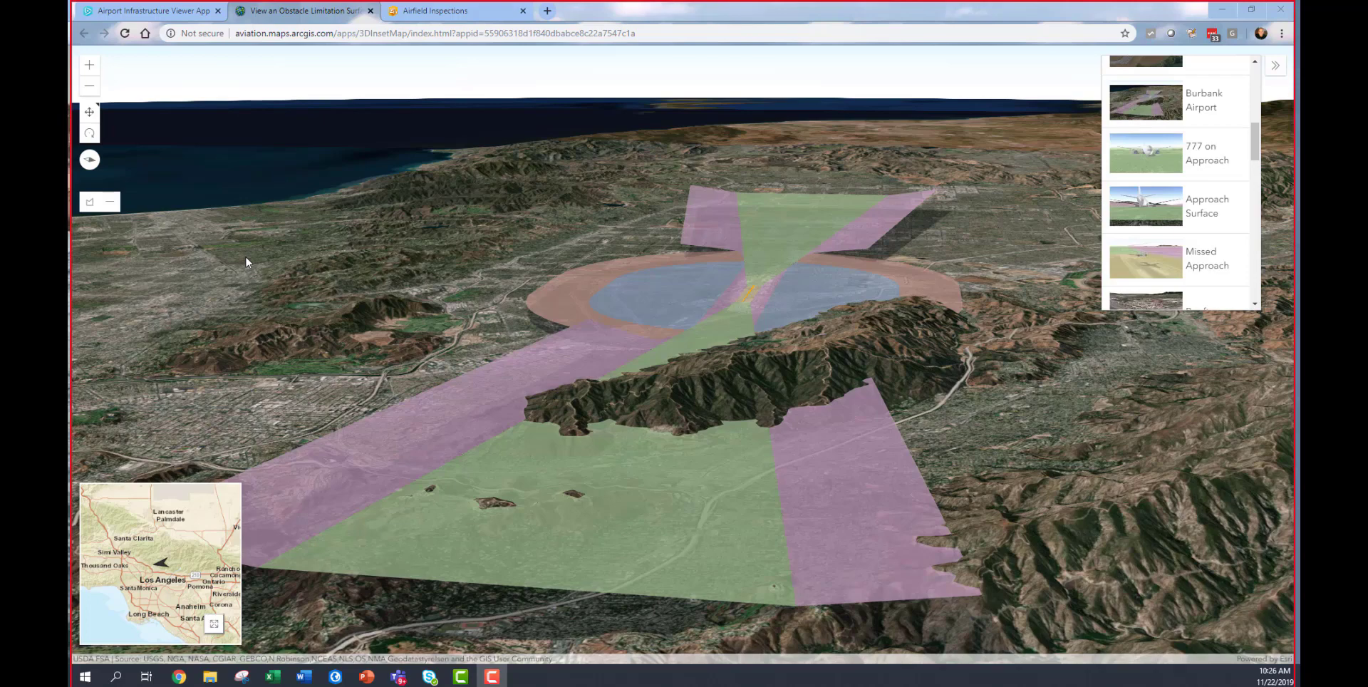
mouse_move(1030, 265)
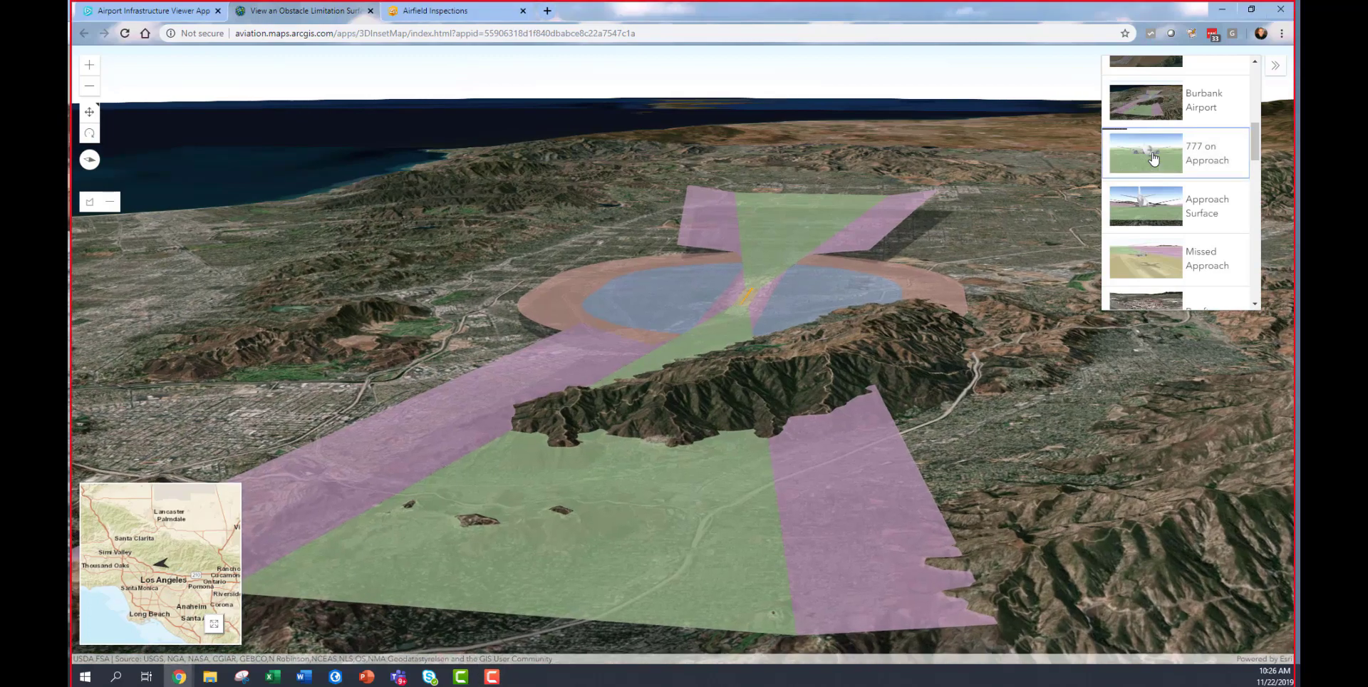
Fly through the 777 on Approach and Missed Approach slides, ending on Rooftops.
left_click(1146, 152)
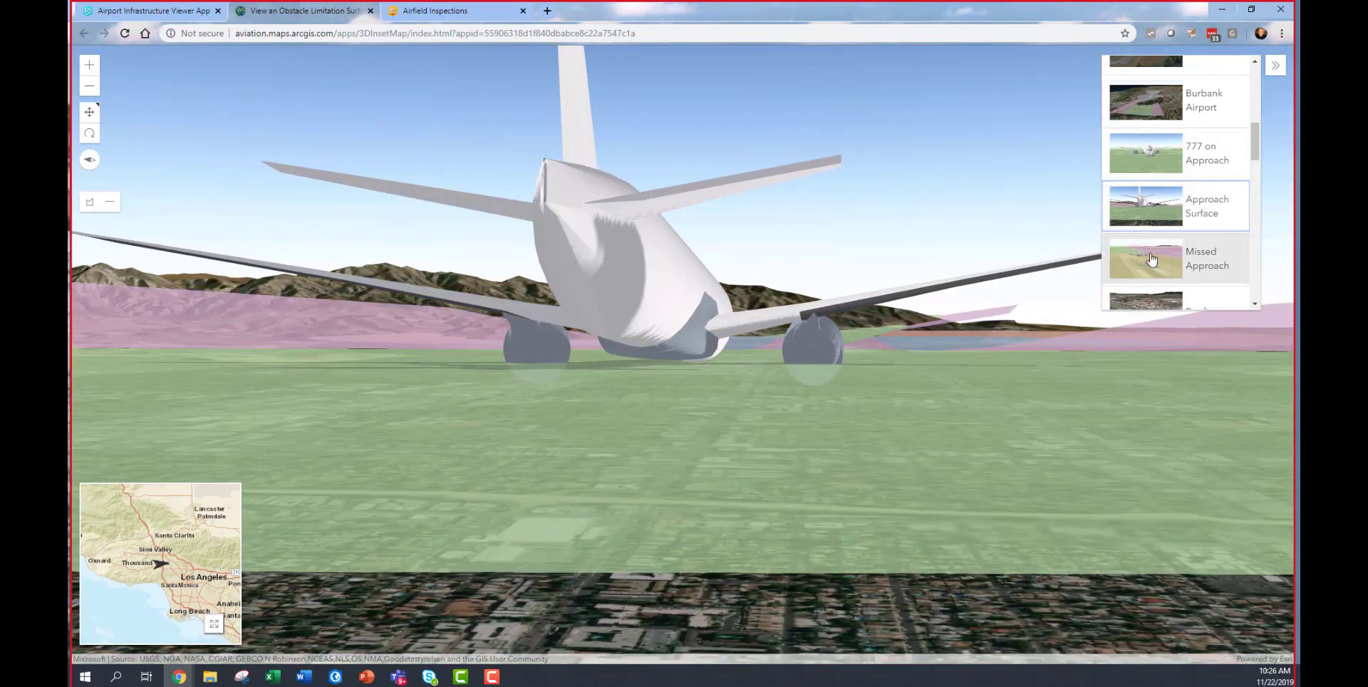
left_click(1151, 258)
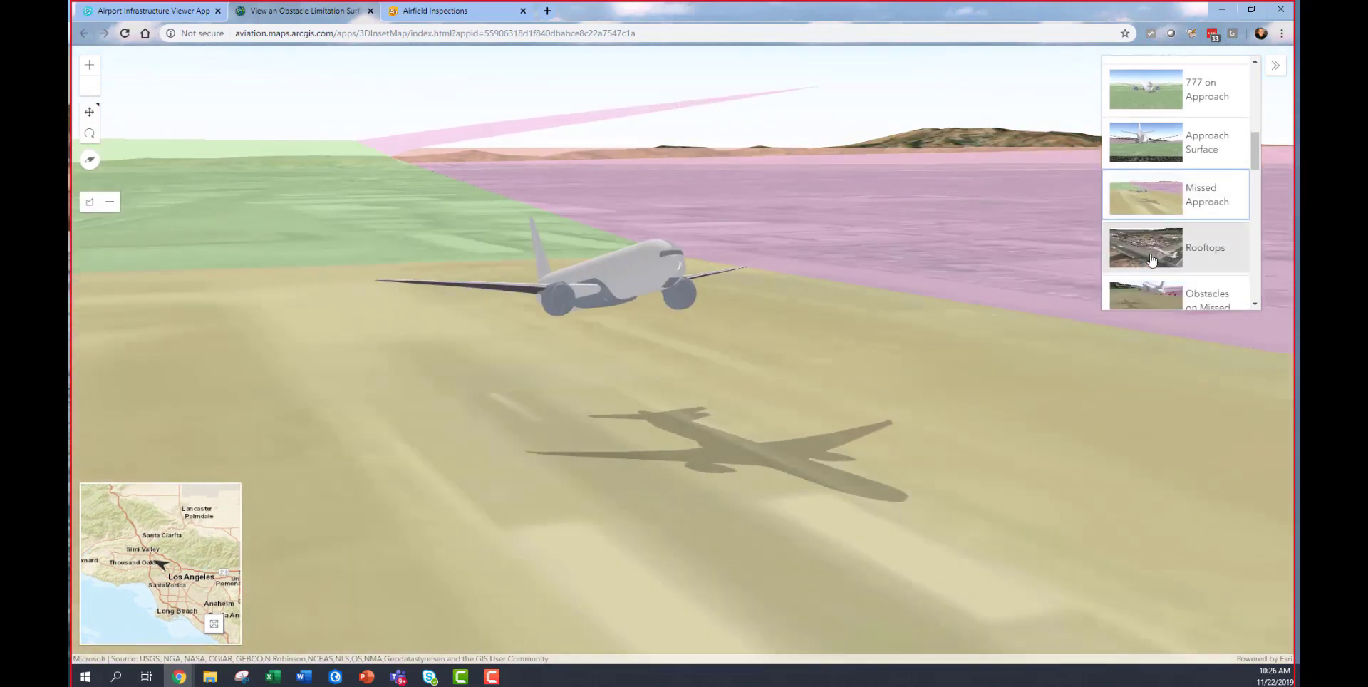
mouse_move(1146, 247)
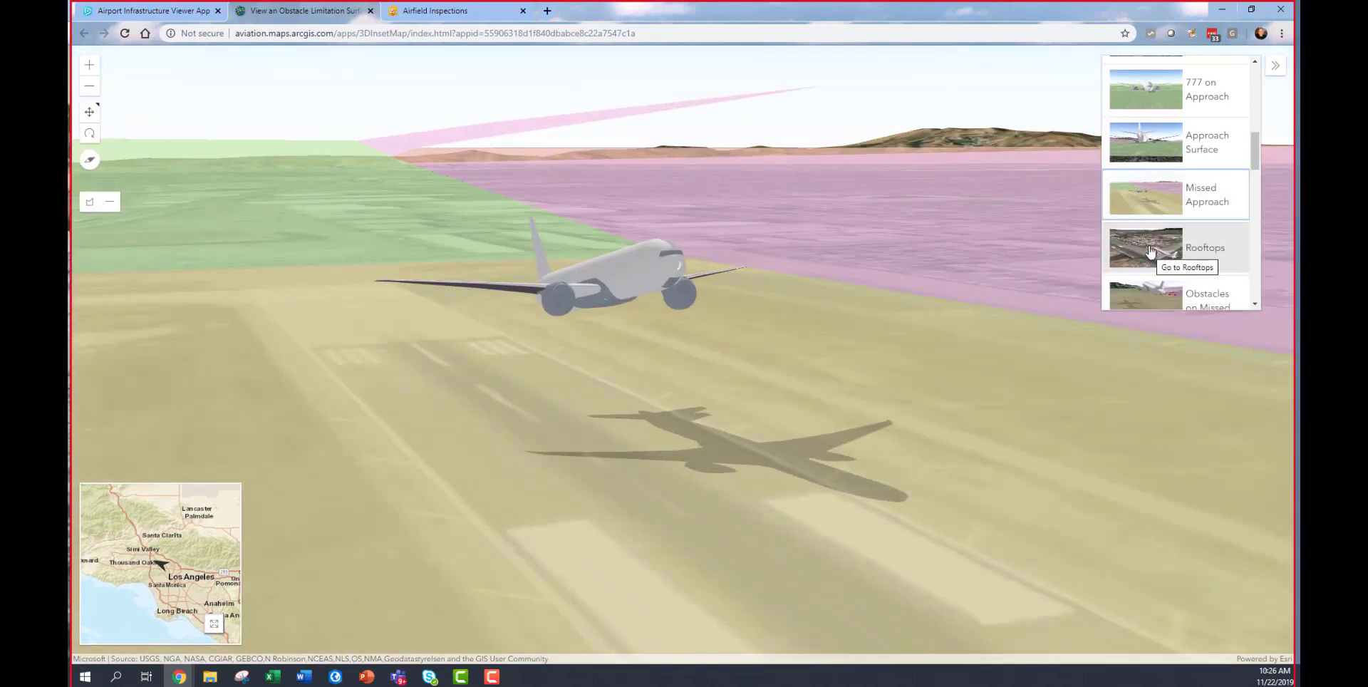
left_click(1145, 247)
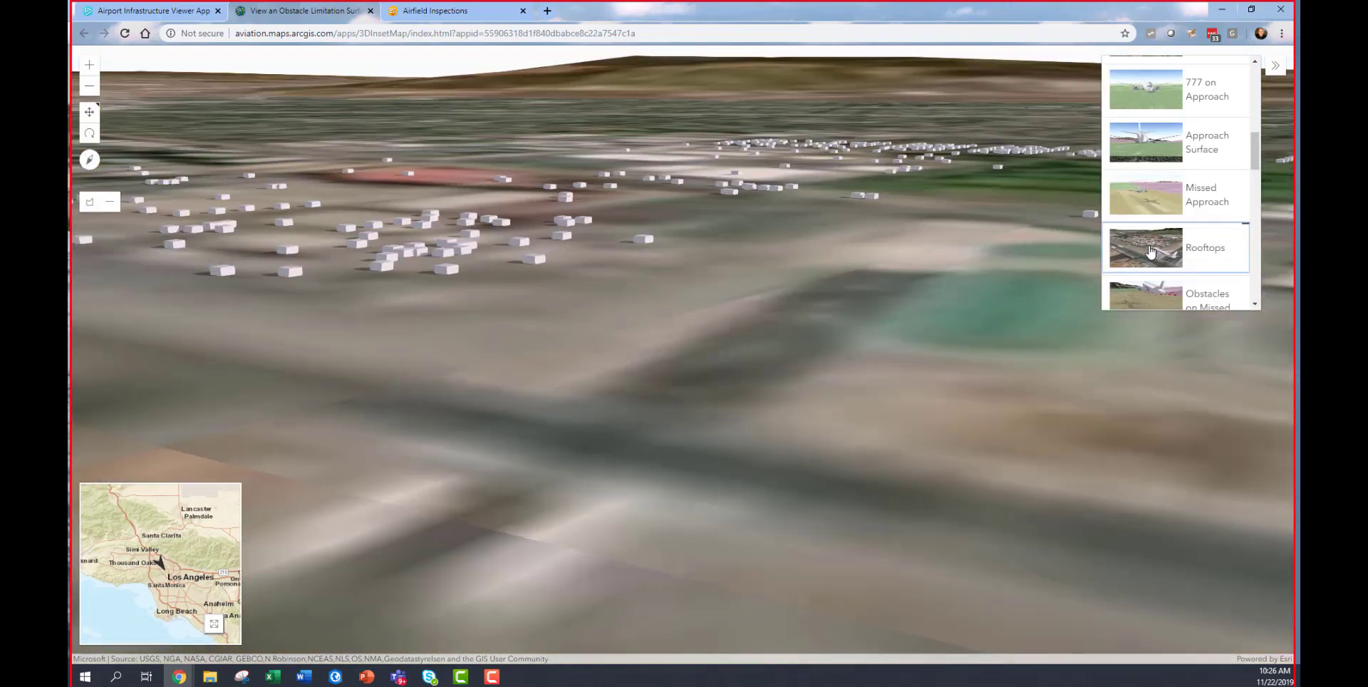
Inspect a rooftop block near the terminal, then close its pop-up.
left_click(1146, 88)
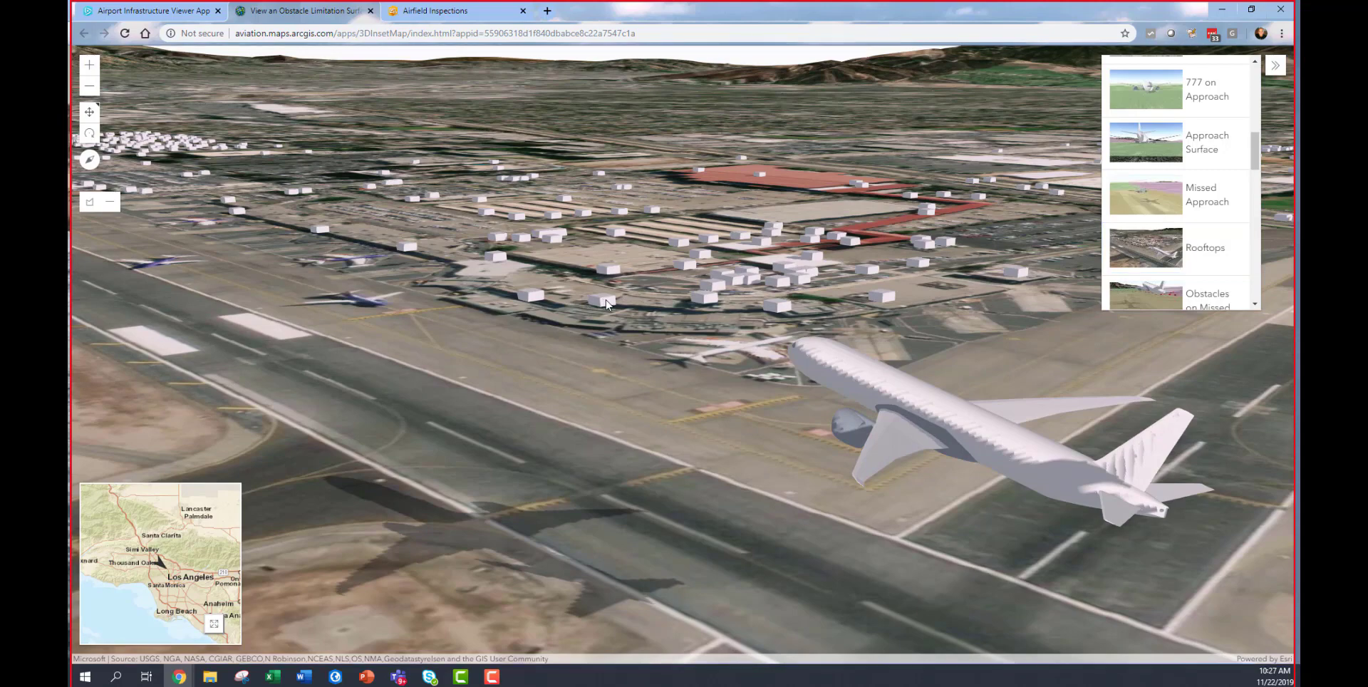
left_click(602, 301)
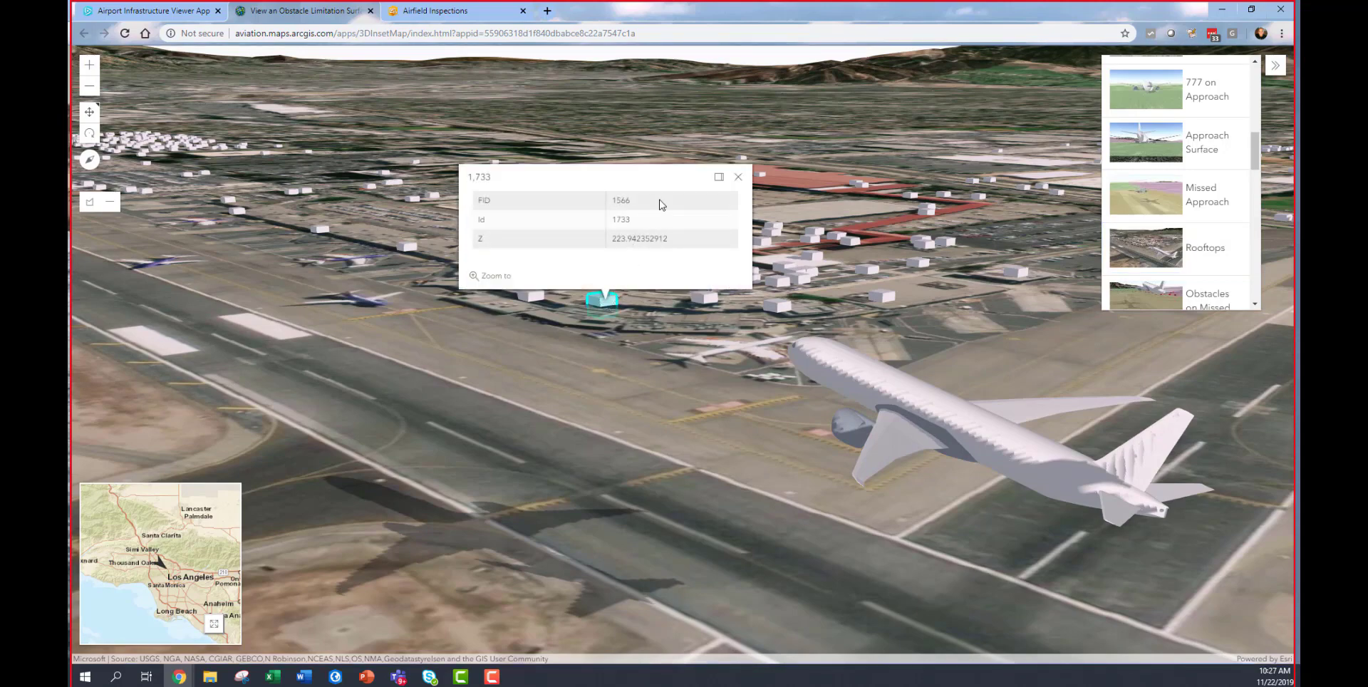
left_click(738, 176)
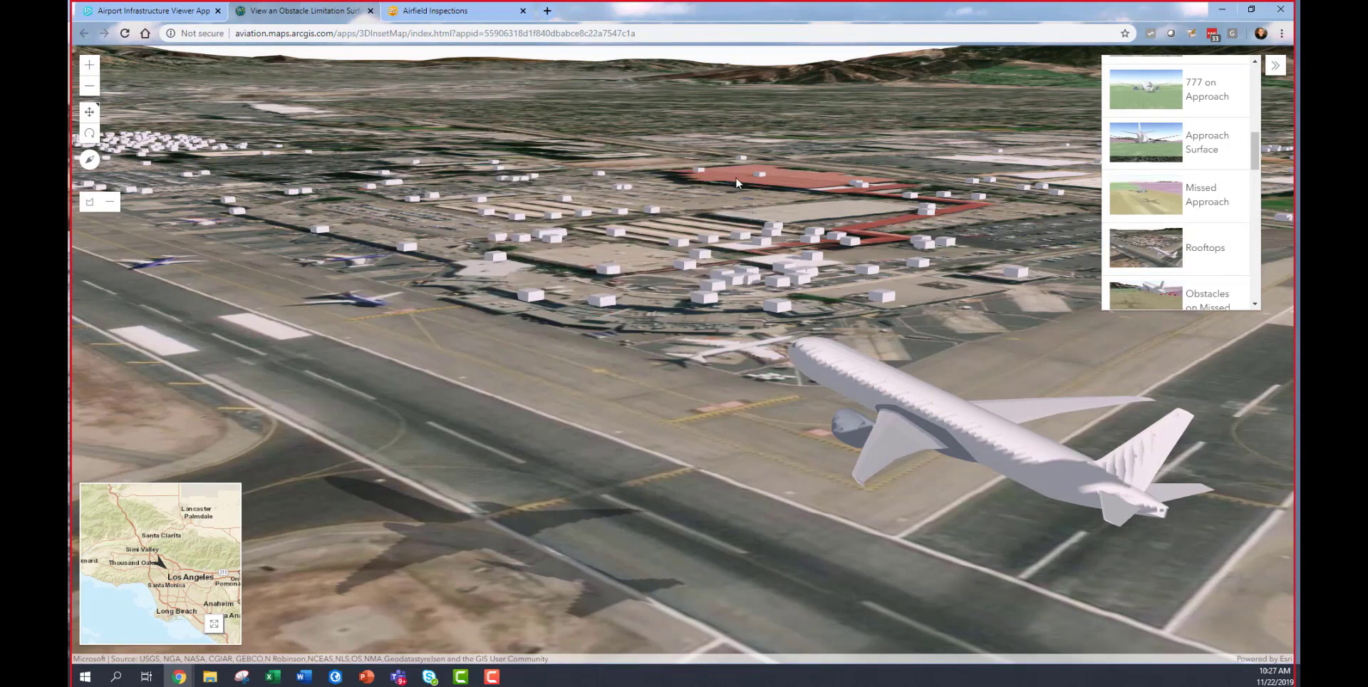
mouse_move(1153, 297)
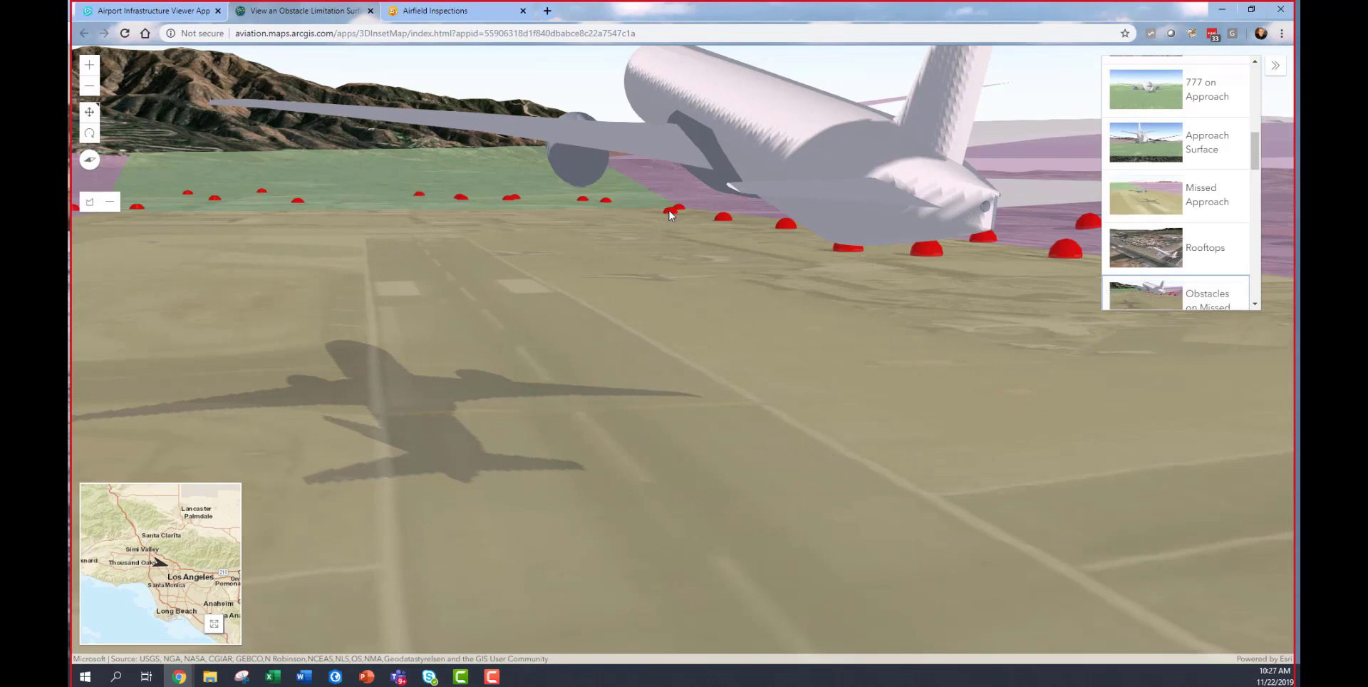
Open a red obstacle's attributes and scroll to its Delta_Z of about 4.62.
left_click(671, 214)
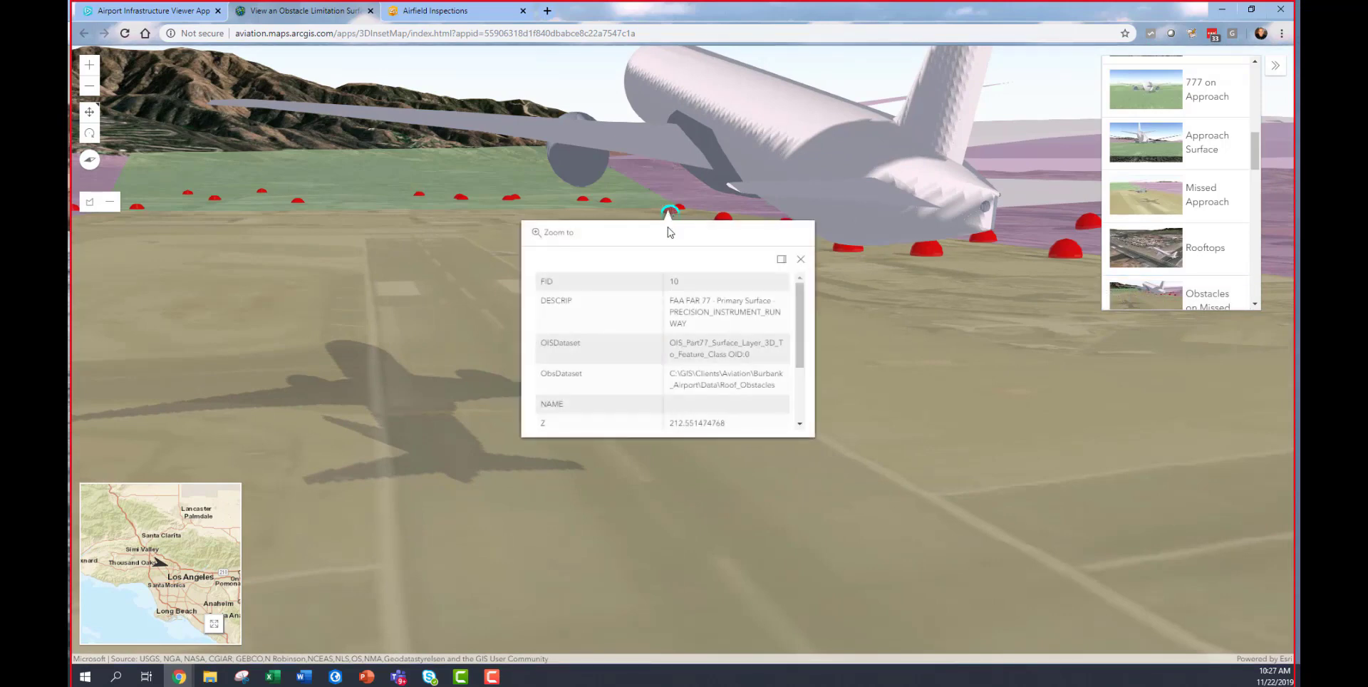
scroll("down", 3)
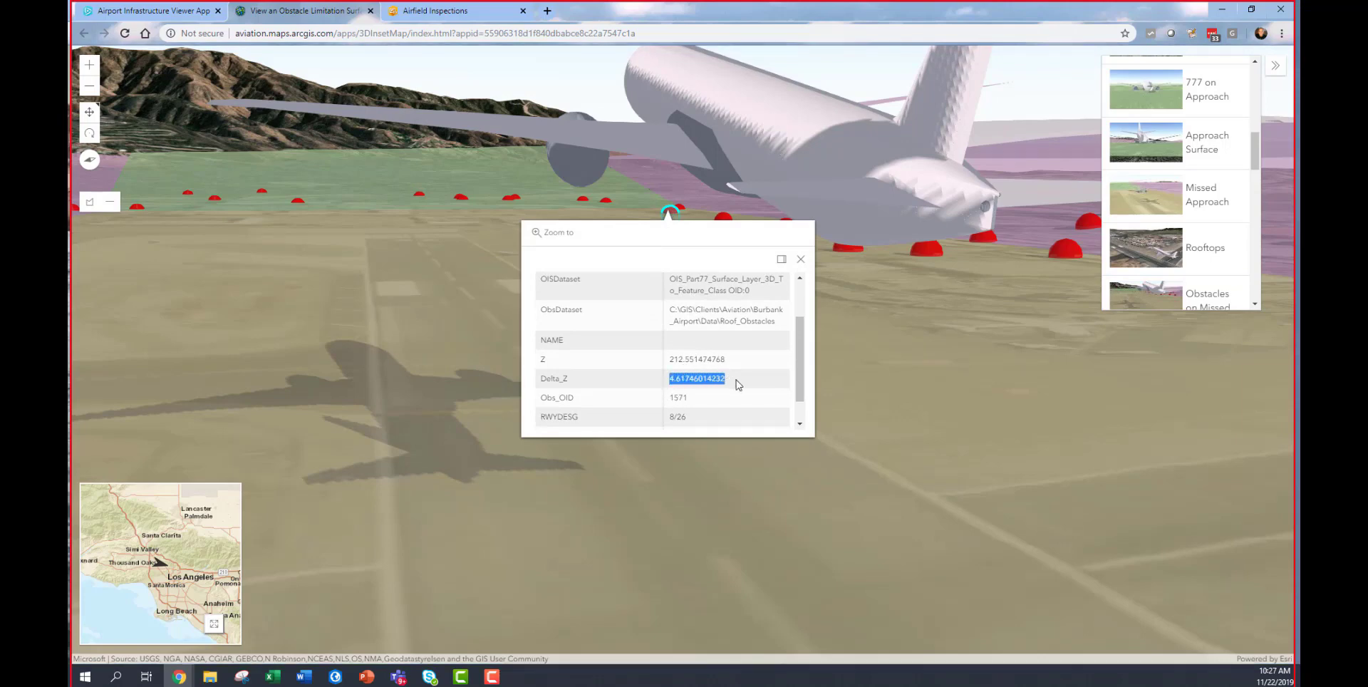
left_click(799, 259)
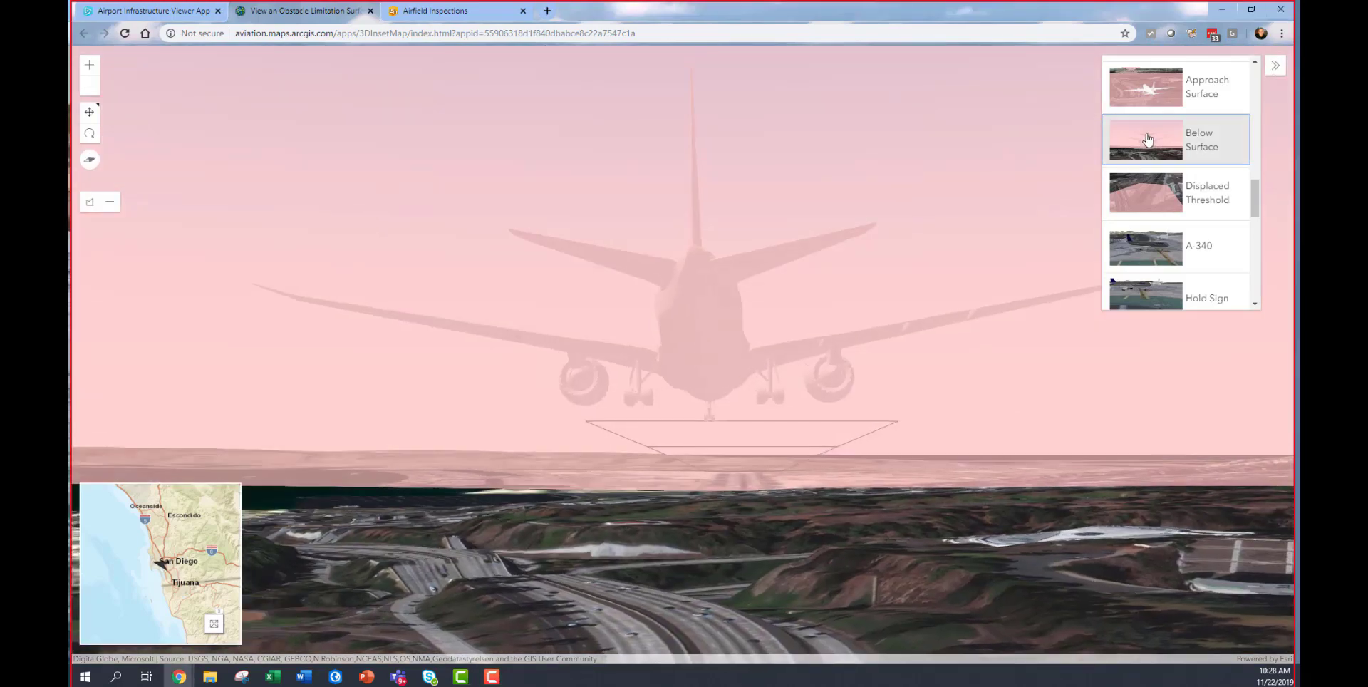
mouse_move(1146, 97)
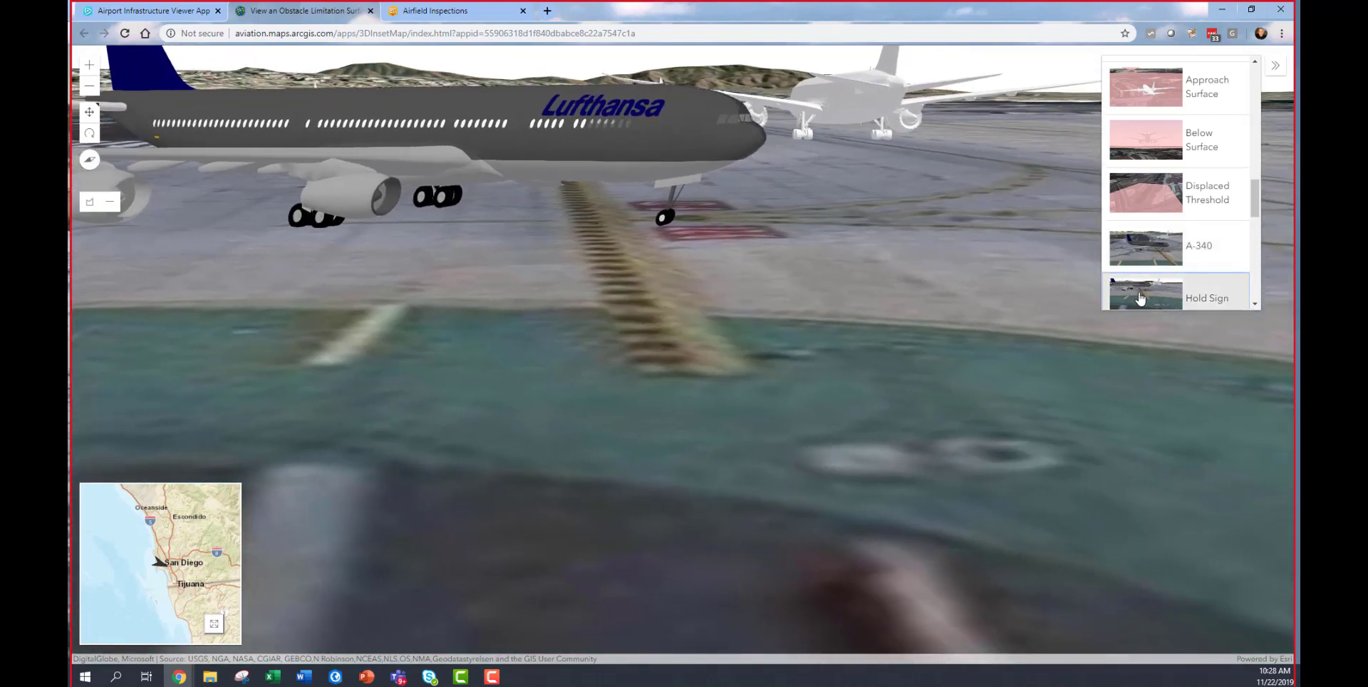
Go to the Hold Sign slide and review the B9 09-27L sign's attributes.
left_click(1146, 294)
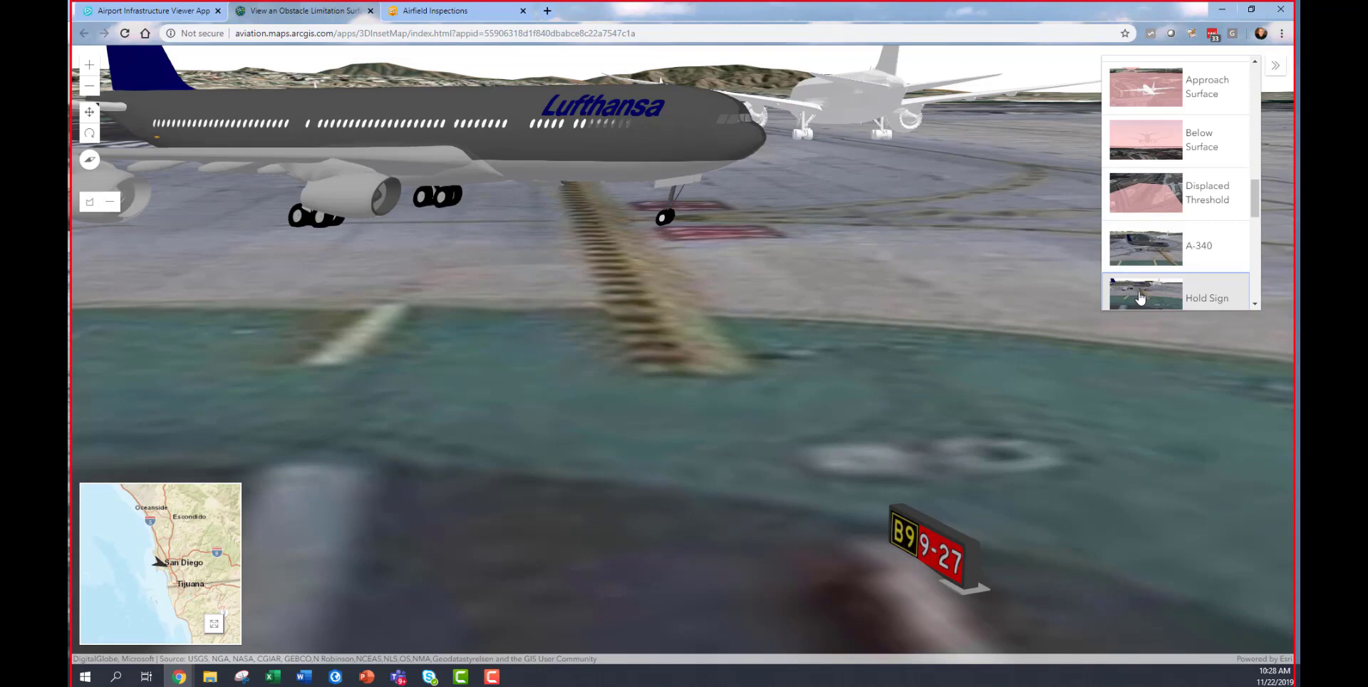
scroll("down", 3)
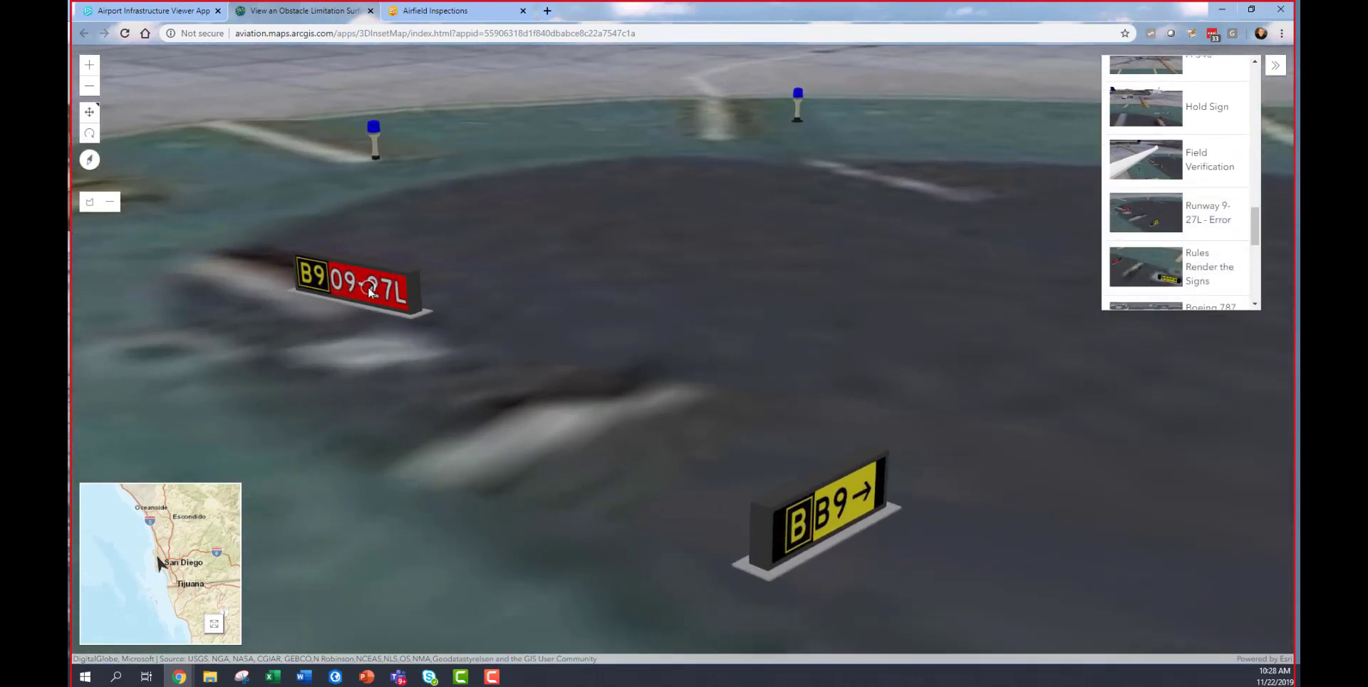
left_click(358, 287)
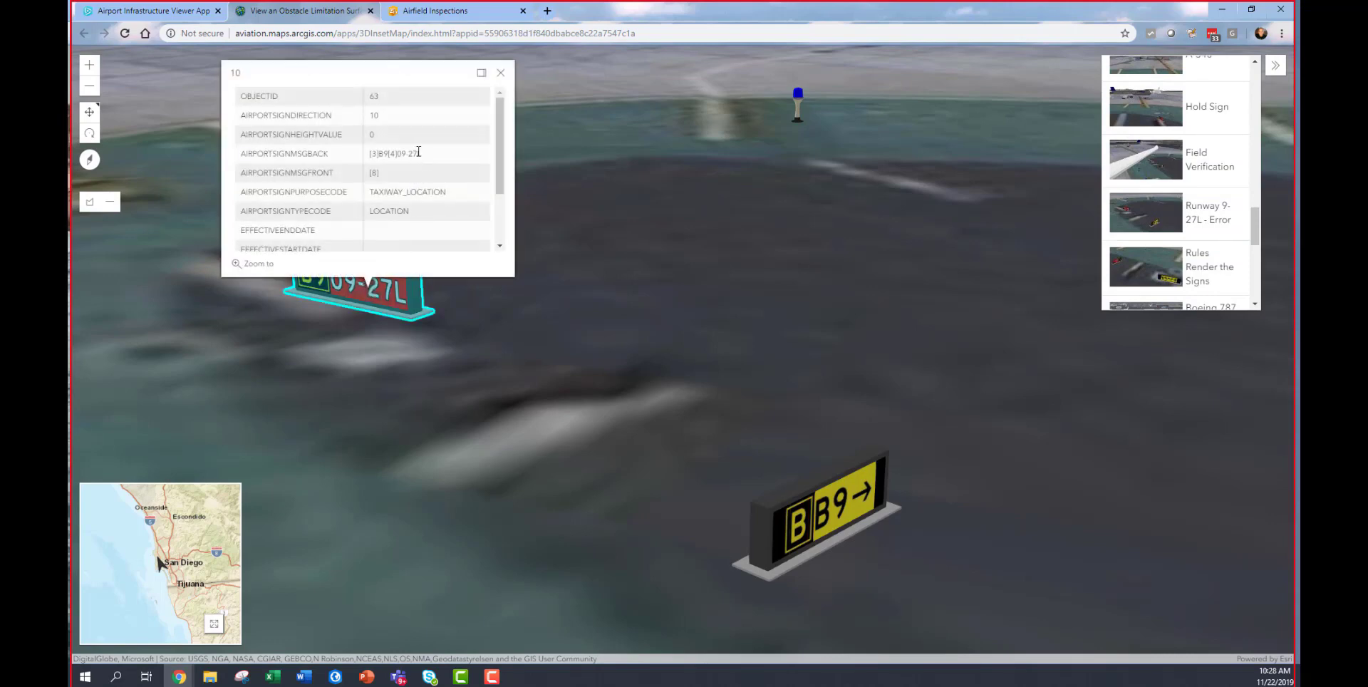
left_click(501, 72)
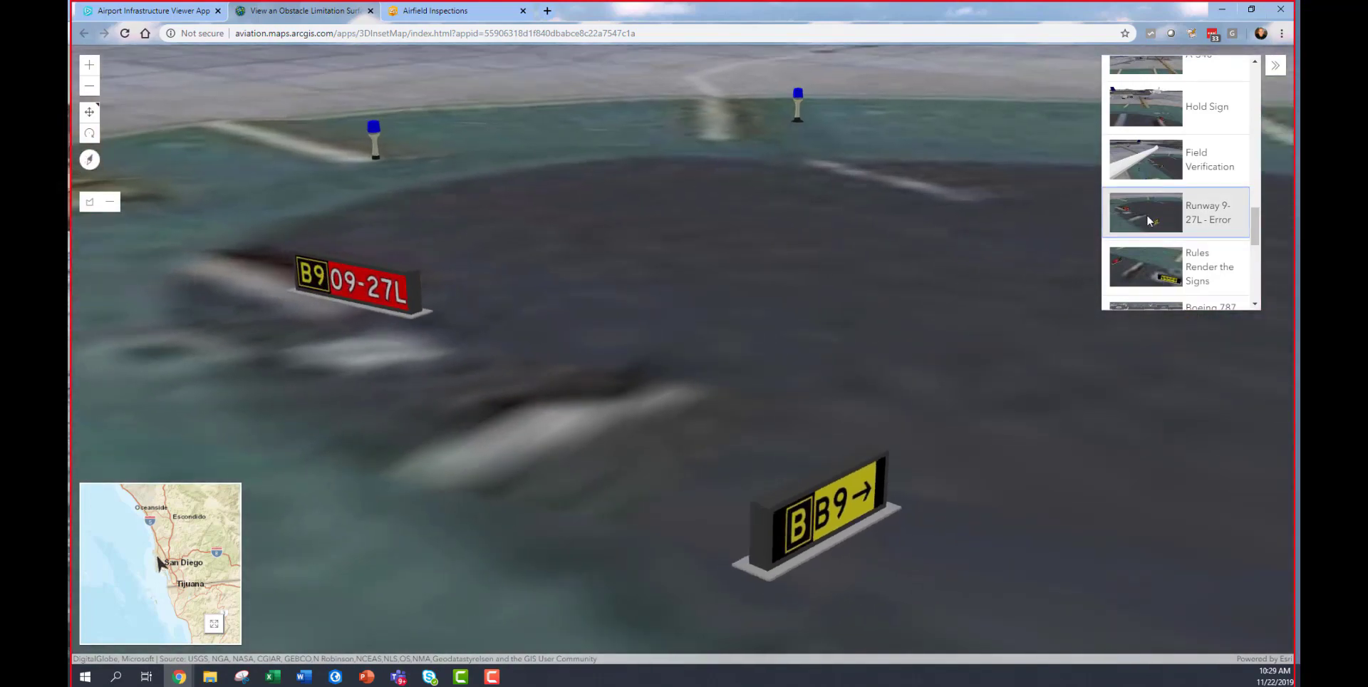
scroll("down", 3)
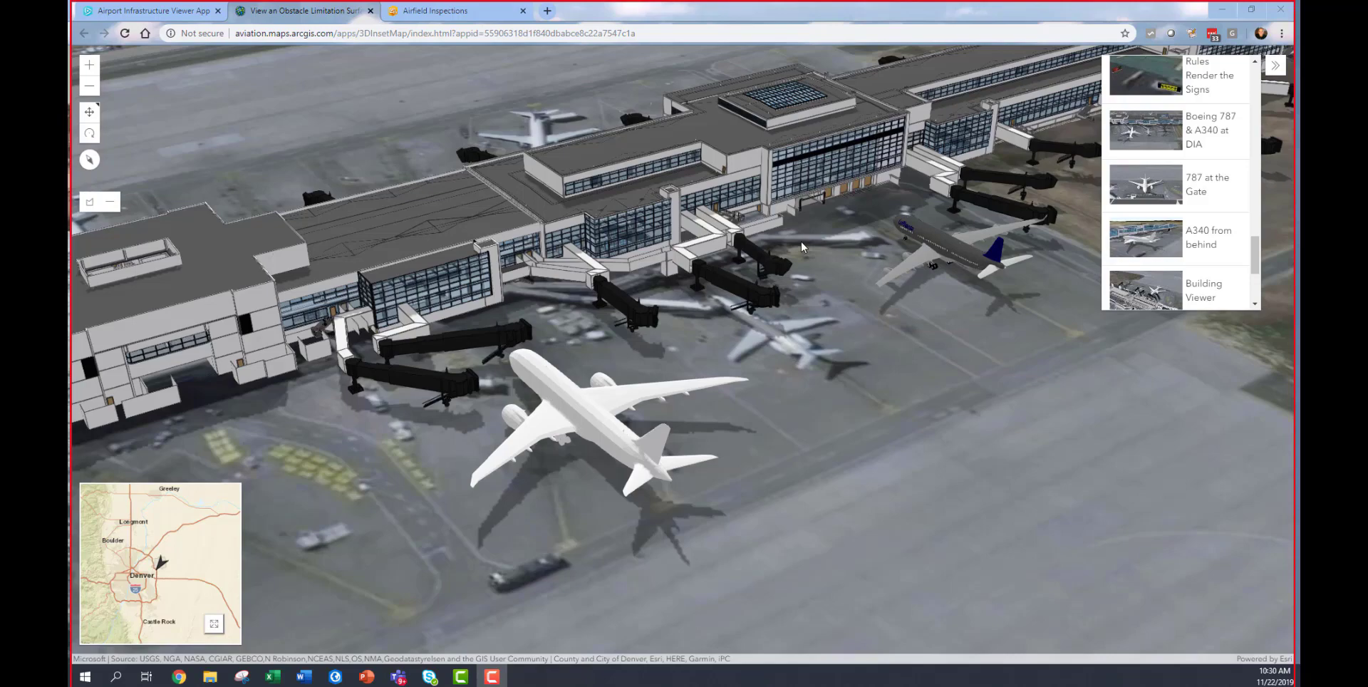
mouse_move(694, 429)
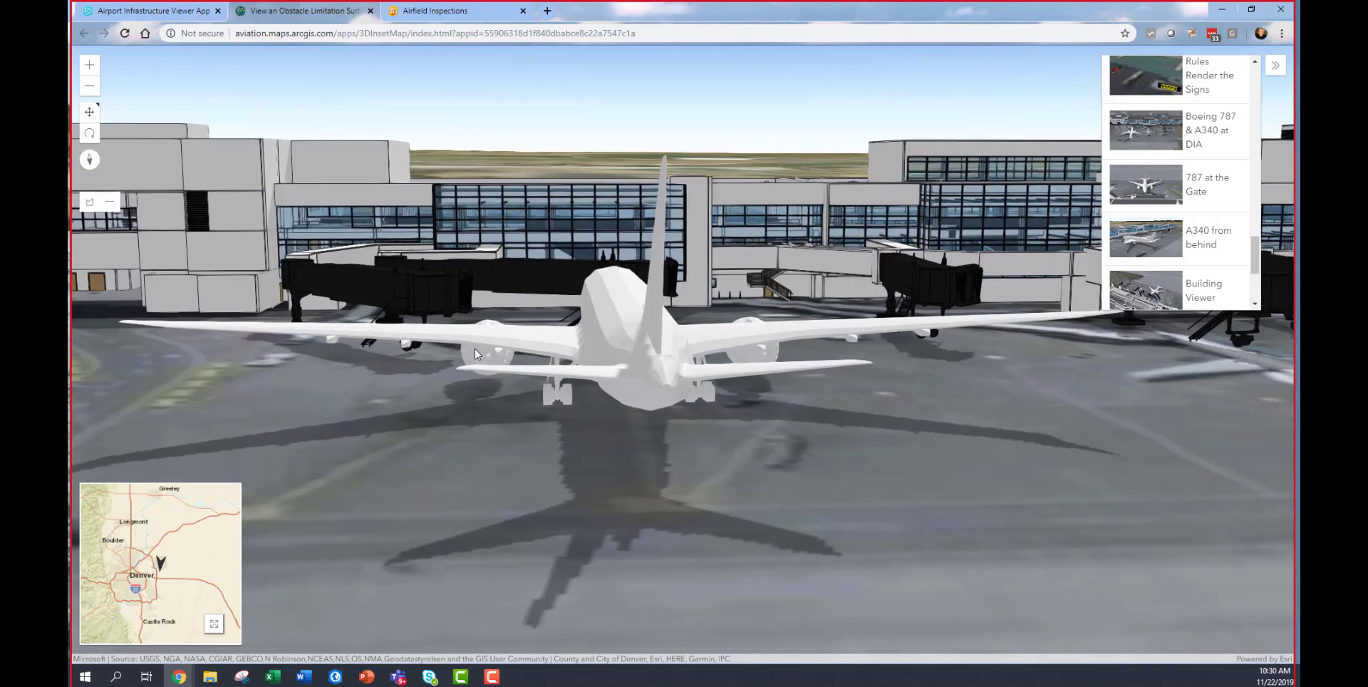
mouse_move(650, 351)
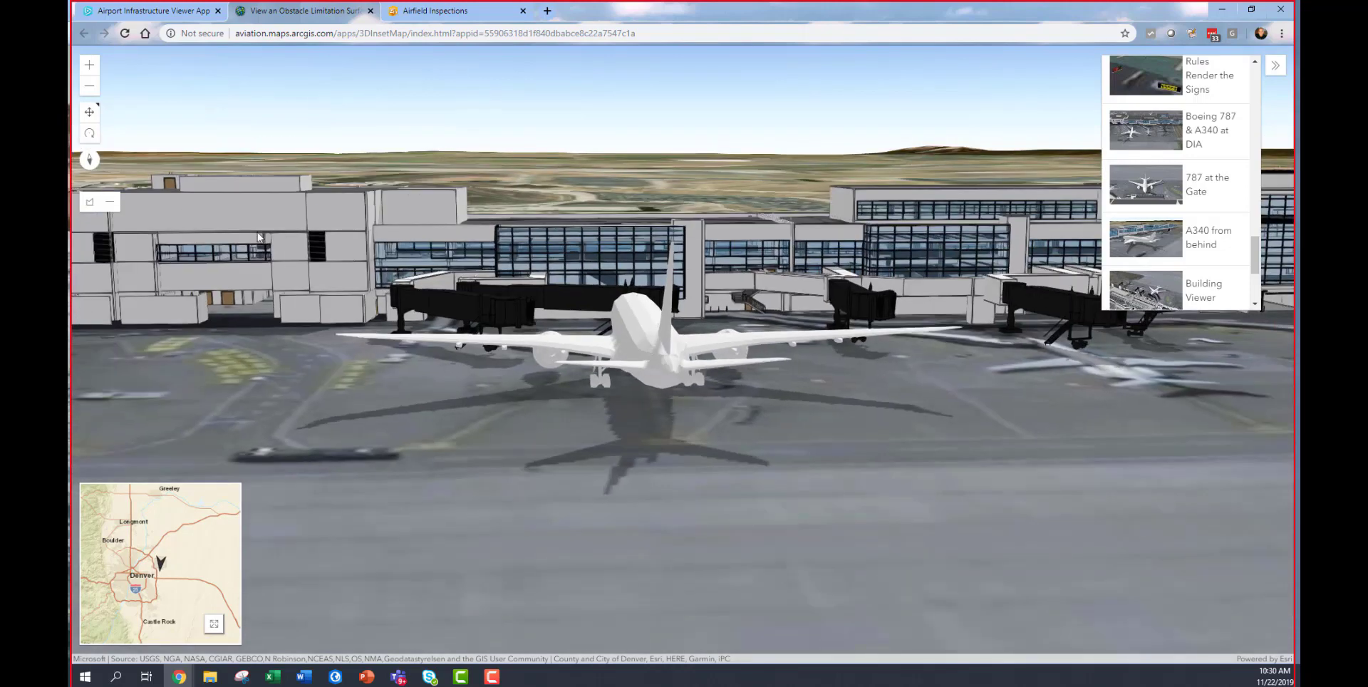
Measure the 787's wingspan from wingtip to wingtip, about 276.15 ft.
left_click(89, 202)
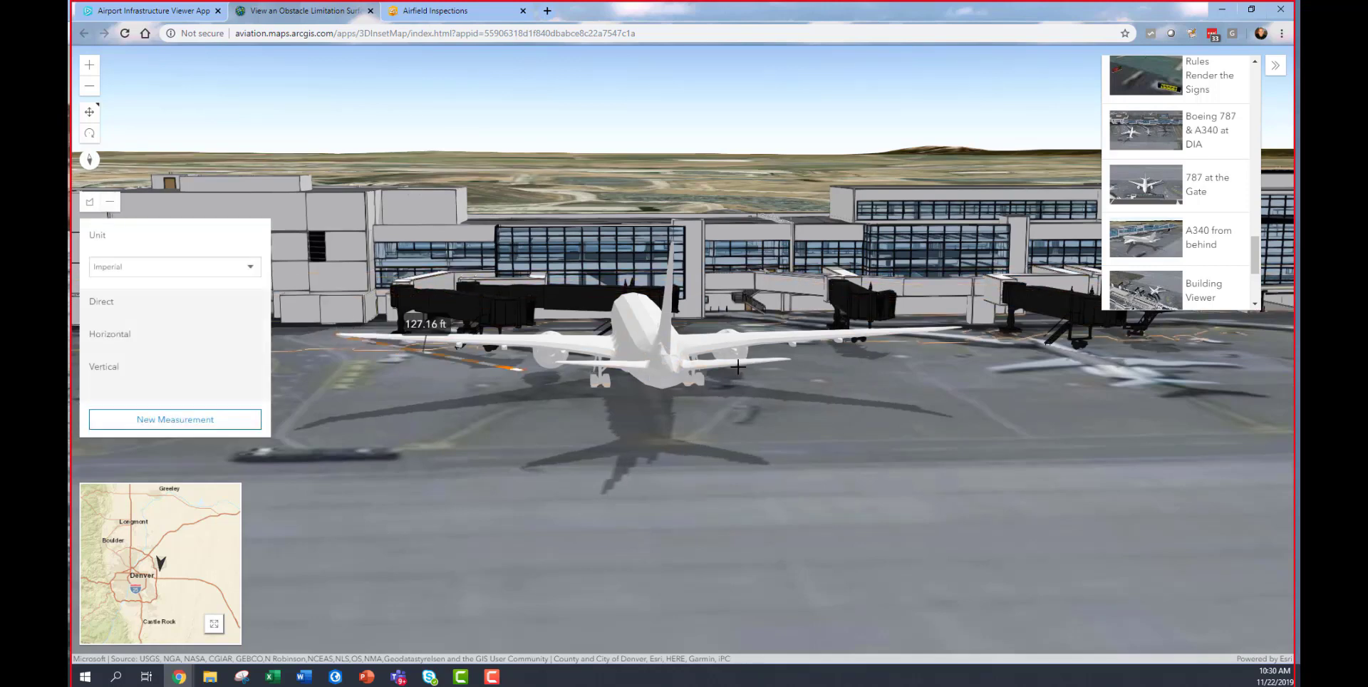
left_click(957, 327)
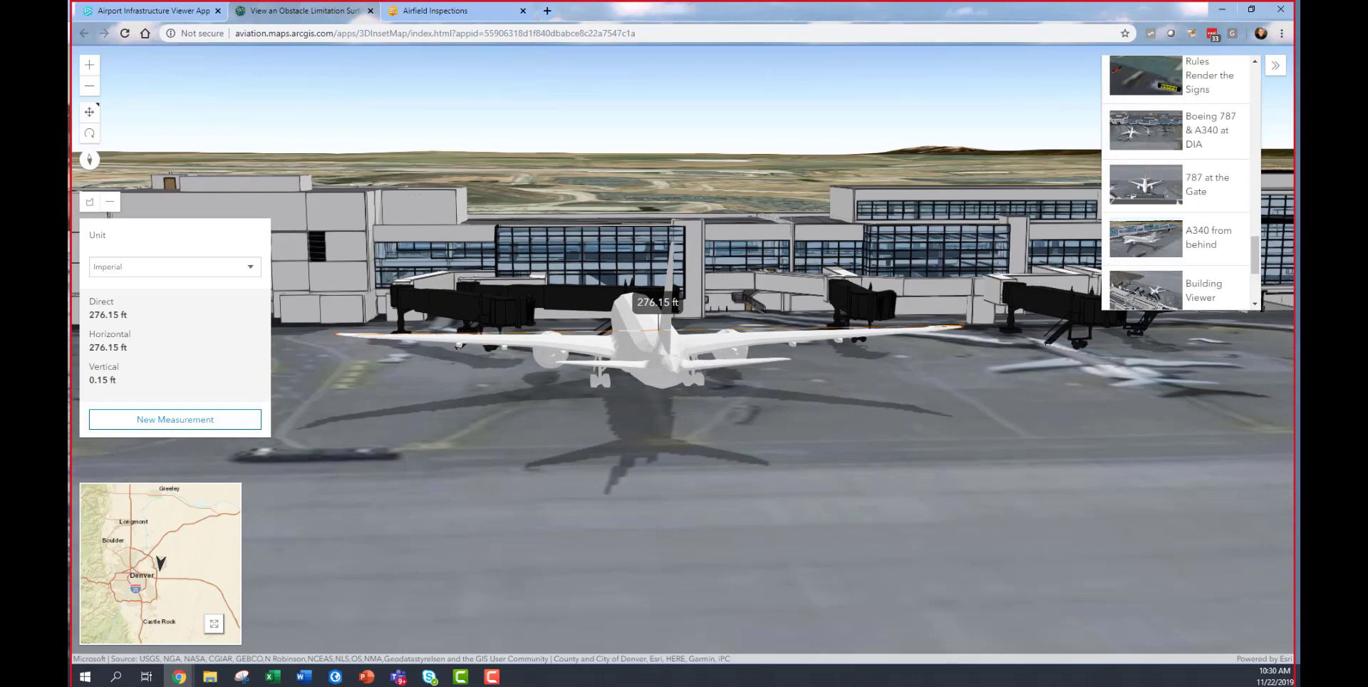
left_click(434, 11)
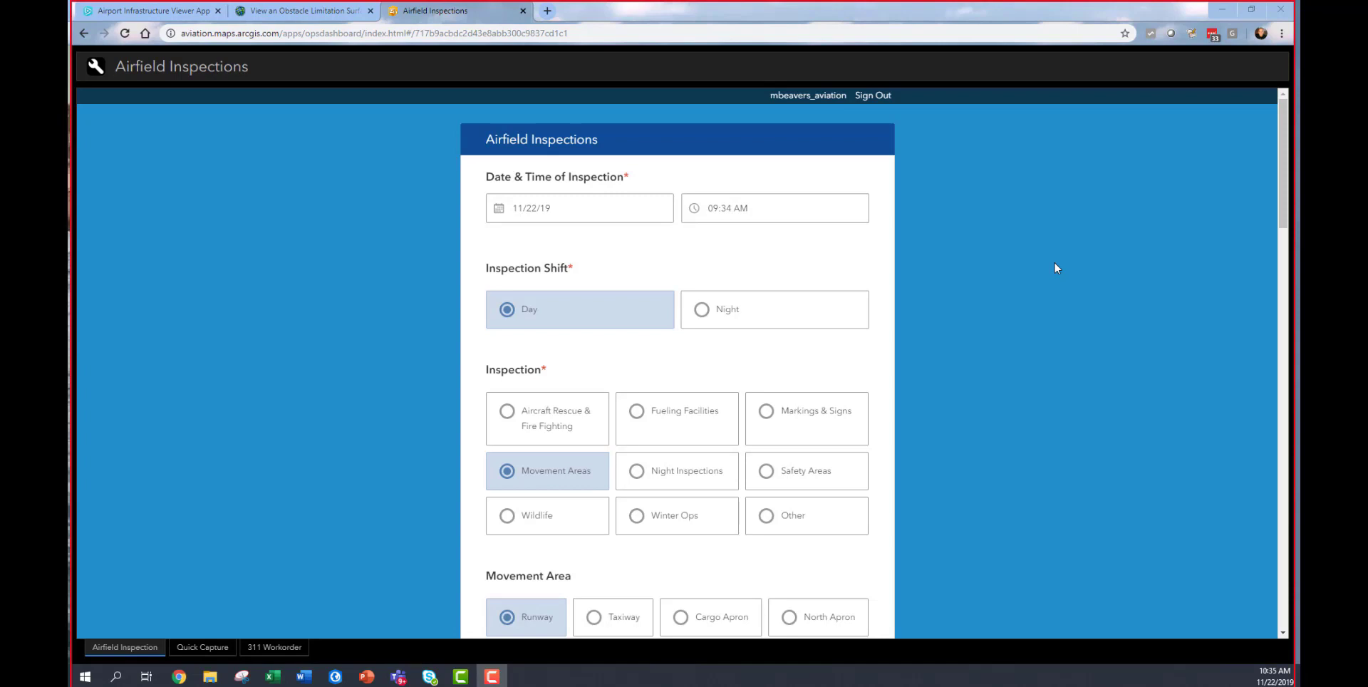
Scroll through the runway 04L FOD inspection form with high urgency and a photo.
scroll("down", 3)
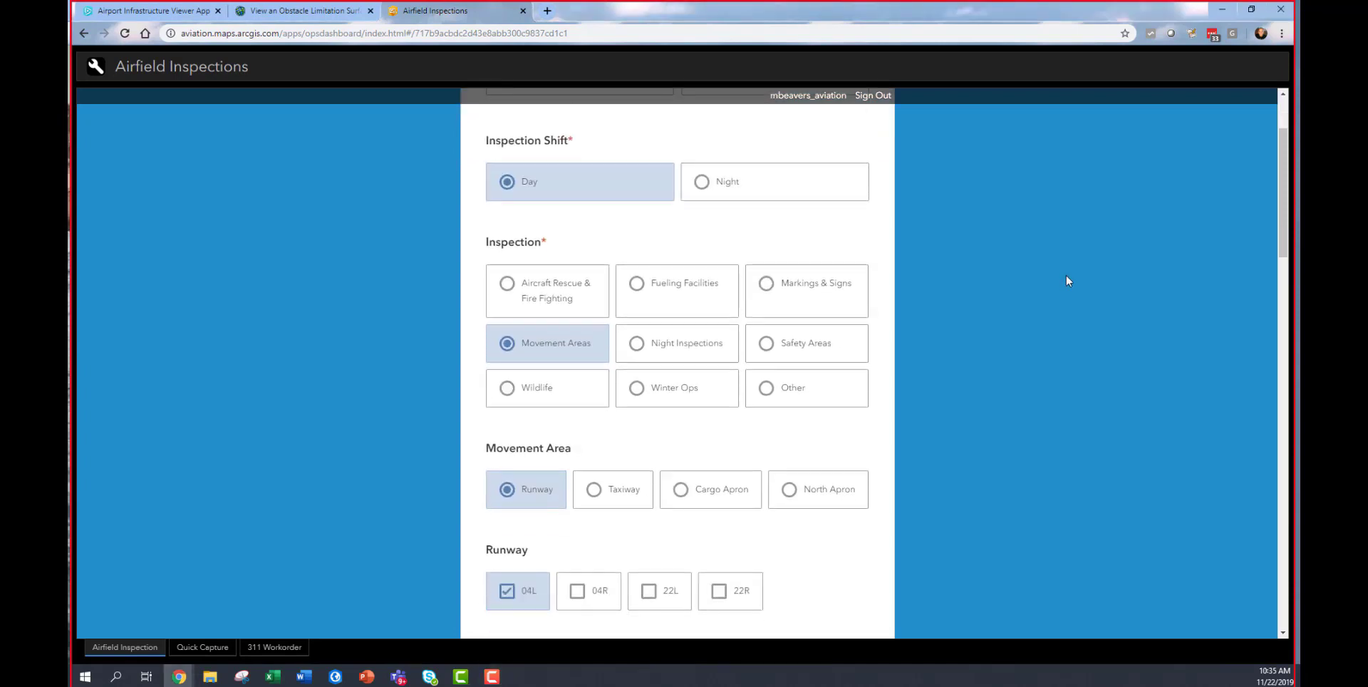
scroll("down", 3)
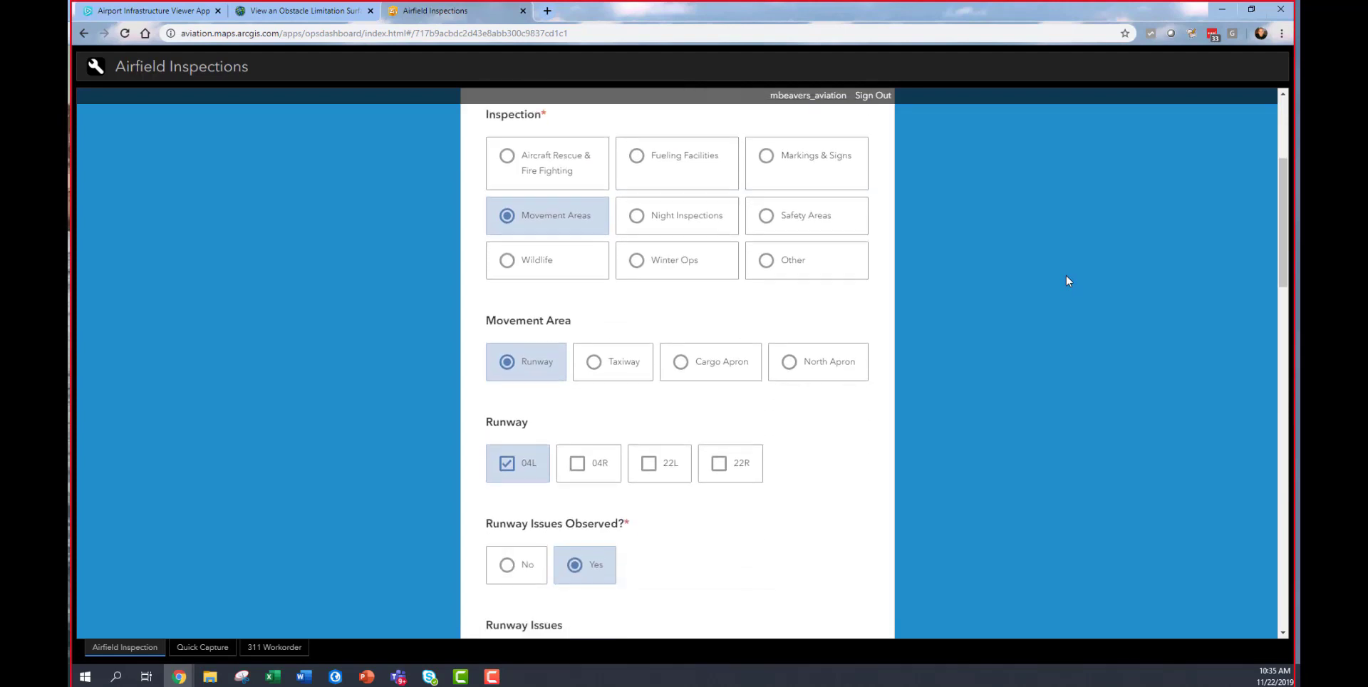
scroll("down", 3)
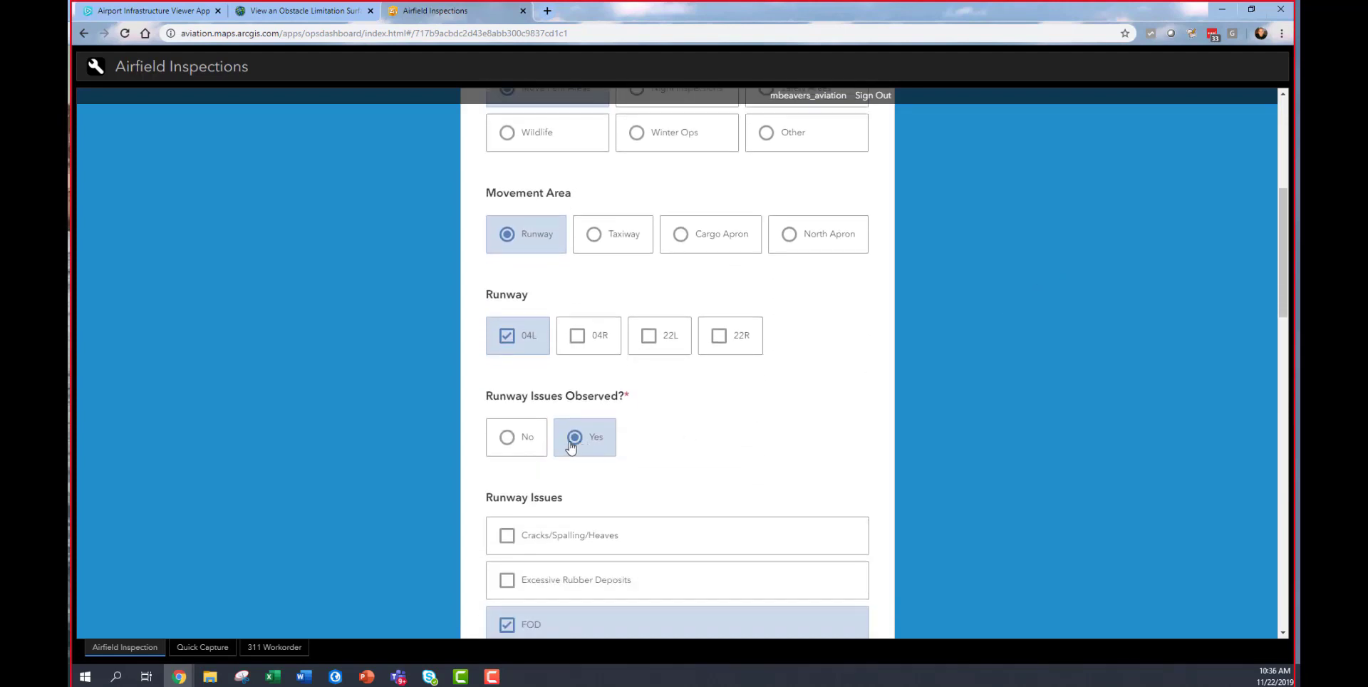
scroll("down", 3)
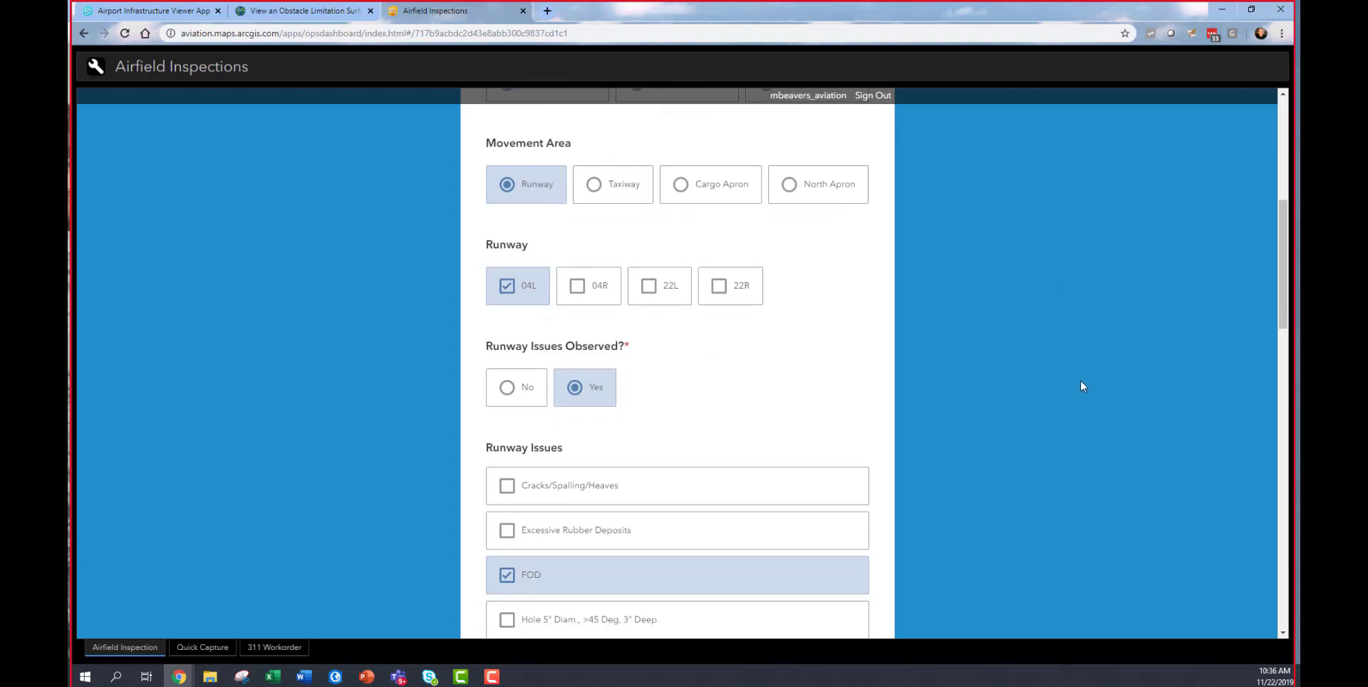
scroll("down", 3)
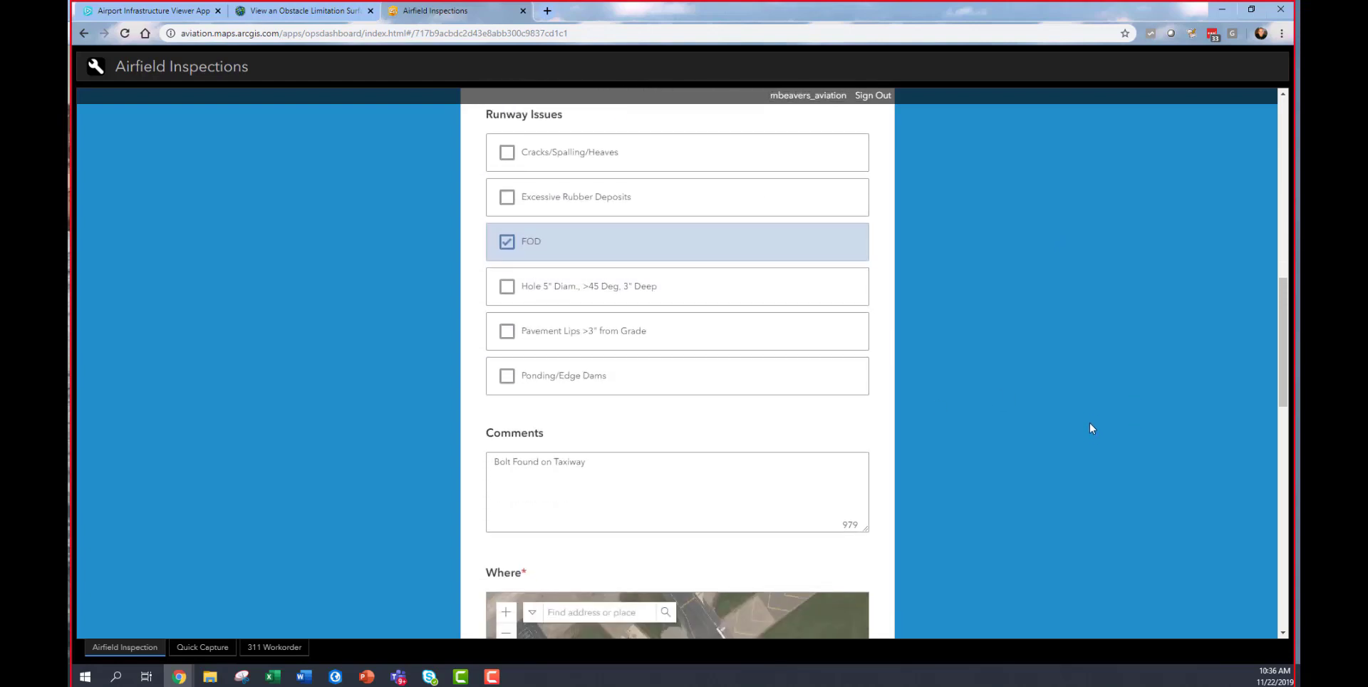
scroll("down", 3)
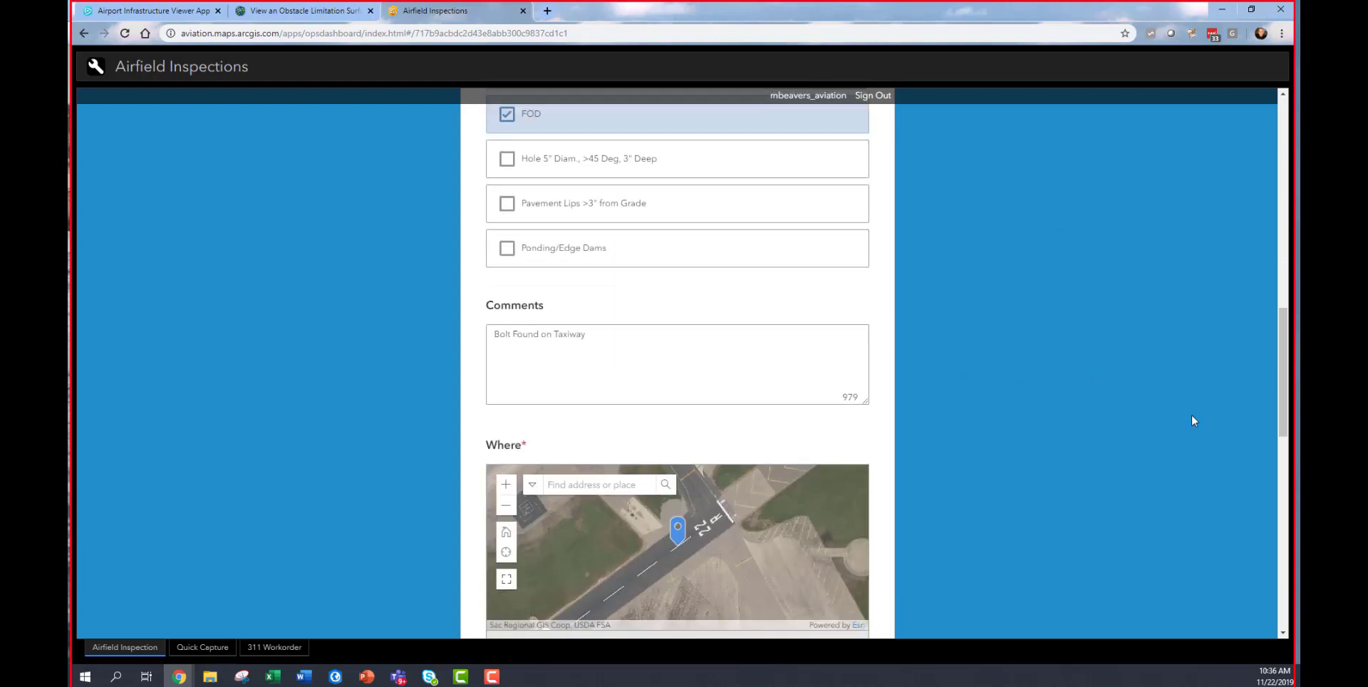
scroll("down", 3)
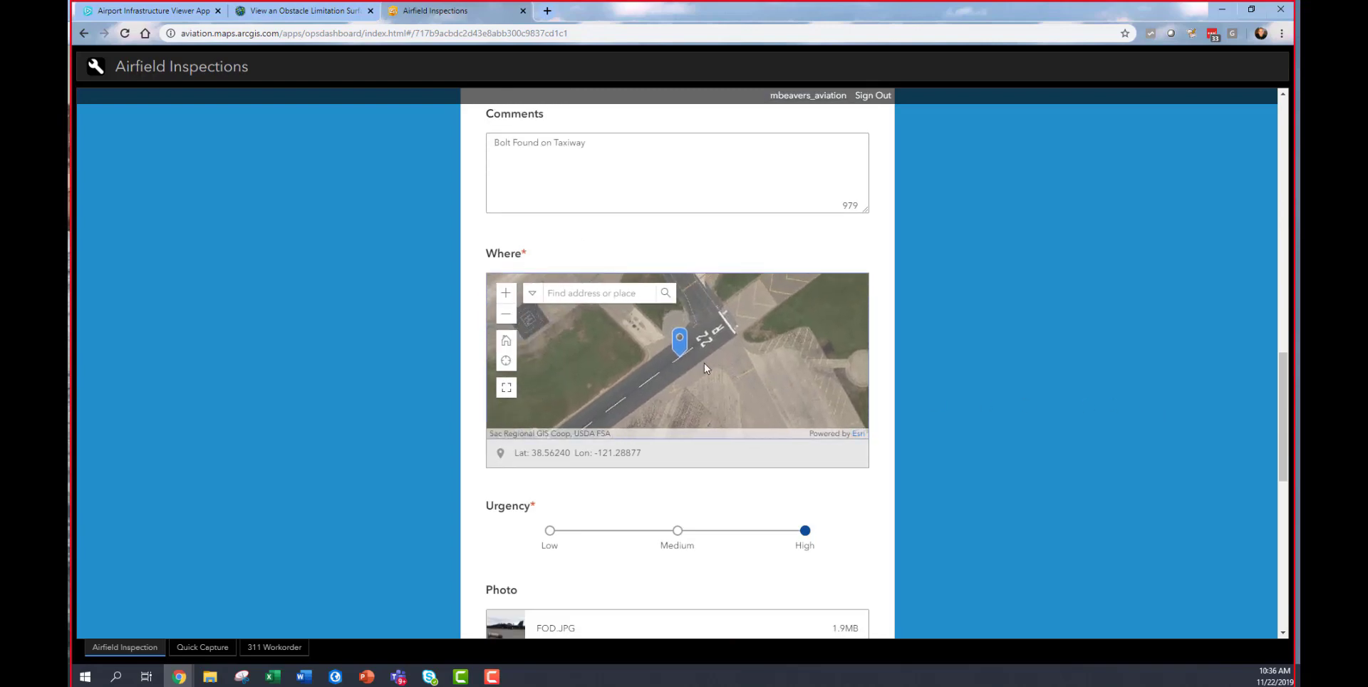
scroll("down", 3)
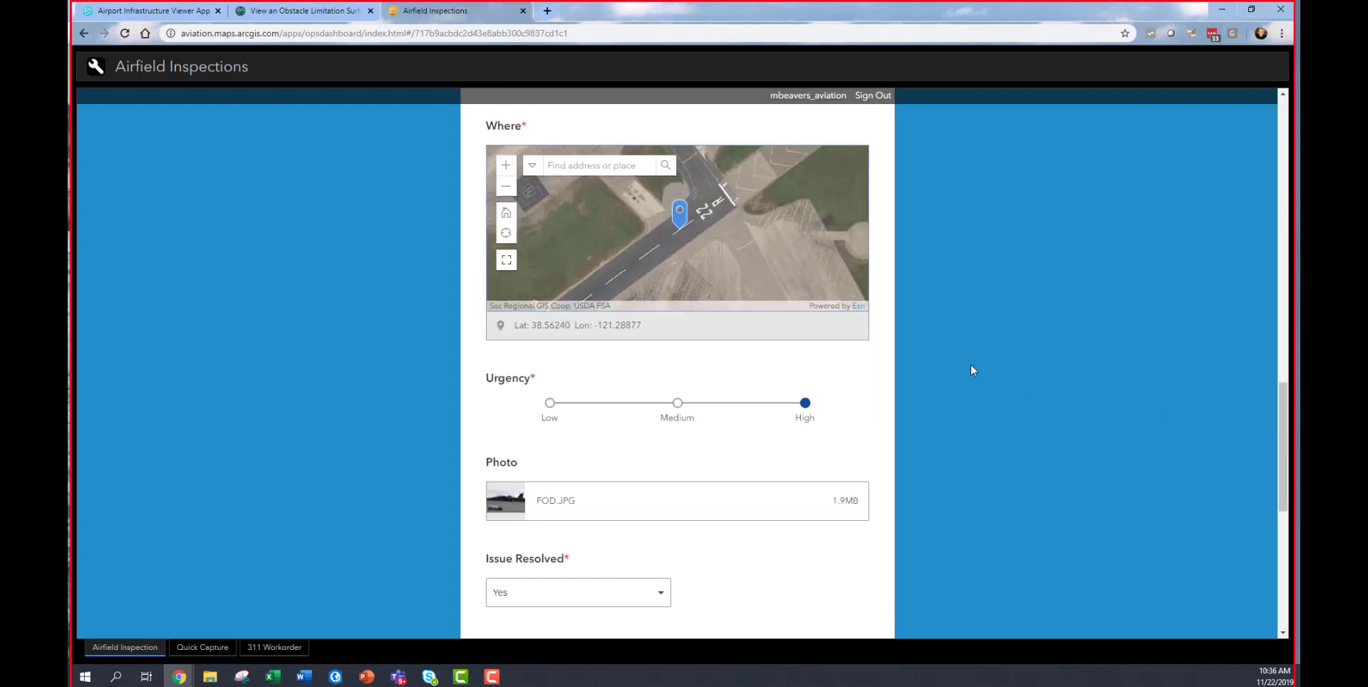
scroll("down", 3)
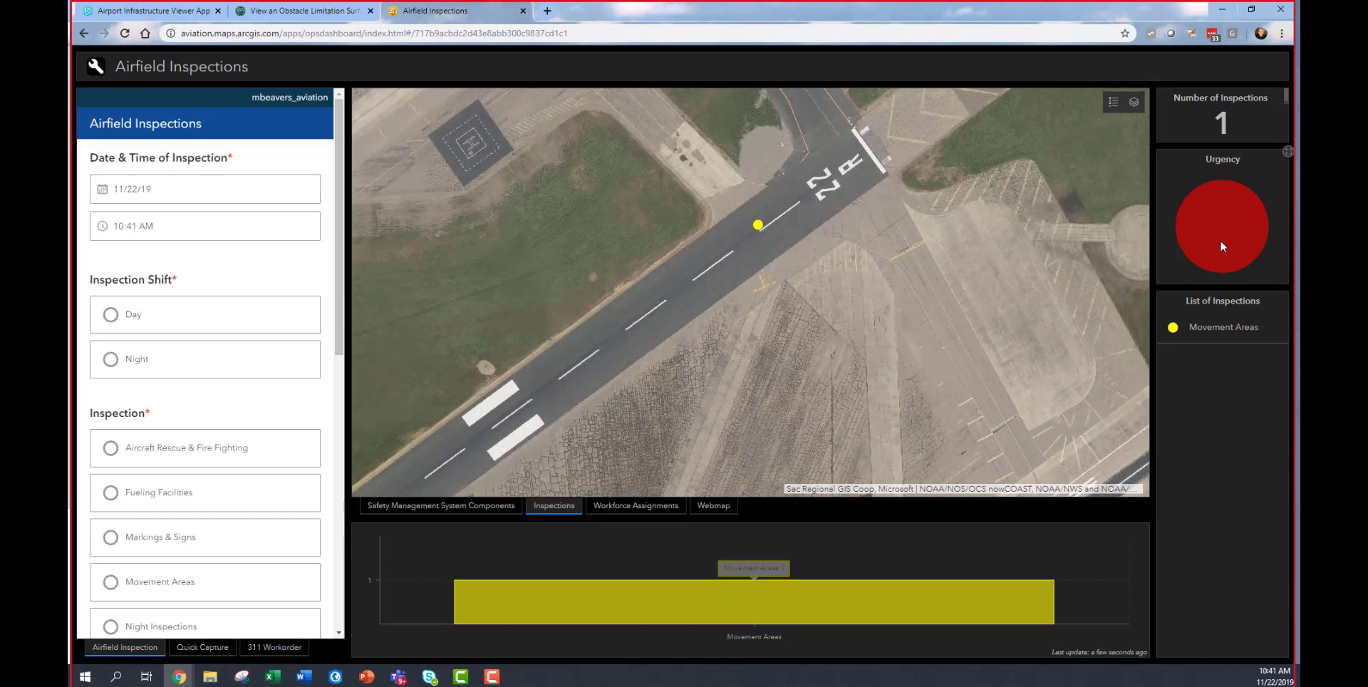
Show the Movement Areas inspection's pop-up and view its FOD.JPG bolt photo full-size.
left_click(1223, 326)
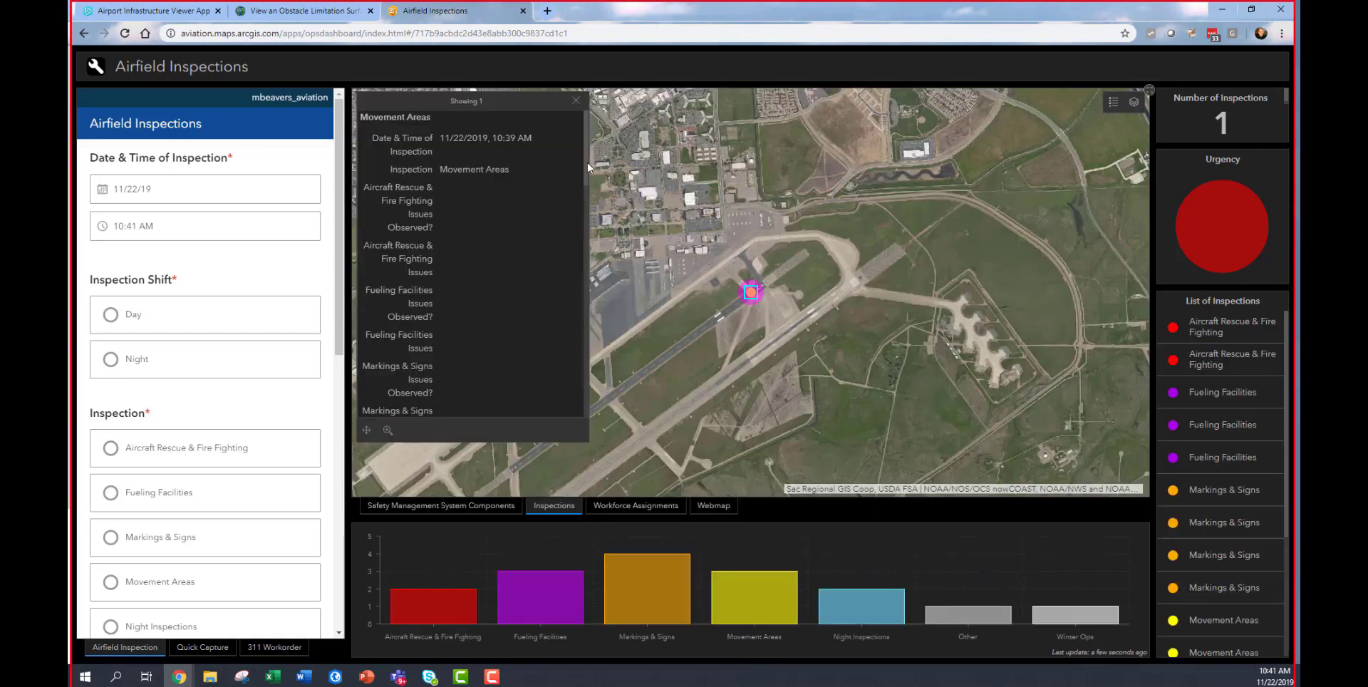
scroll("down", 3)
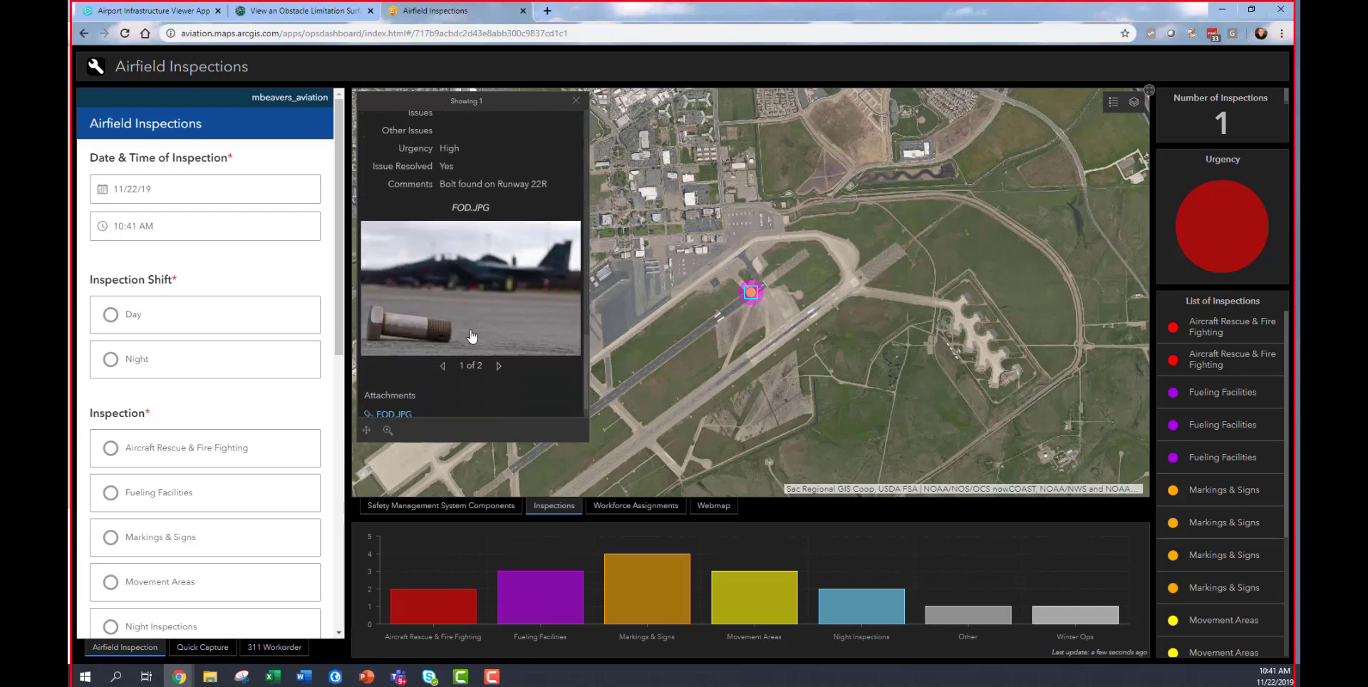
left_click(393, 414)
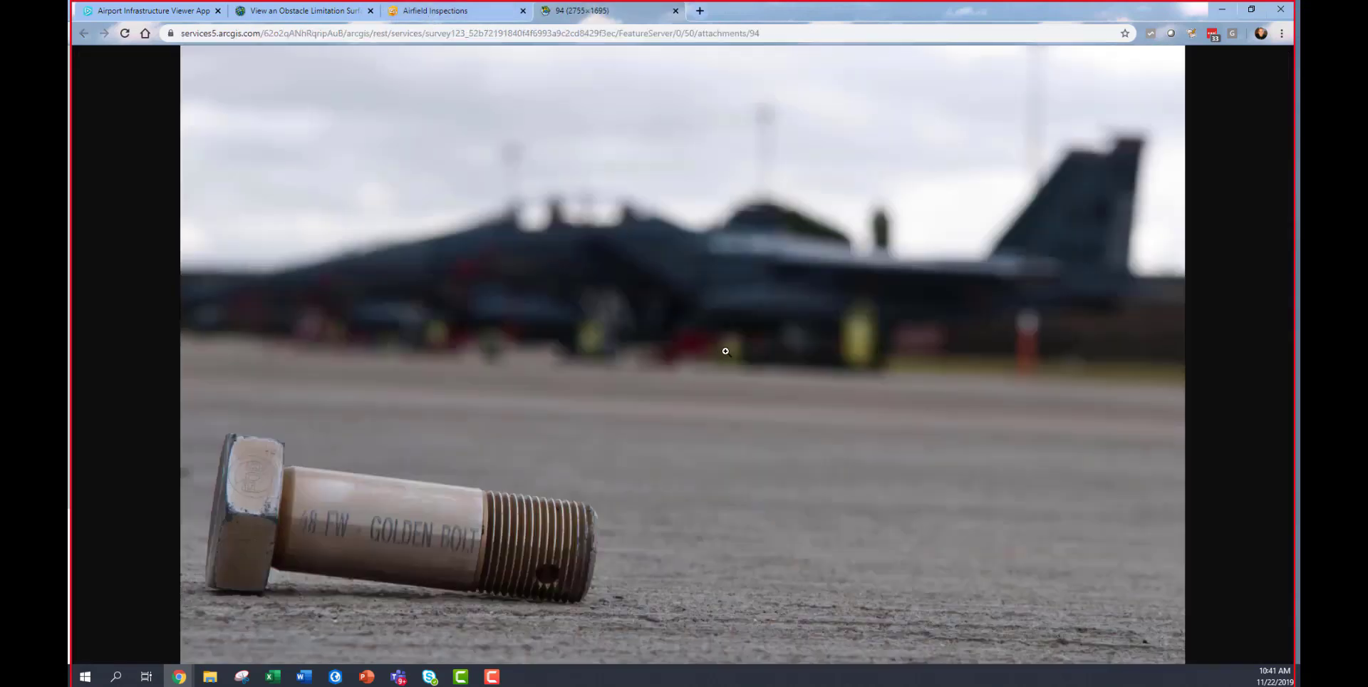